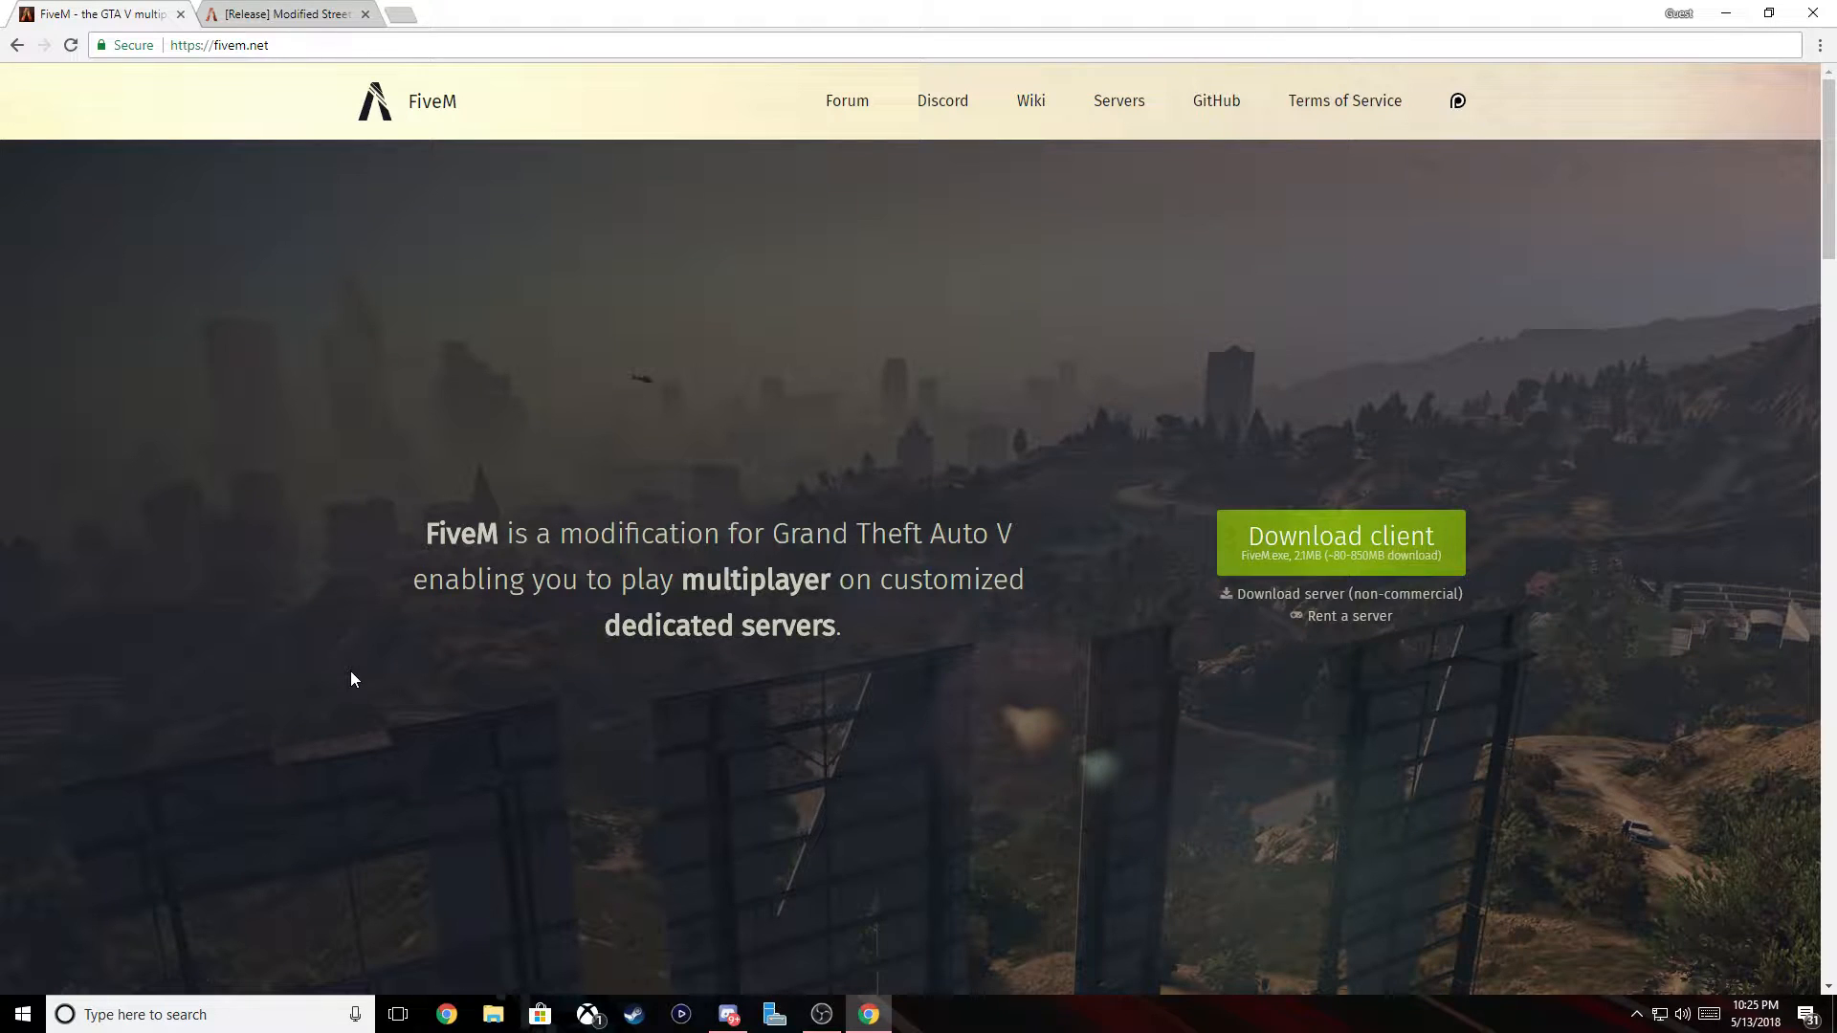
pyautogui.moveTo(661, 597)
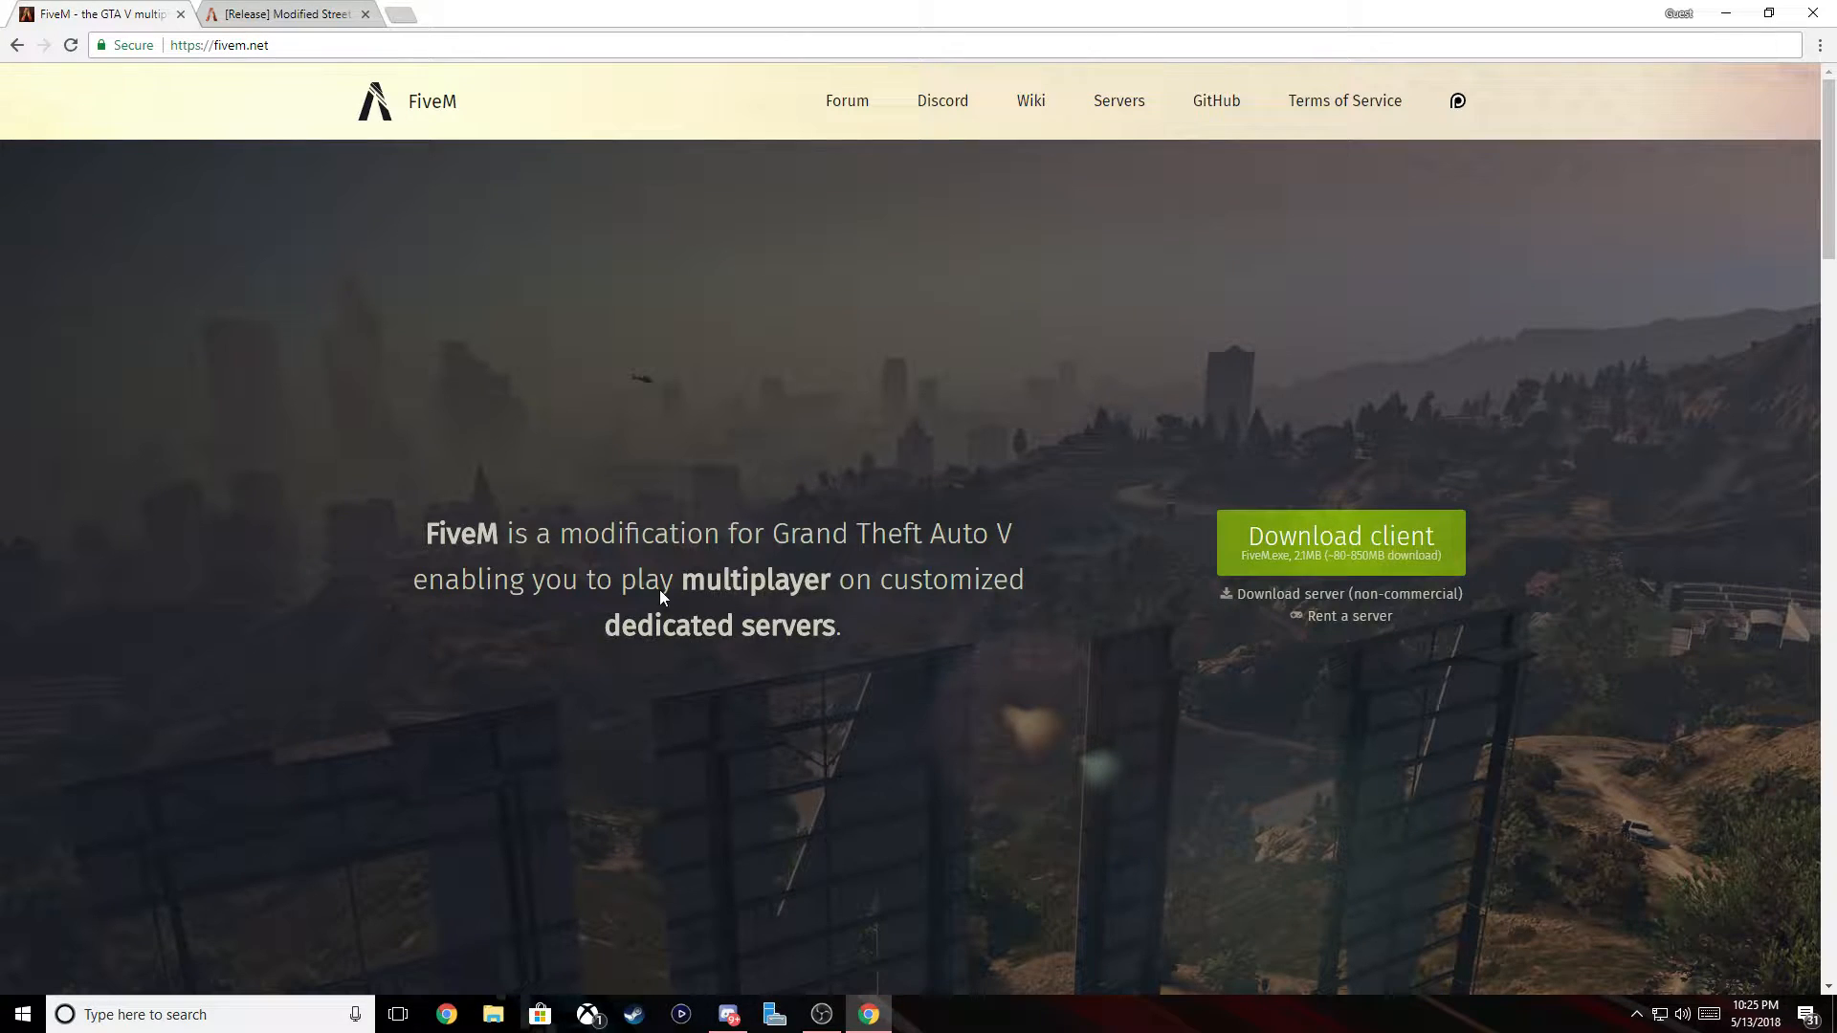
# Bring up the Modified Street Names w/ Postal Numbers thread and close the fivem.net home tab
pyautogui.click(285, 14)
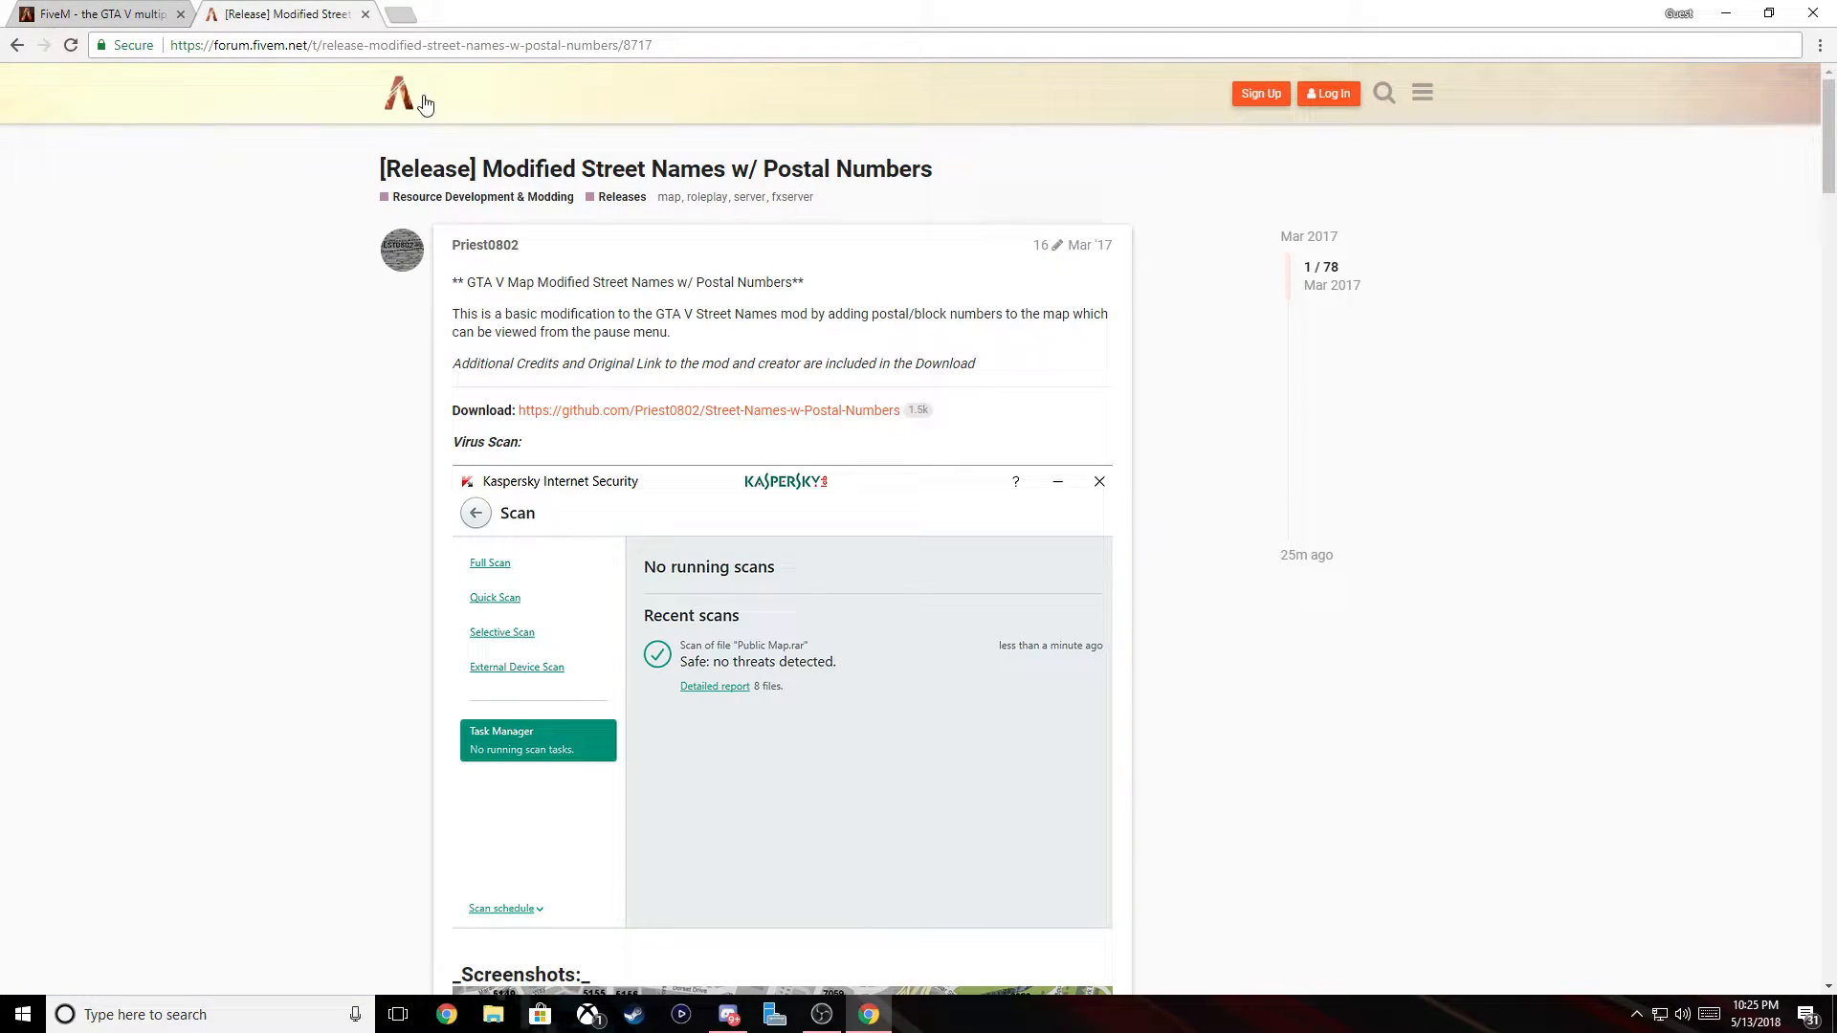
pyautogui.moveTo(379, 168); pyautogui.dragTo(890, 169)
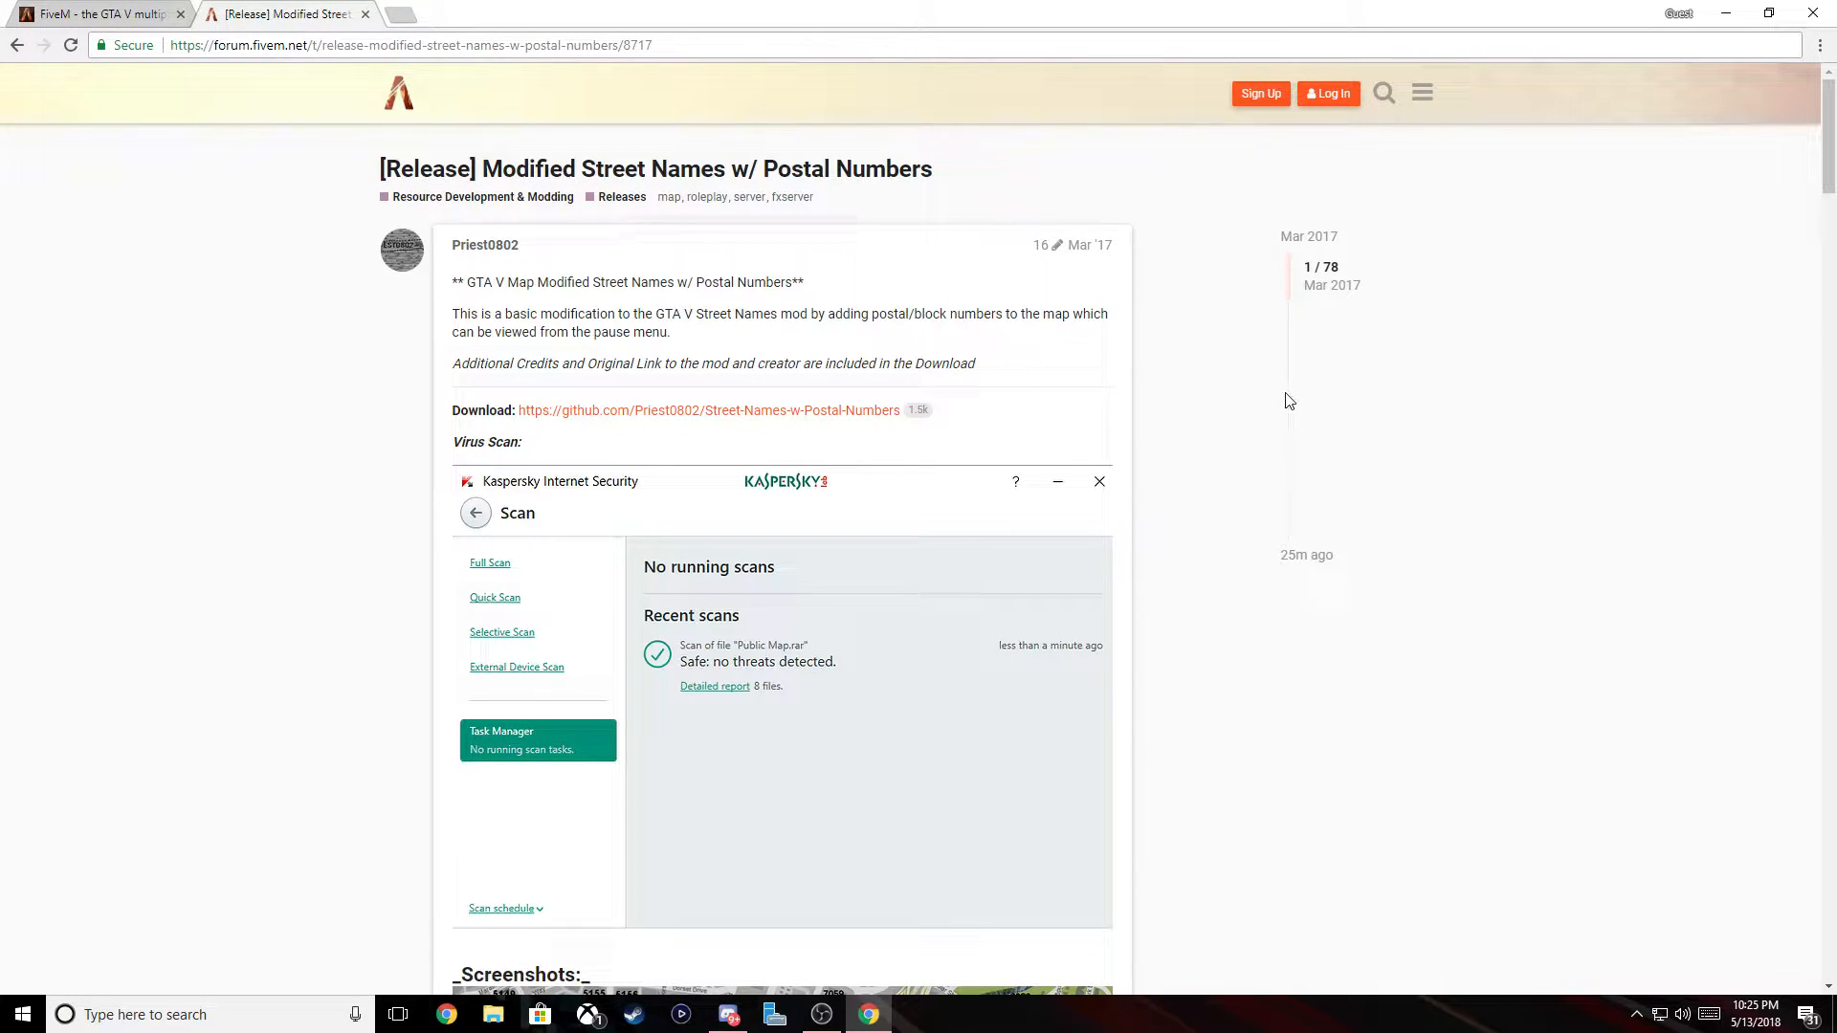
pyautogui.click(94, 14)
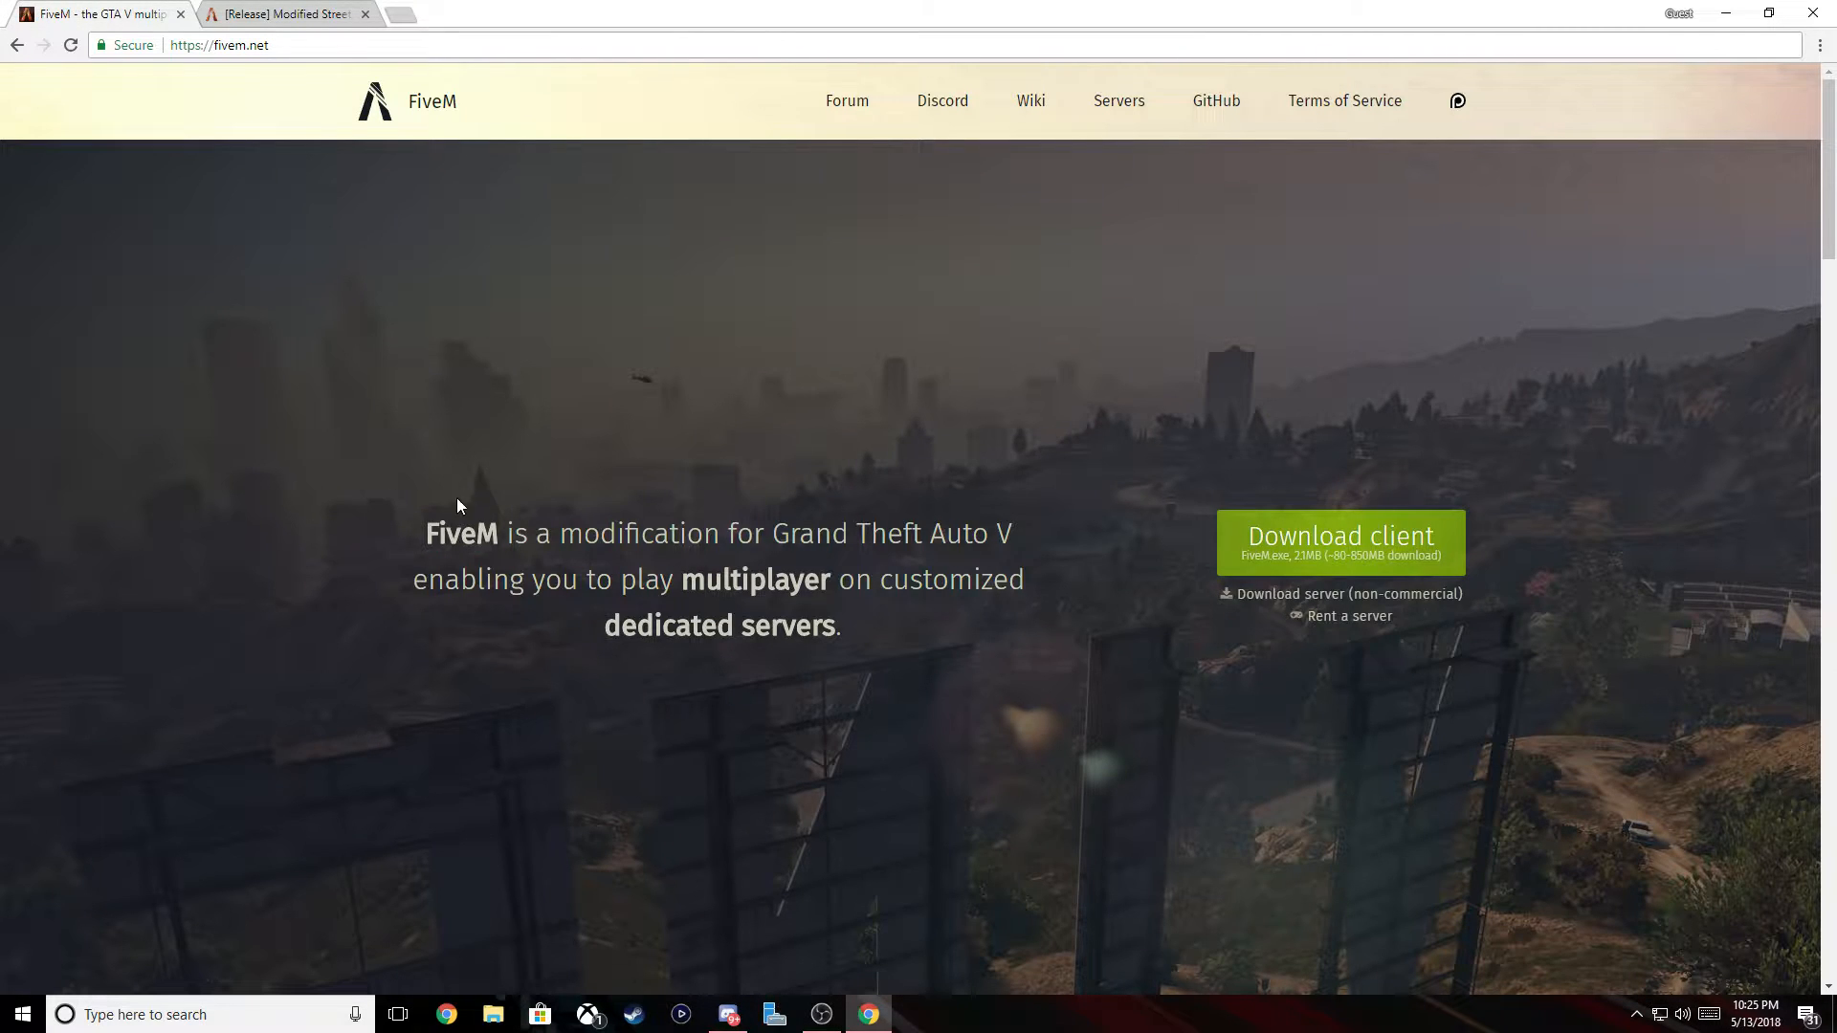
pyautogui.moveTo(347, 390)
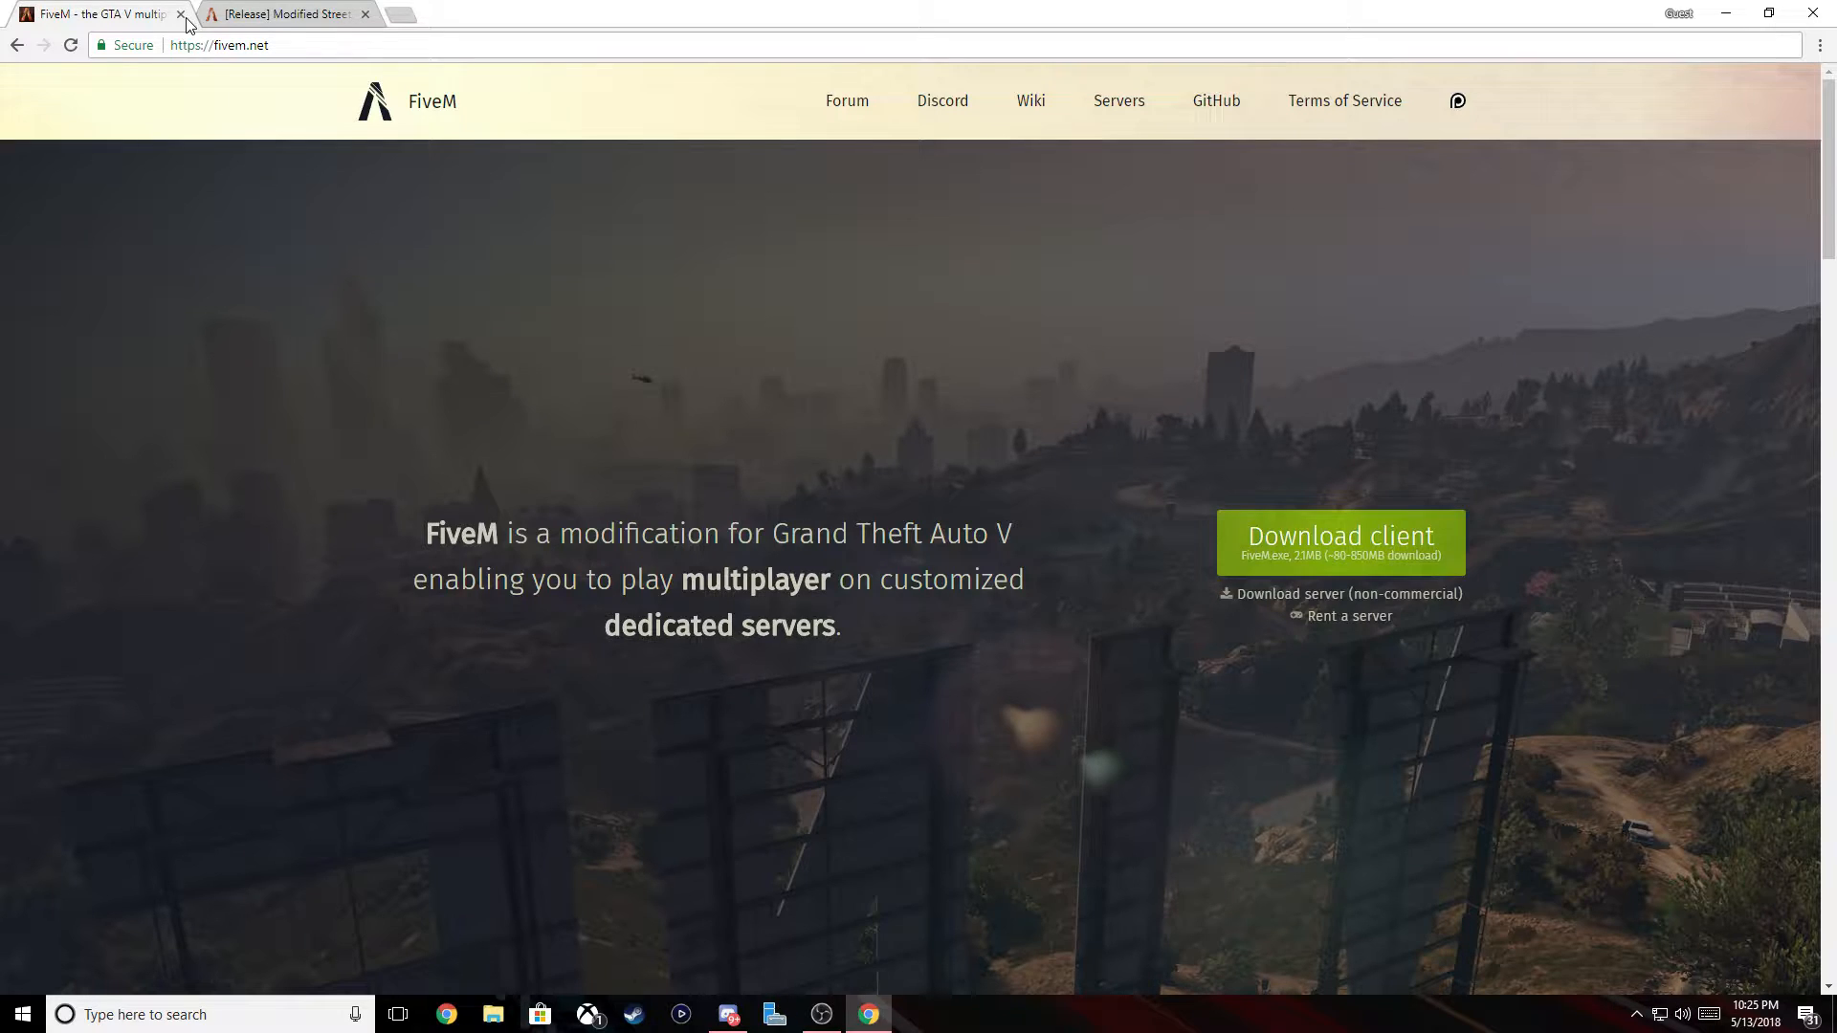
pyautogui.click(182, 13)
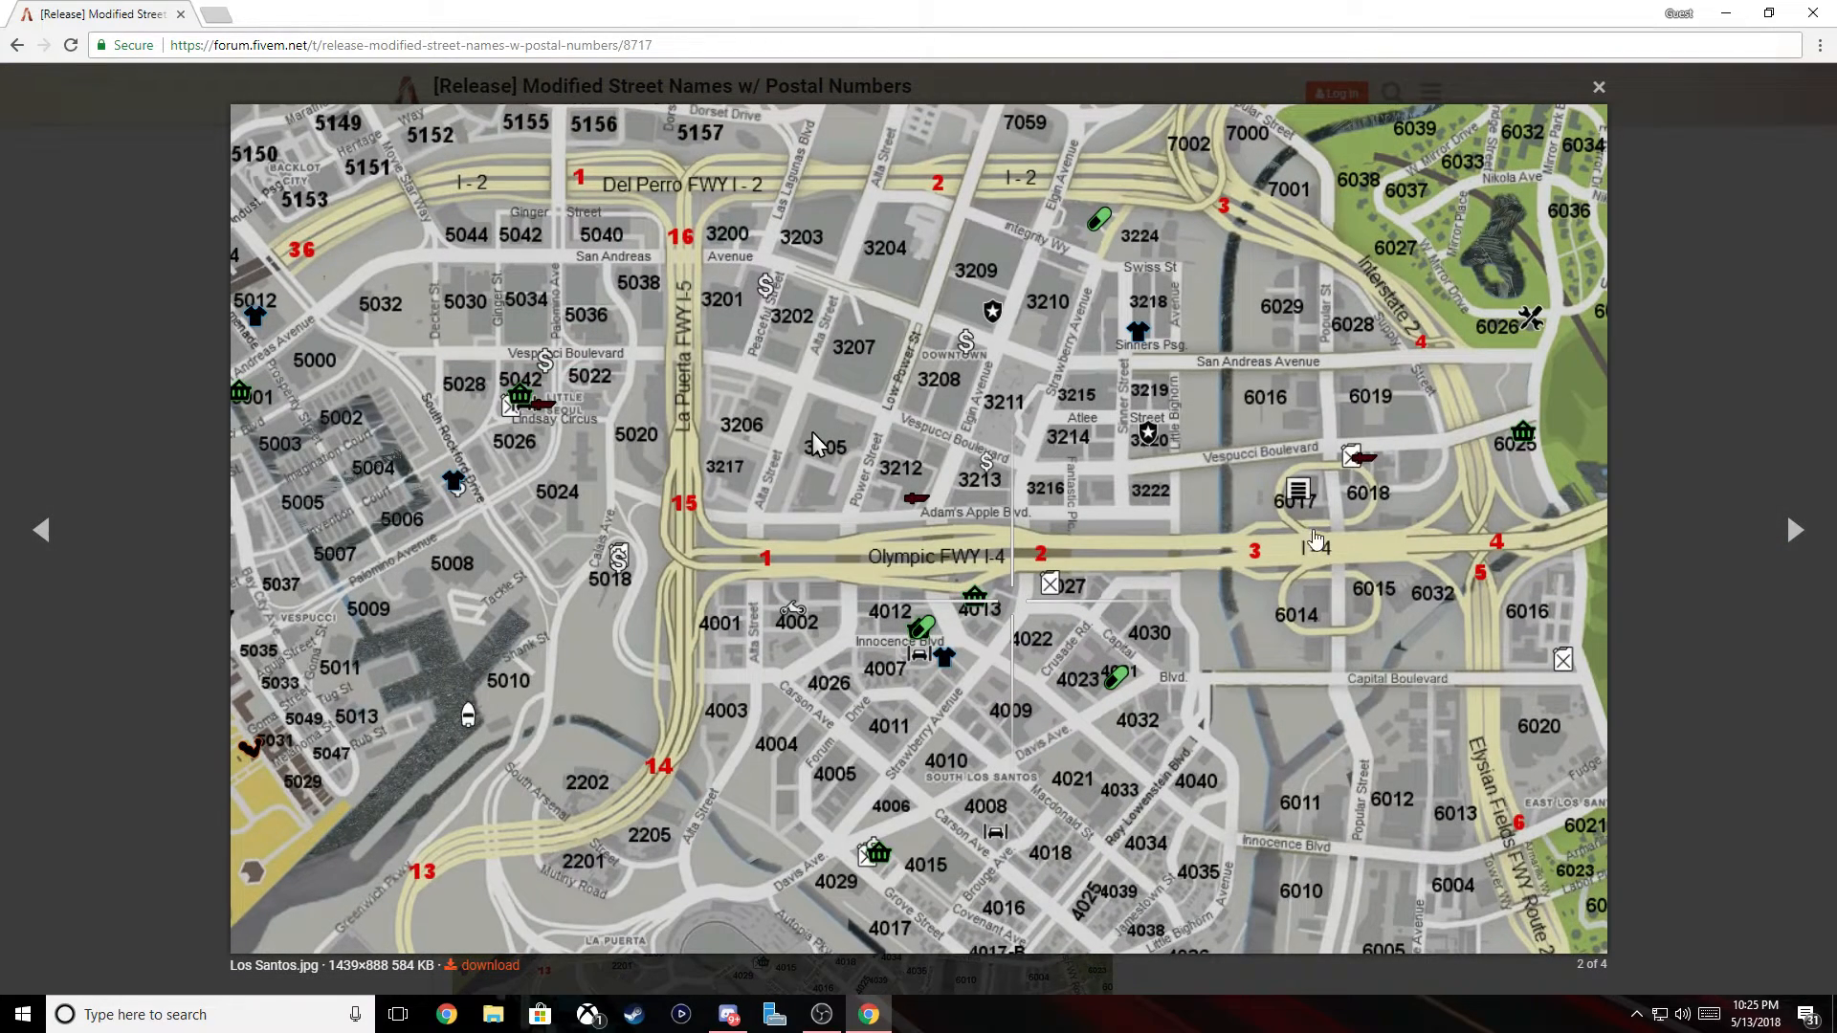
# Dismiss the enlarged Los Santos map screenshot and scroll down to the download link
pyautogui.click(1797, 530)
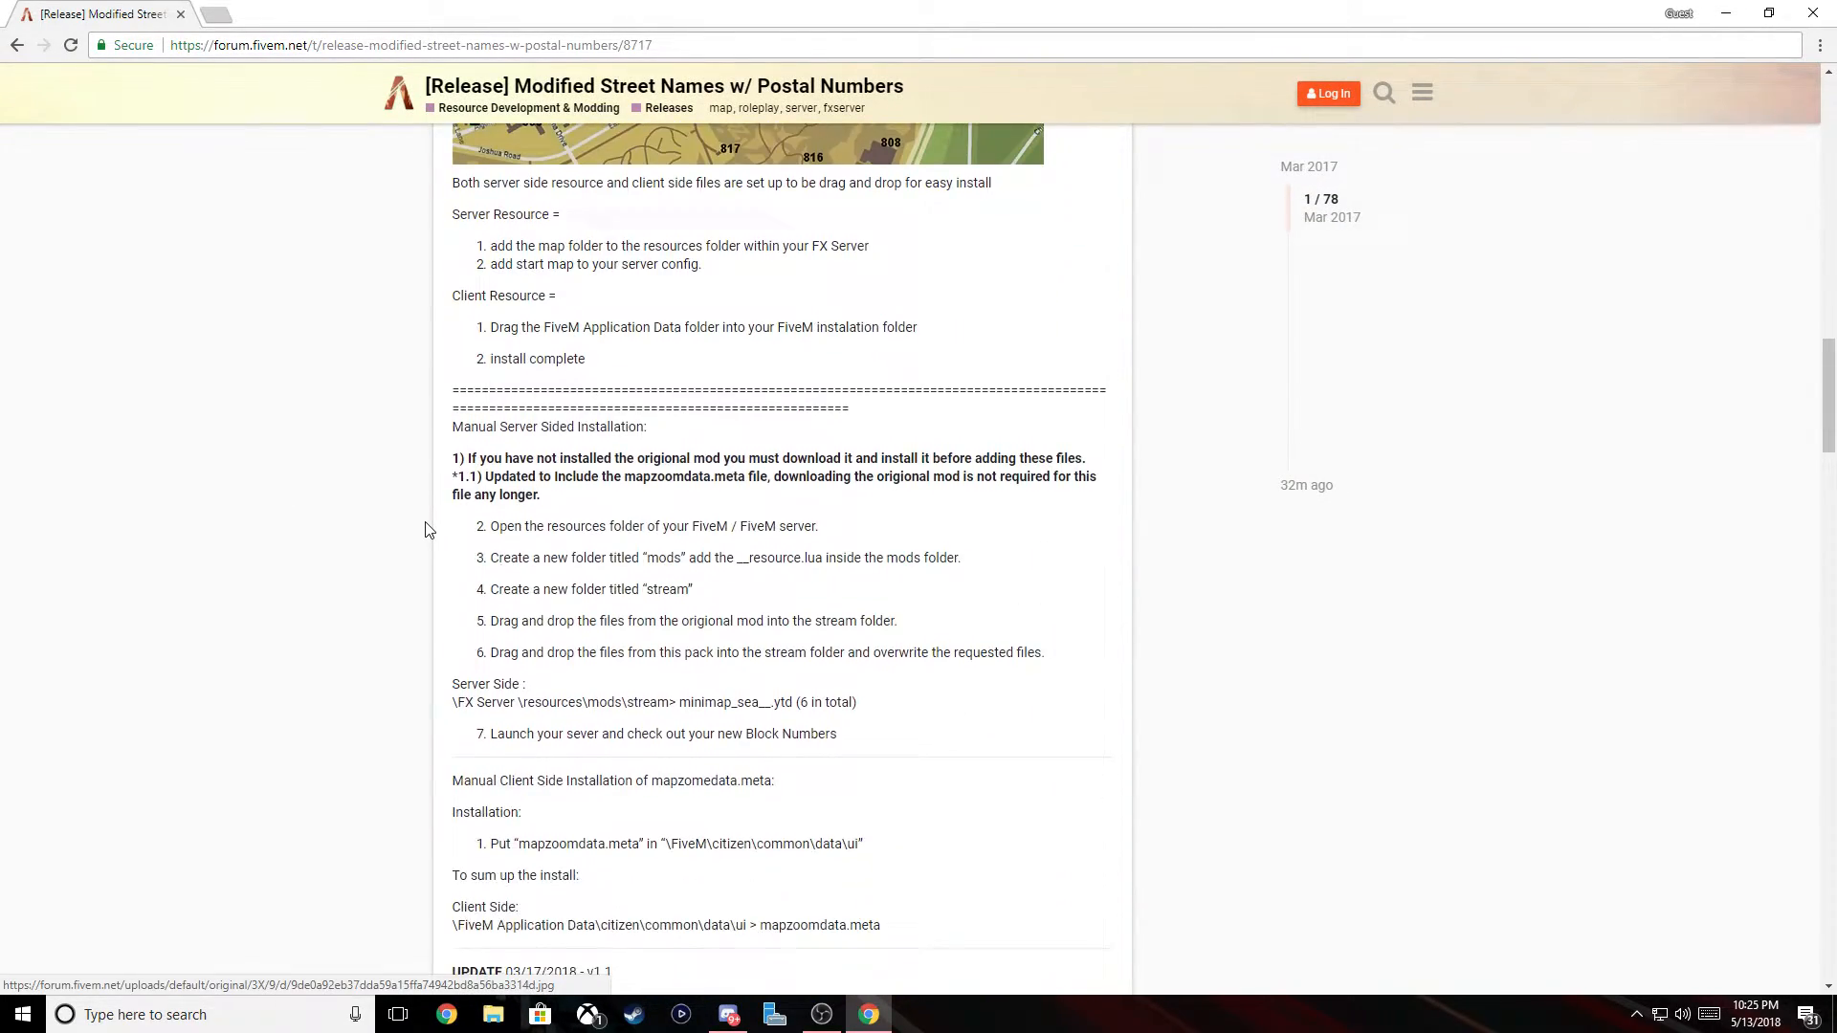
pyautogui.scroll(-3)
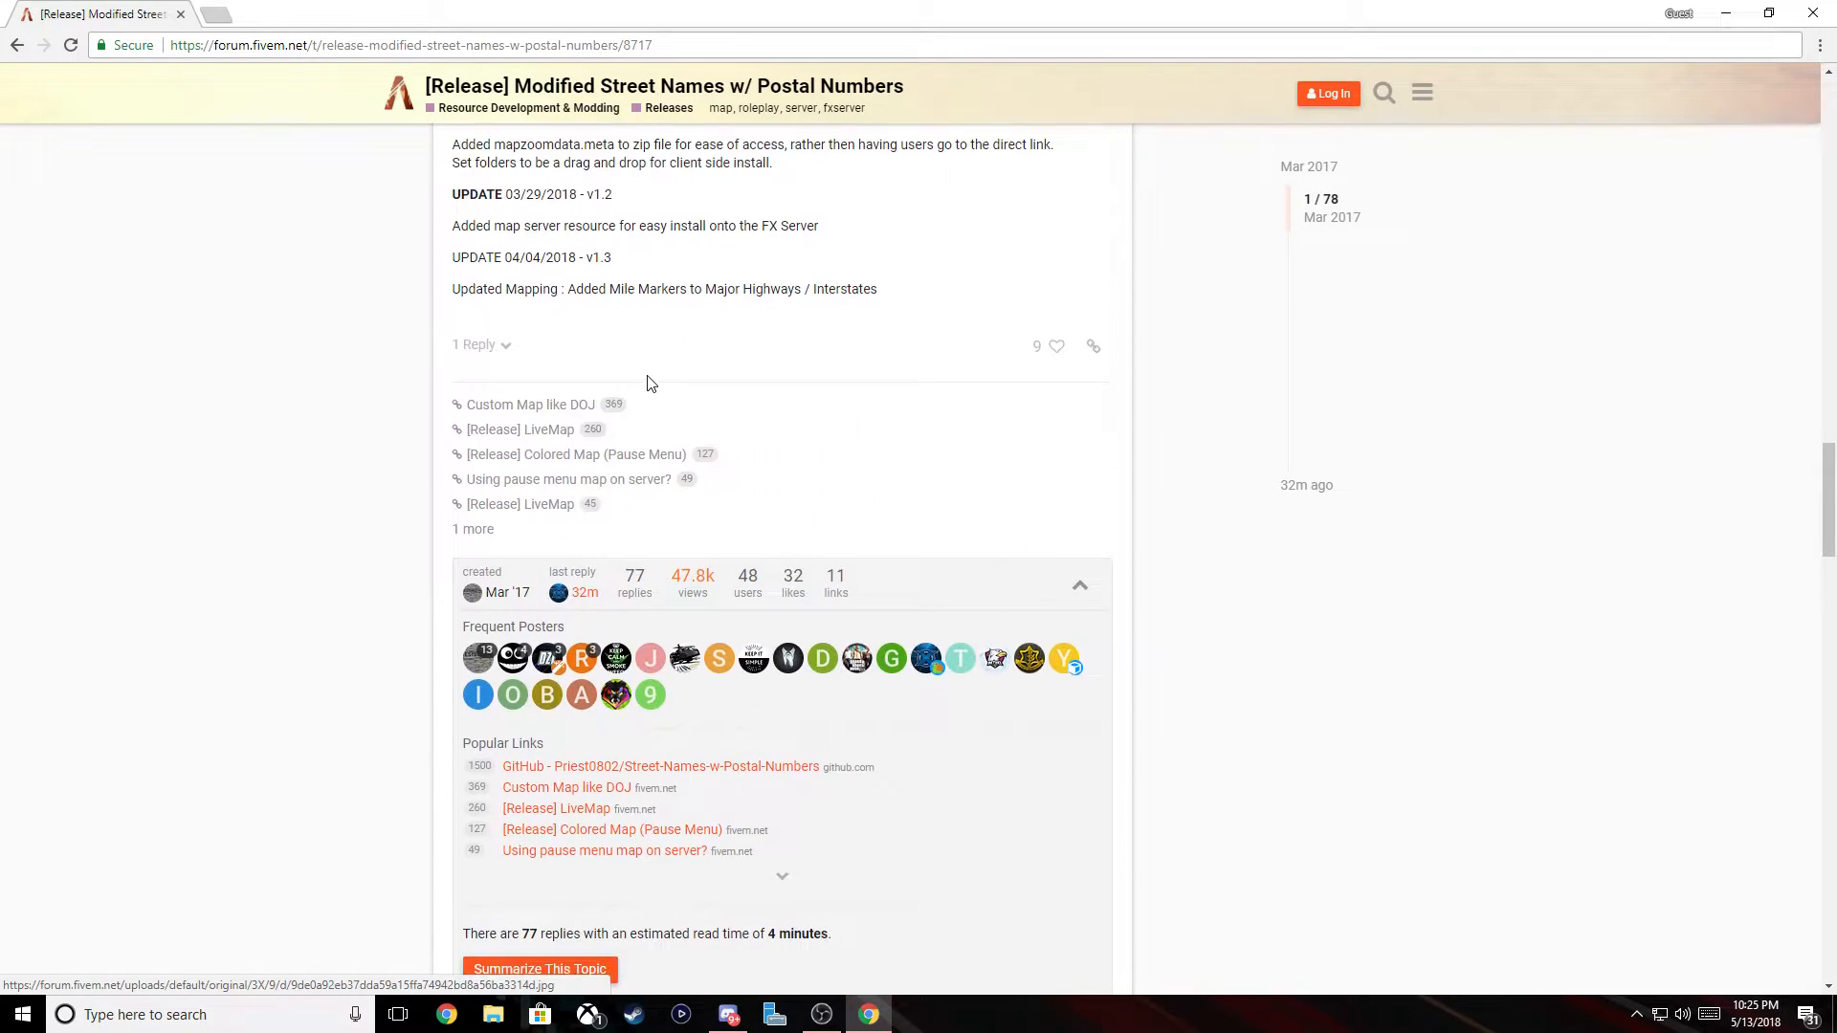
pyautogui.scroll(-3)
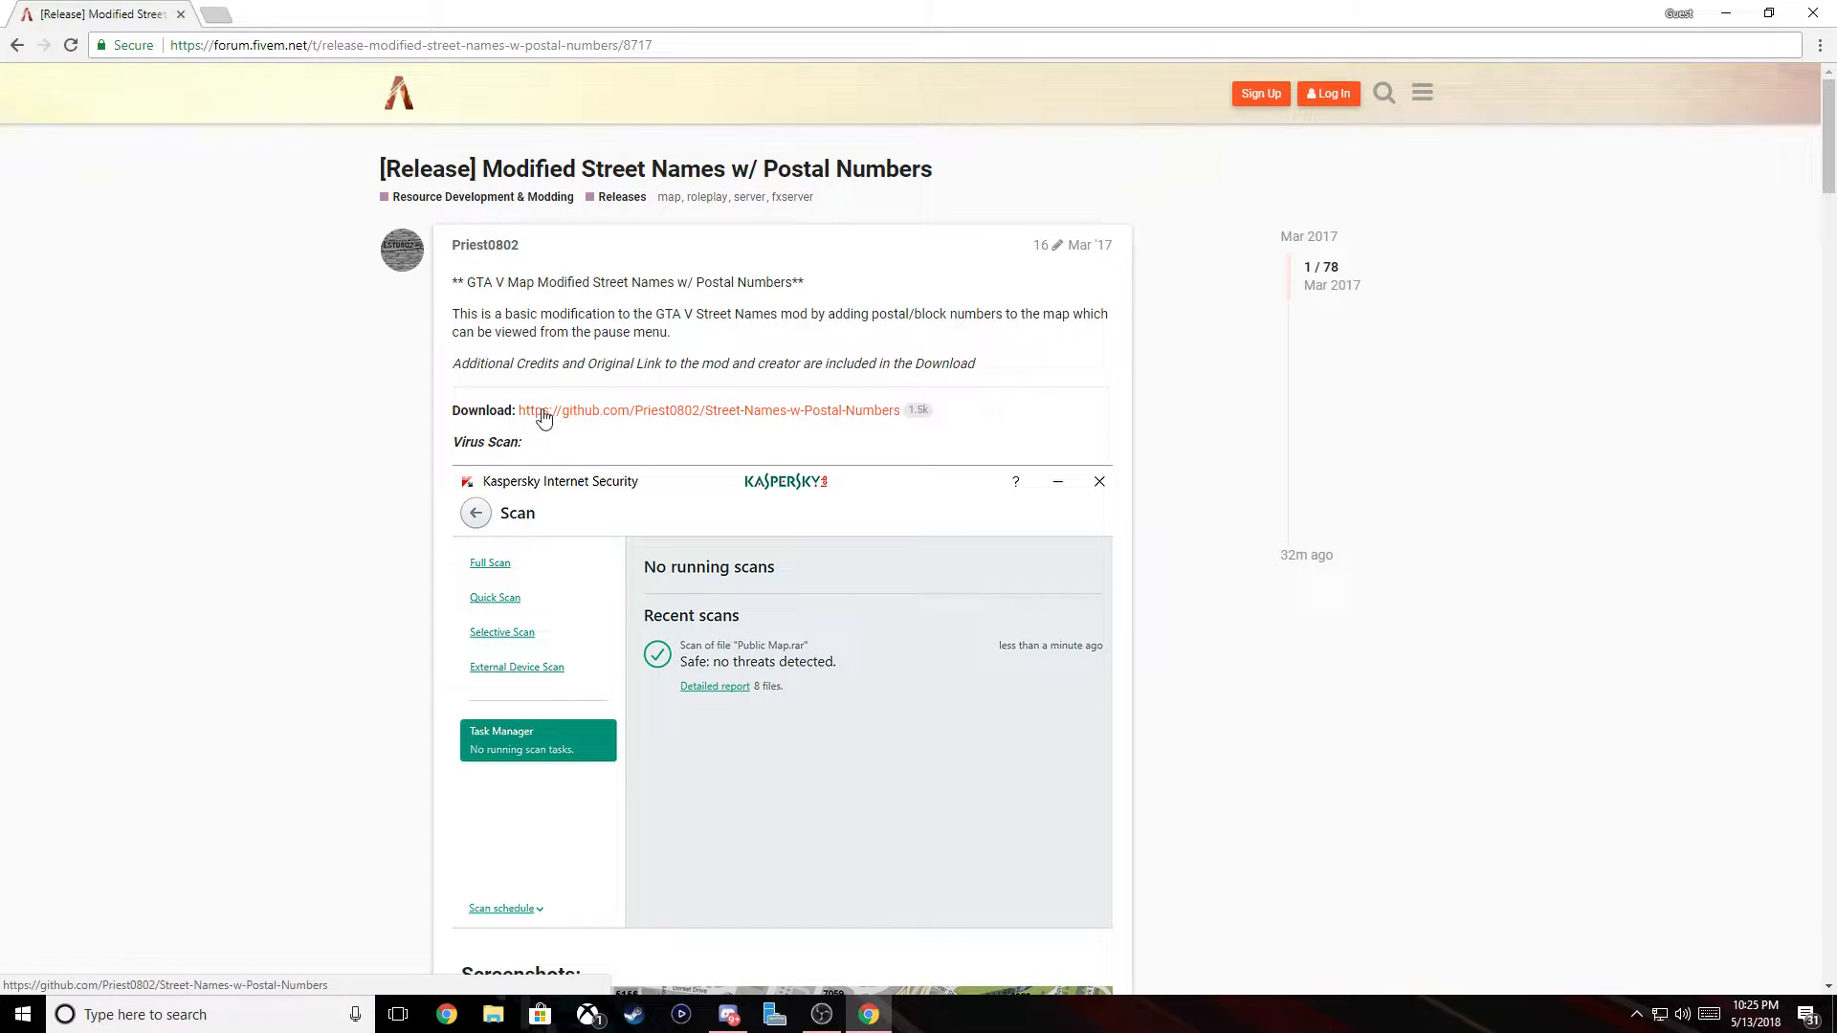
# Download the Street-Names-w-Postal-Numbers GitHub repository as a master ZIP
pyautogui.click(708, 409)
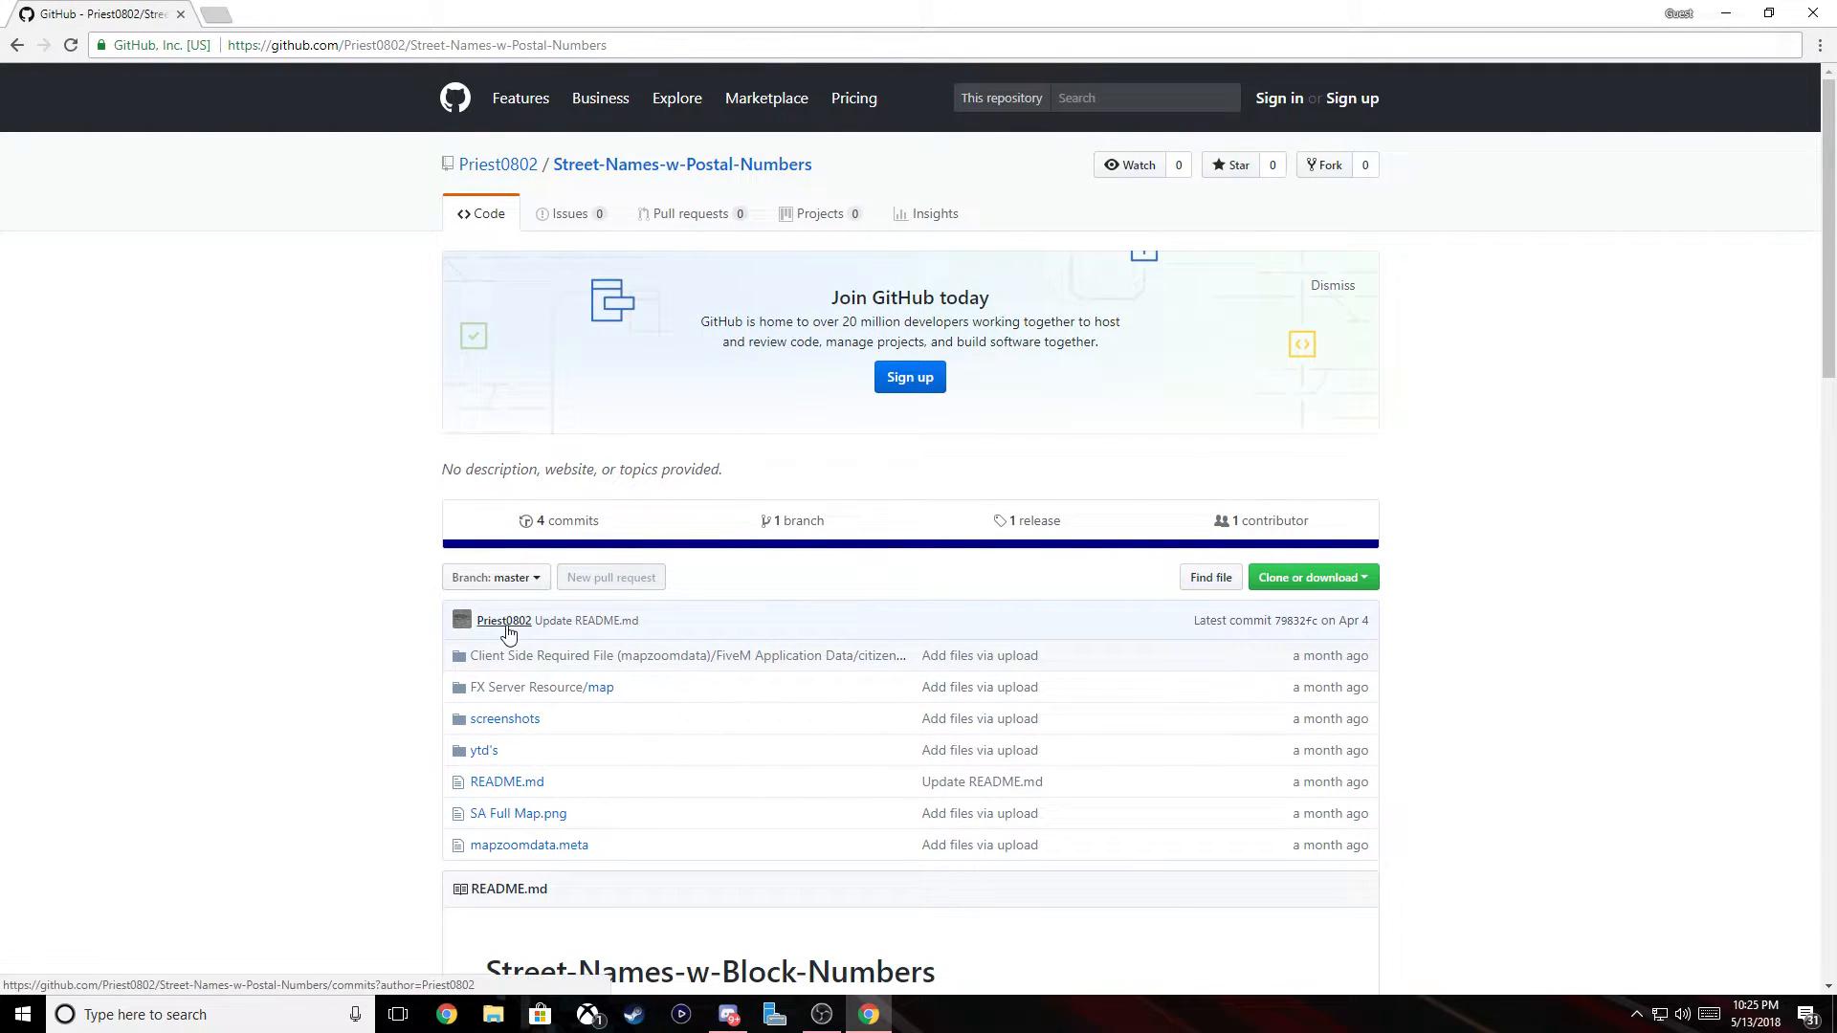
pyautogui.scroll(-3)
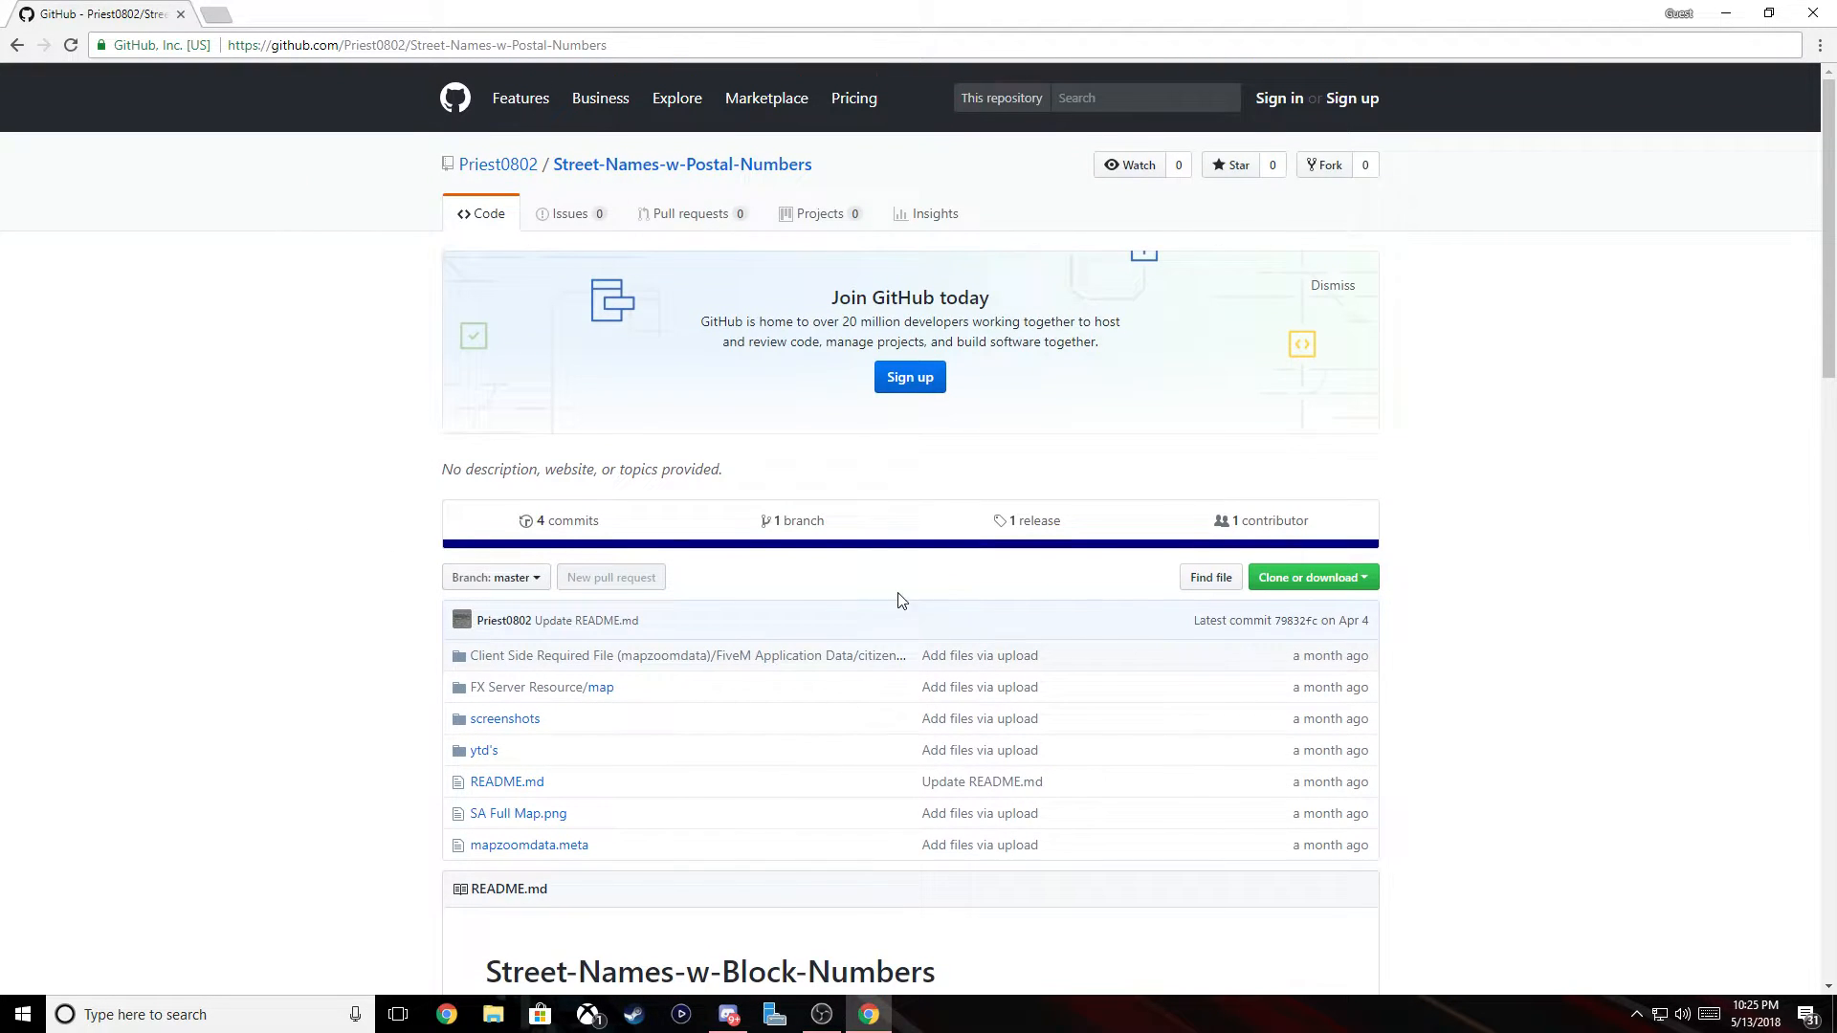
pyautogui.click(1311, 576)
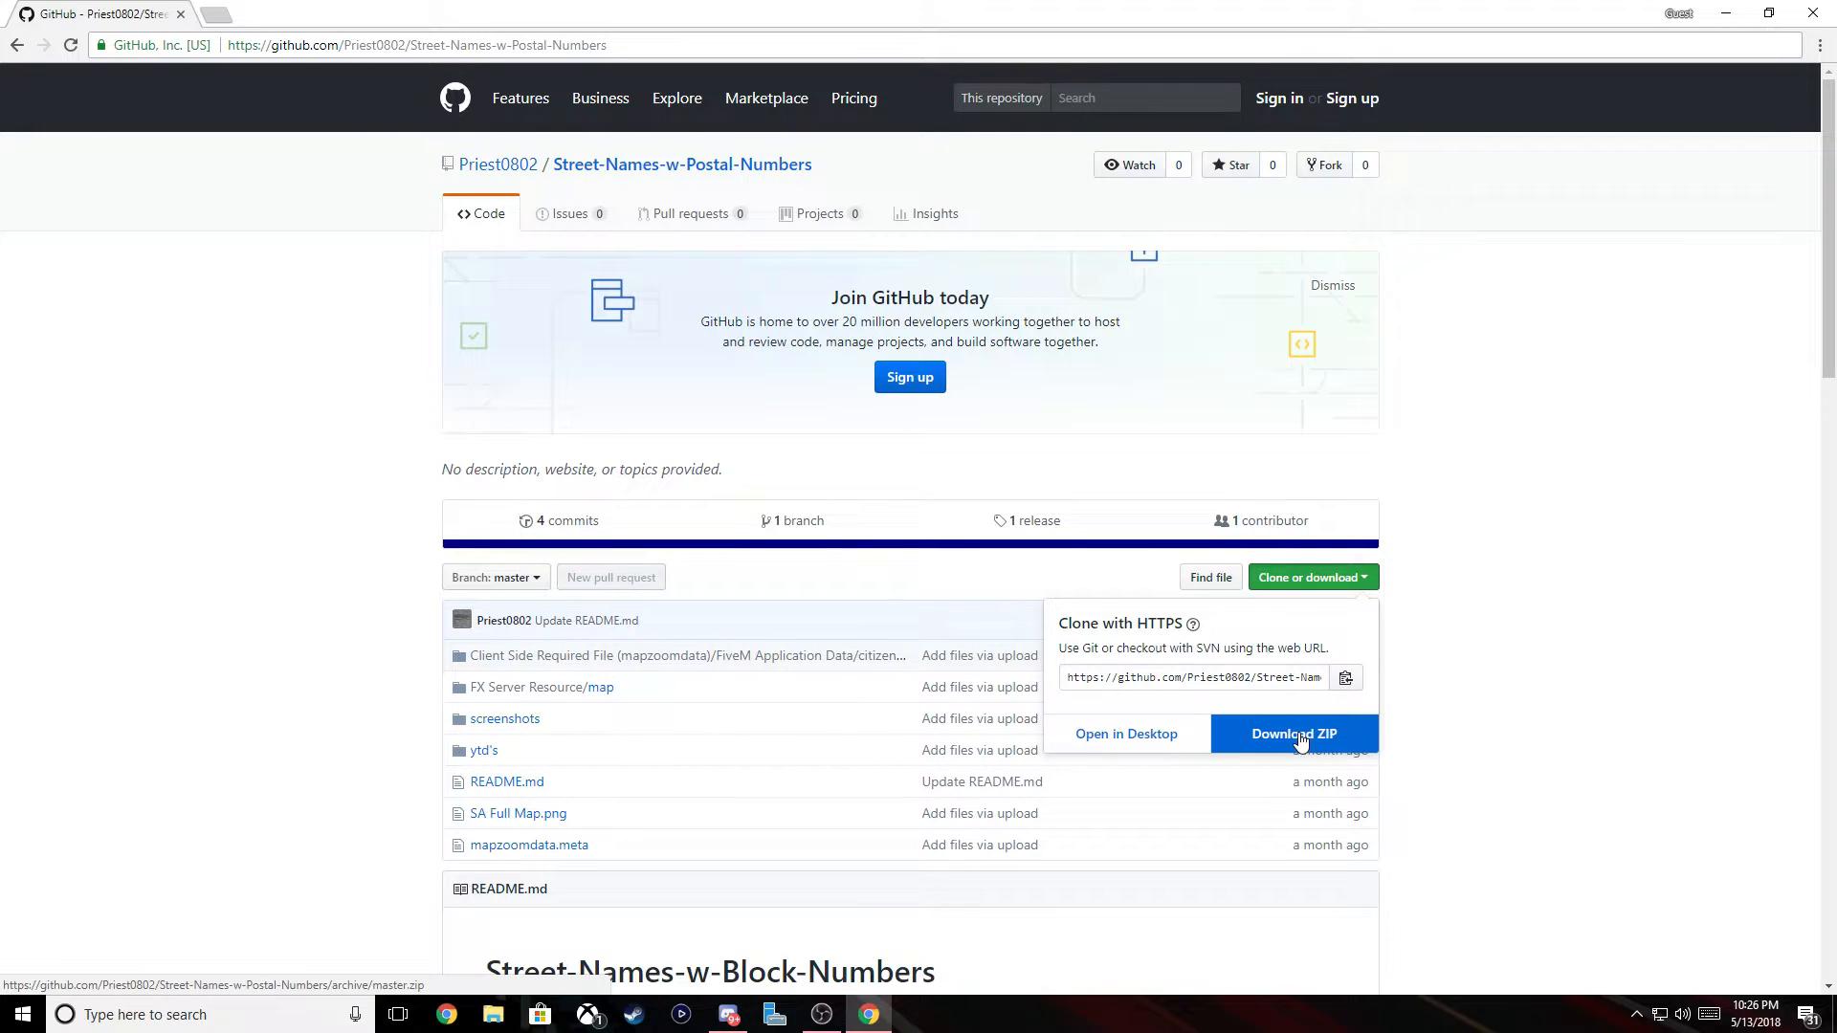
pyautogui.click(1293, 733)
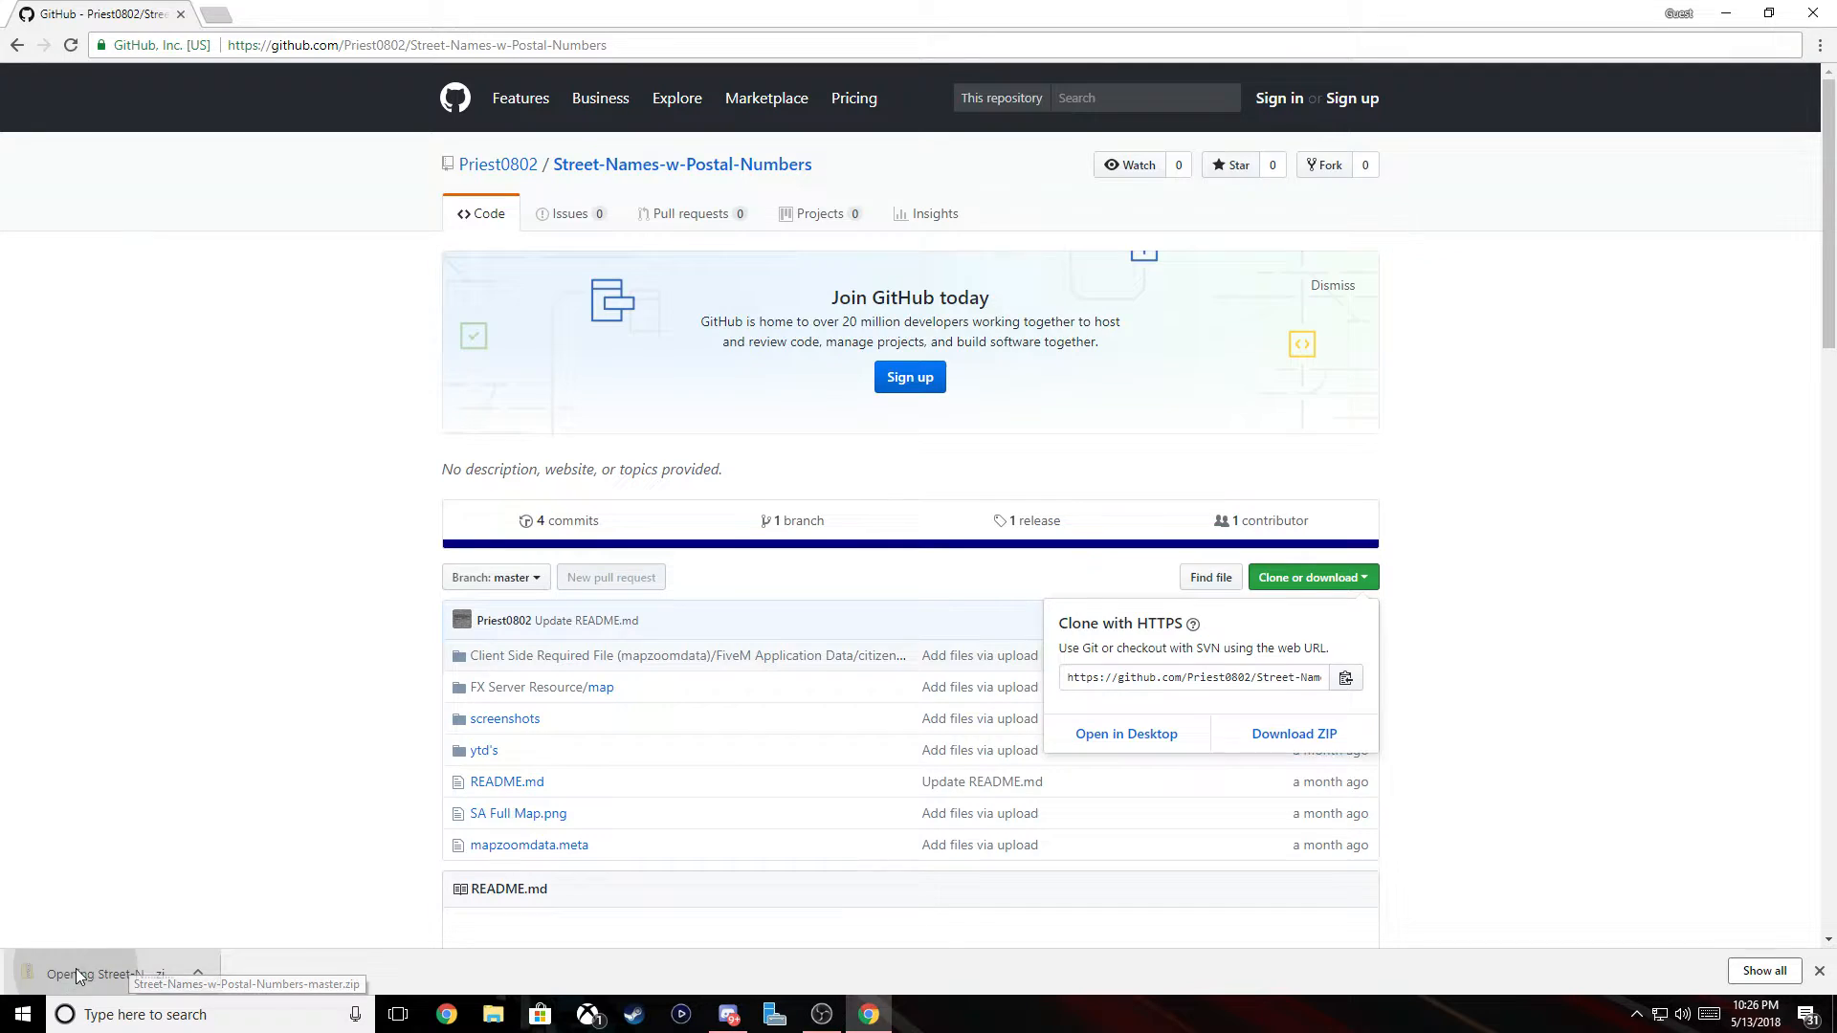
# Extract the downloaded master ZIP into Downloads and enter the repository folder
pyautogui.click(100, 975)
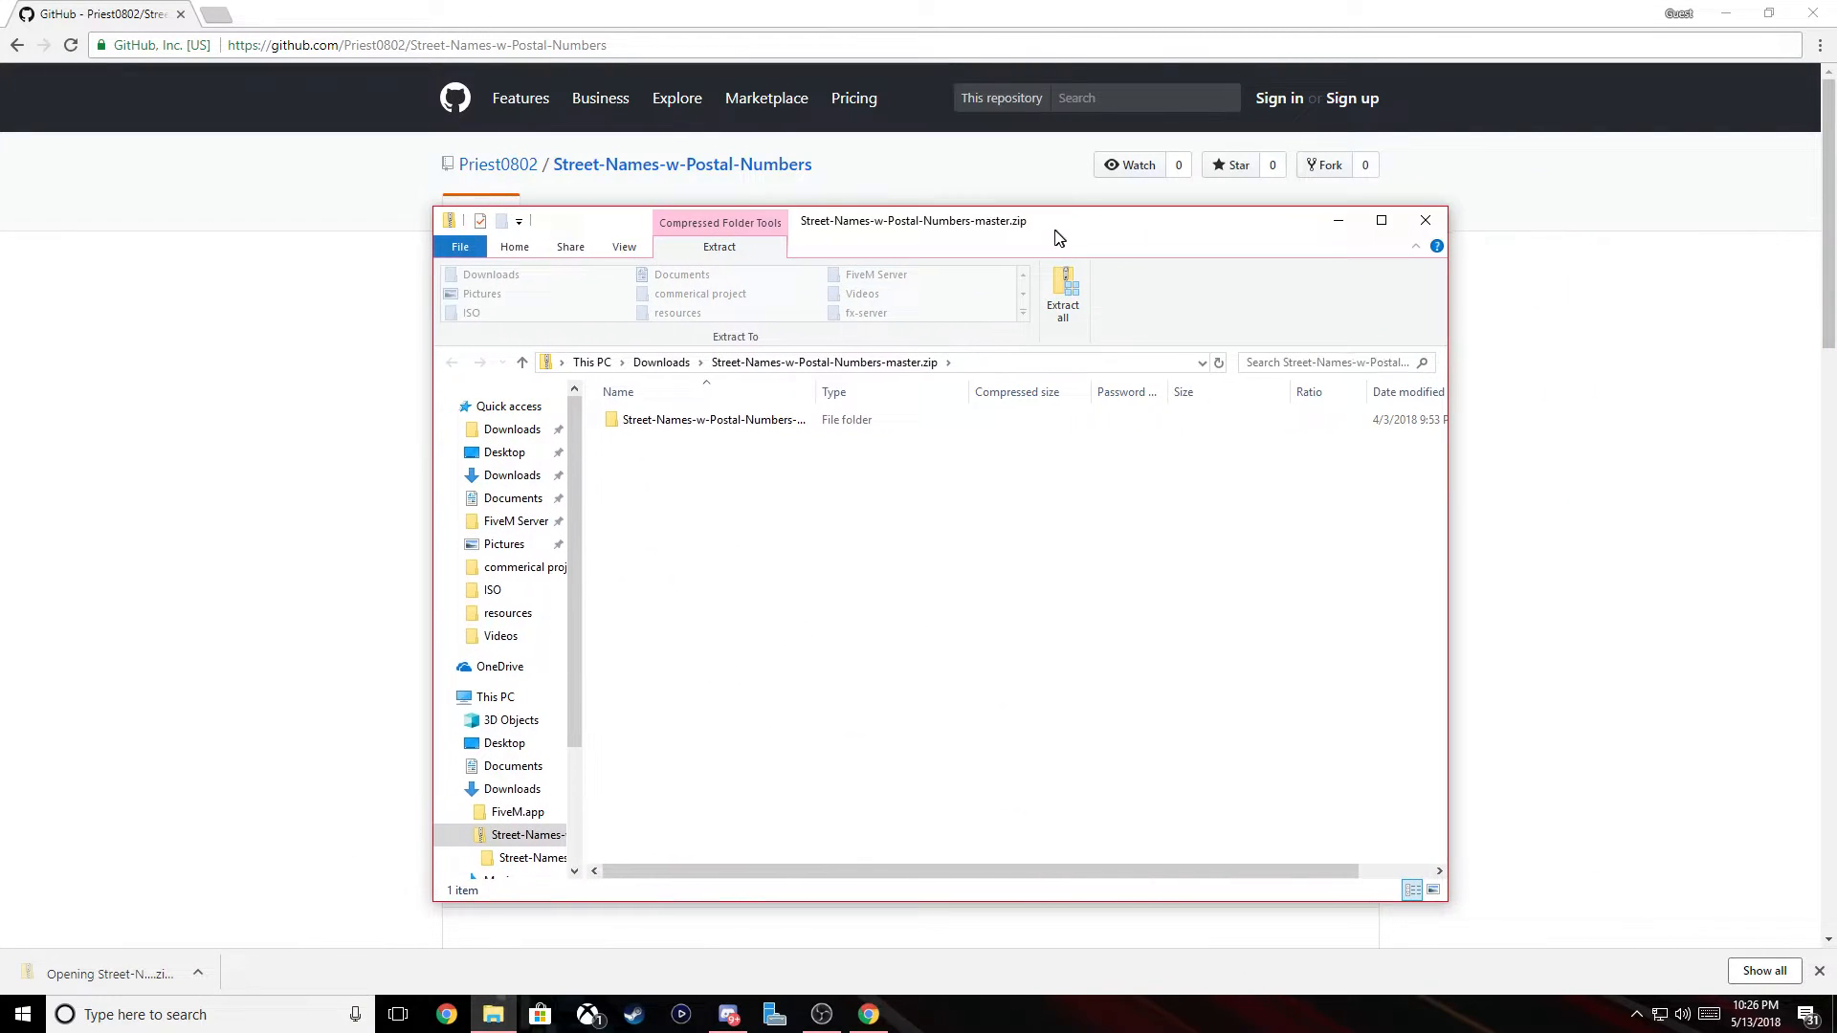
pyautogui.click(1063, 298)
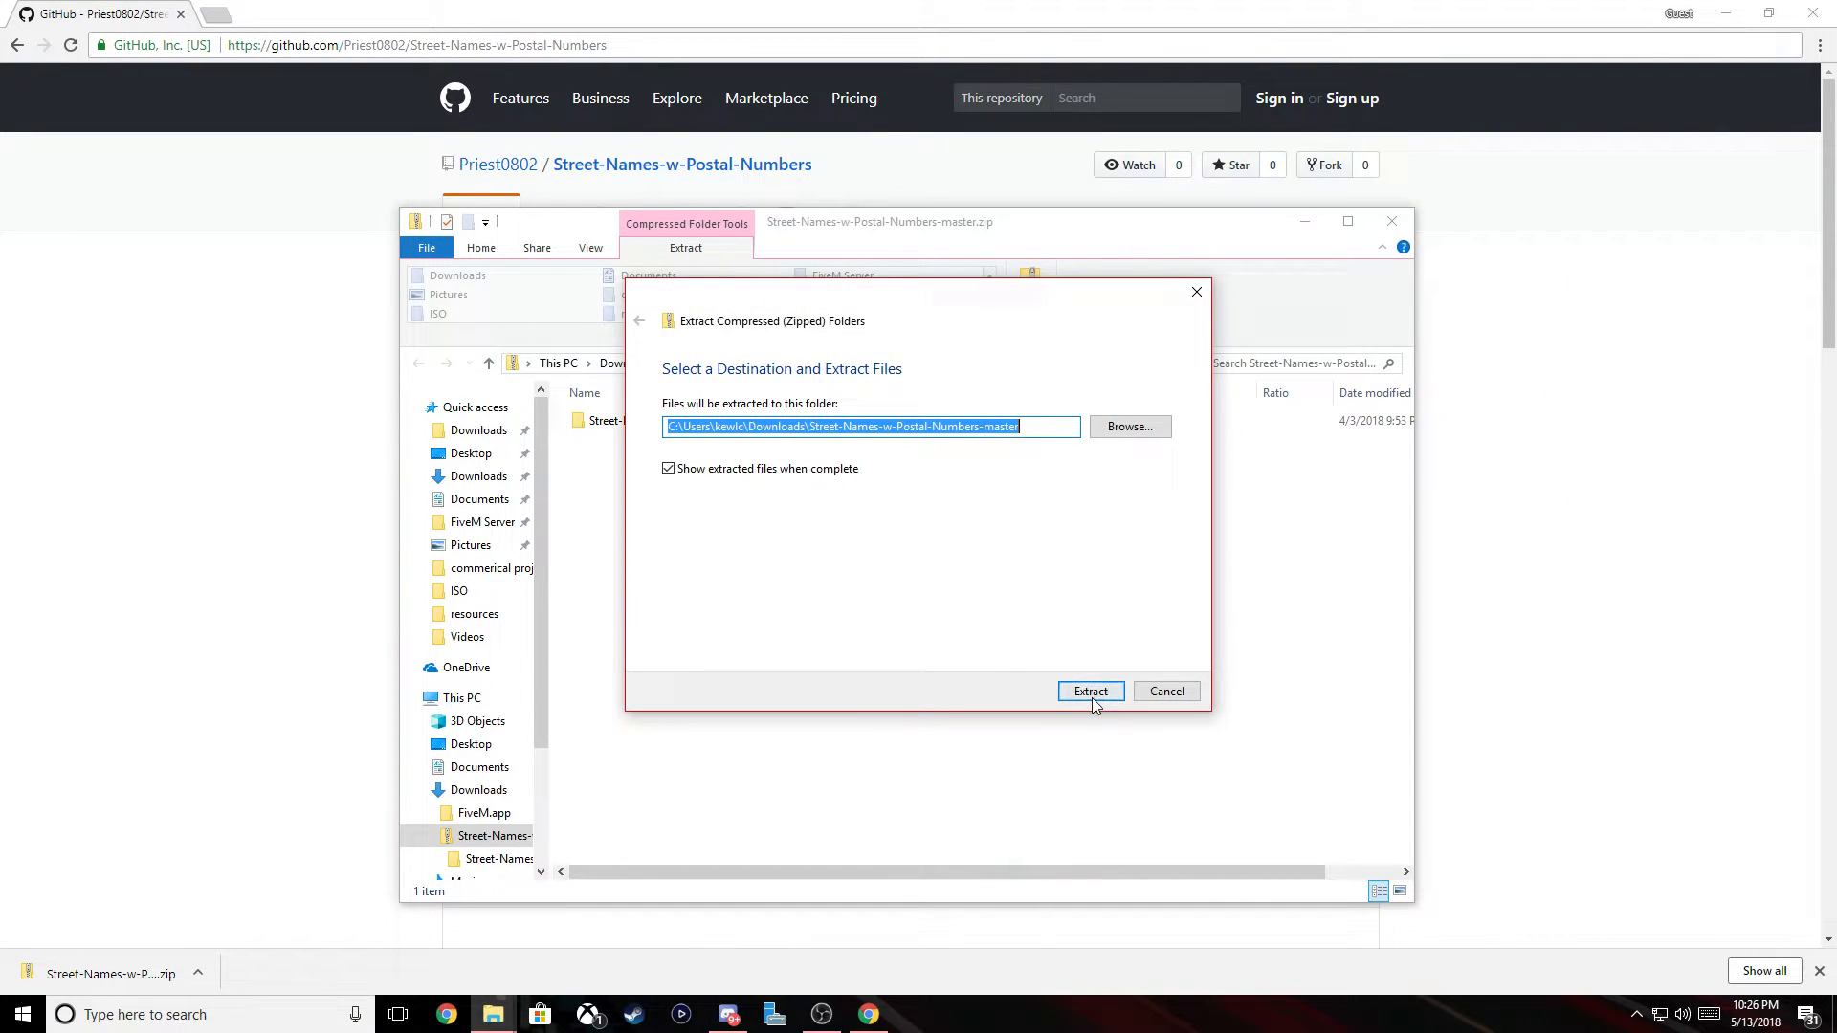
pyautogui.click(1089, 691)
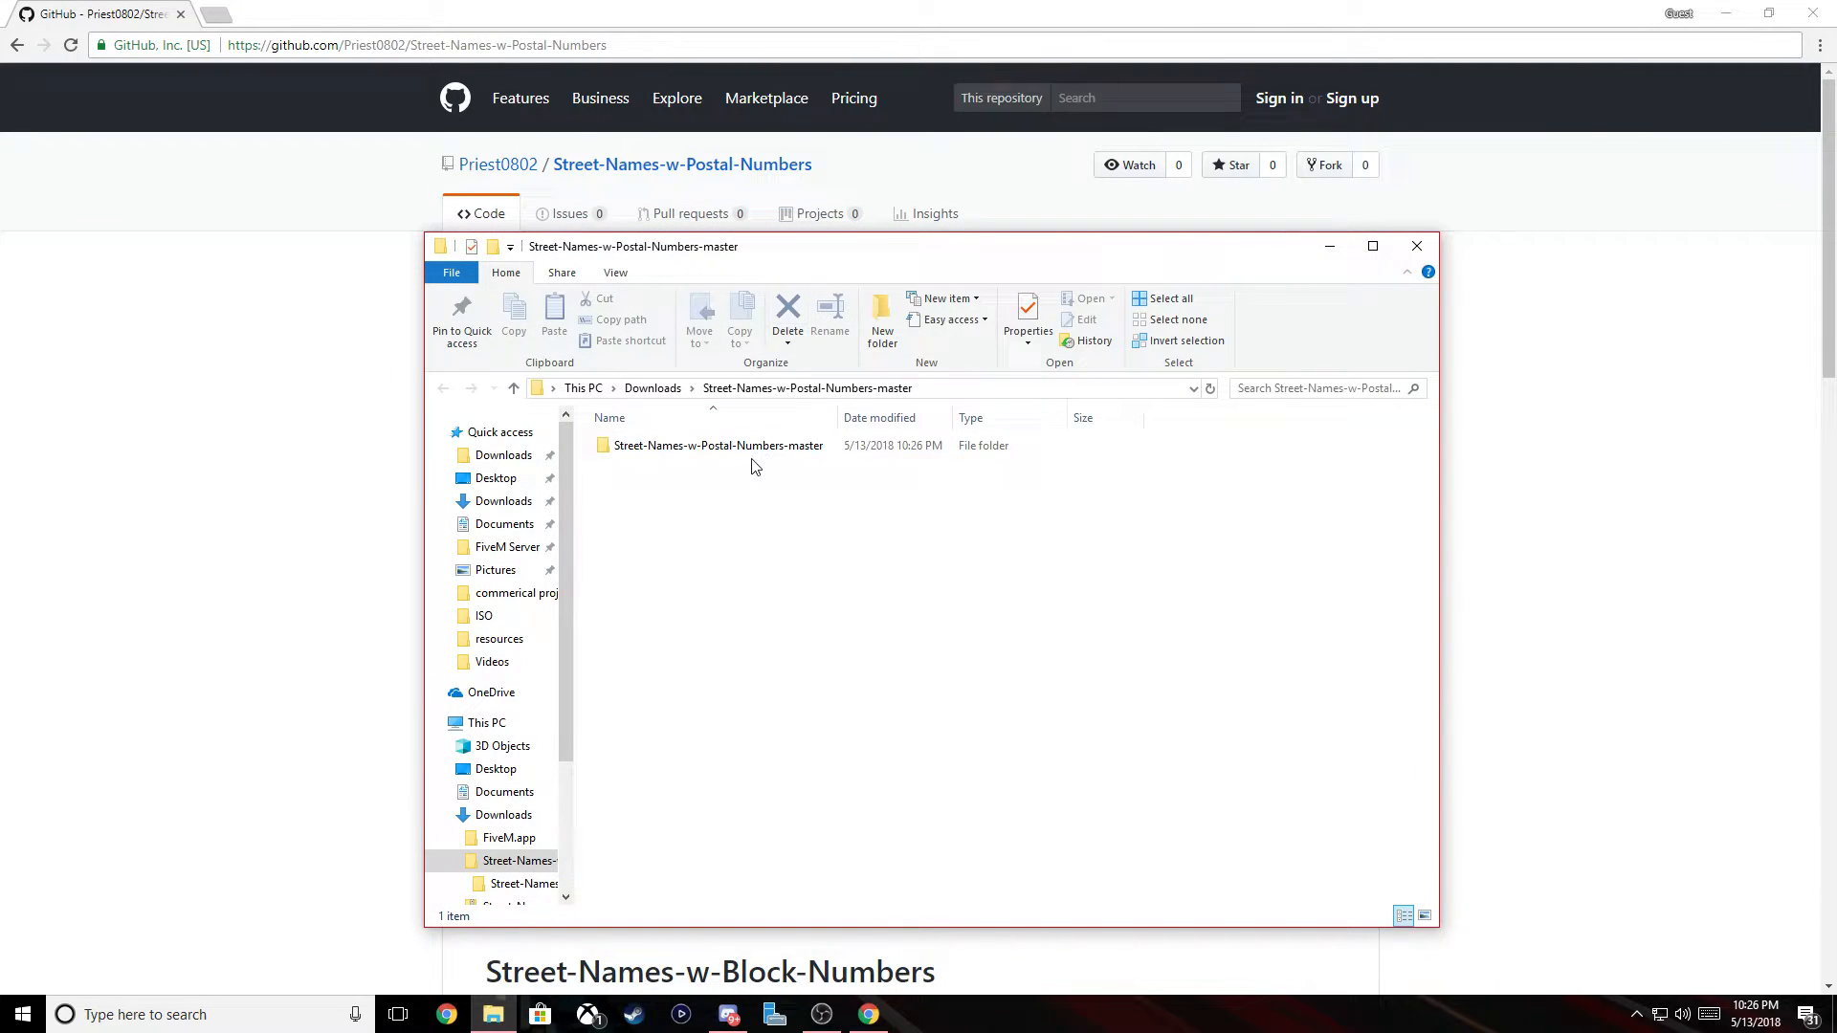
pyautogui.doubleClick(718, 446)
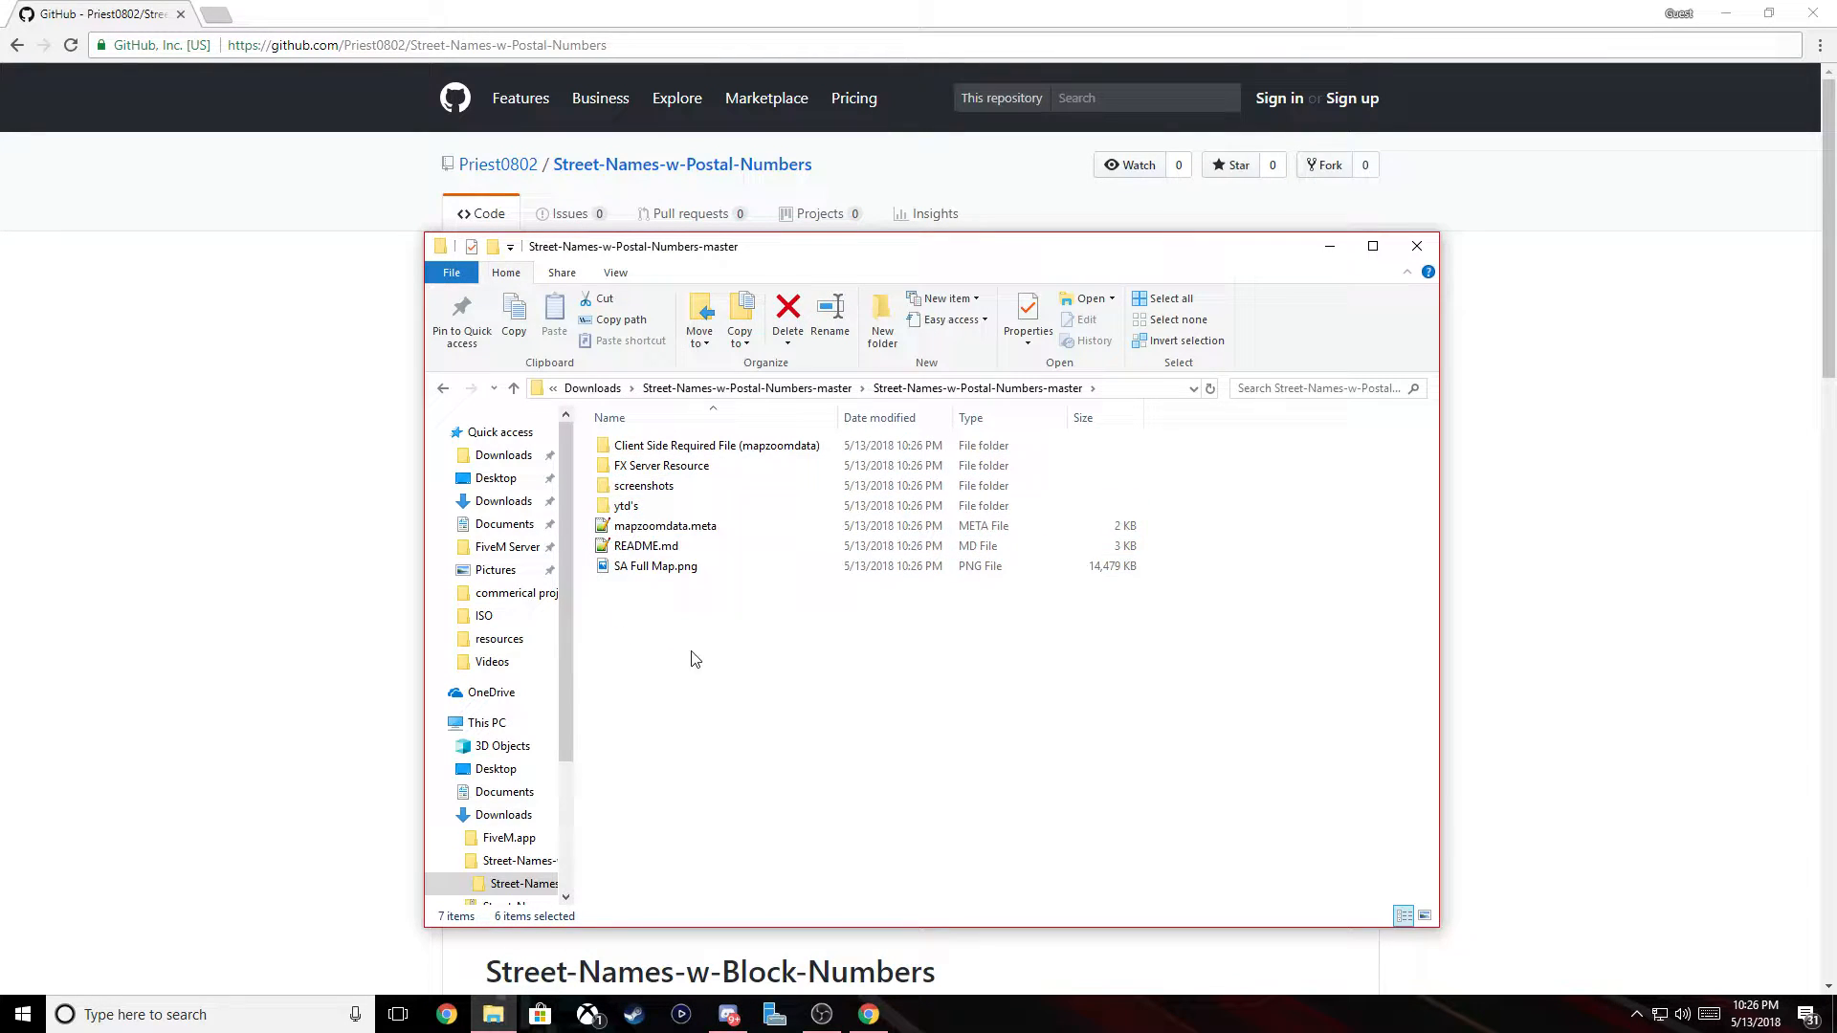
# Browse through Client Side Required File > FiveM Application Data > citizen/common/data/ui to mapzoomdata.meta
pyautogui.doubleClick(718, 446)
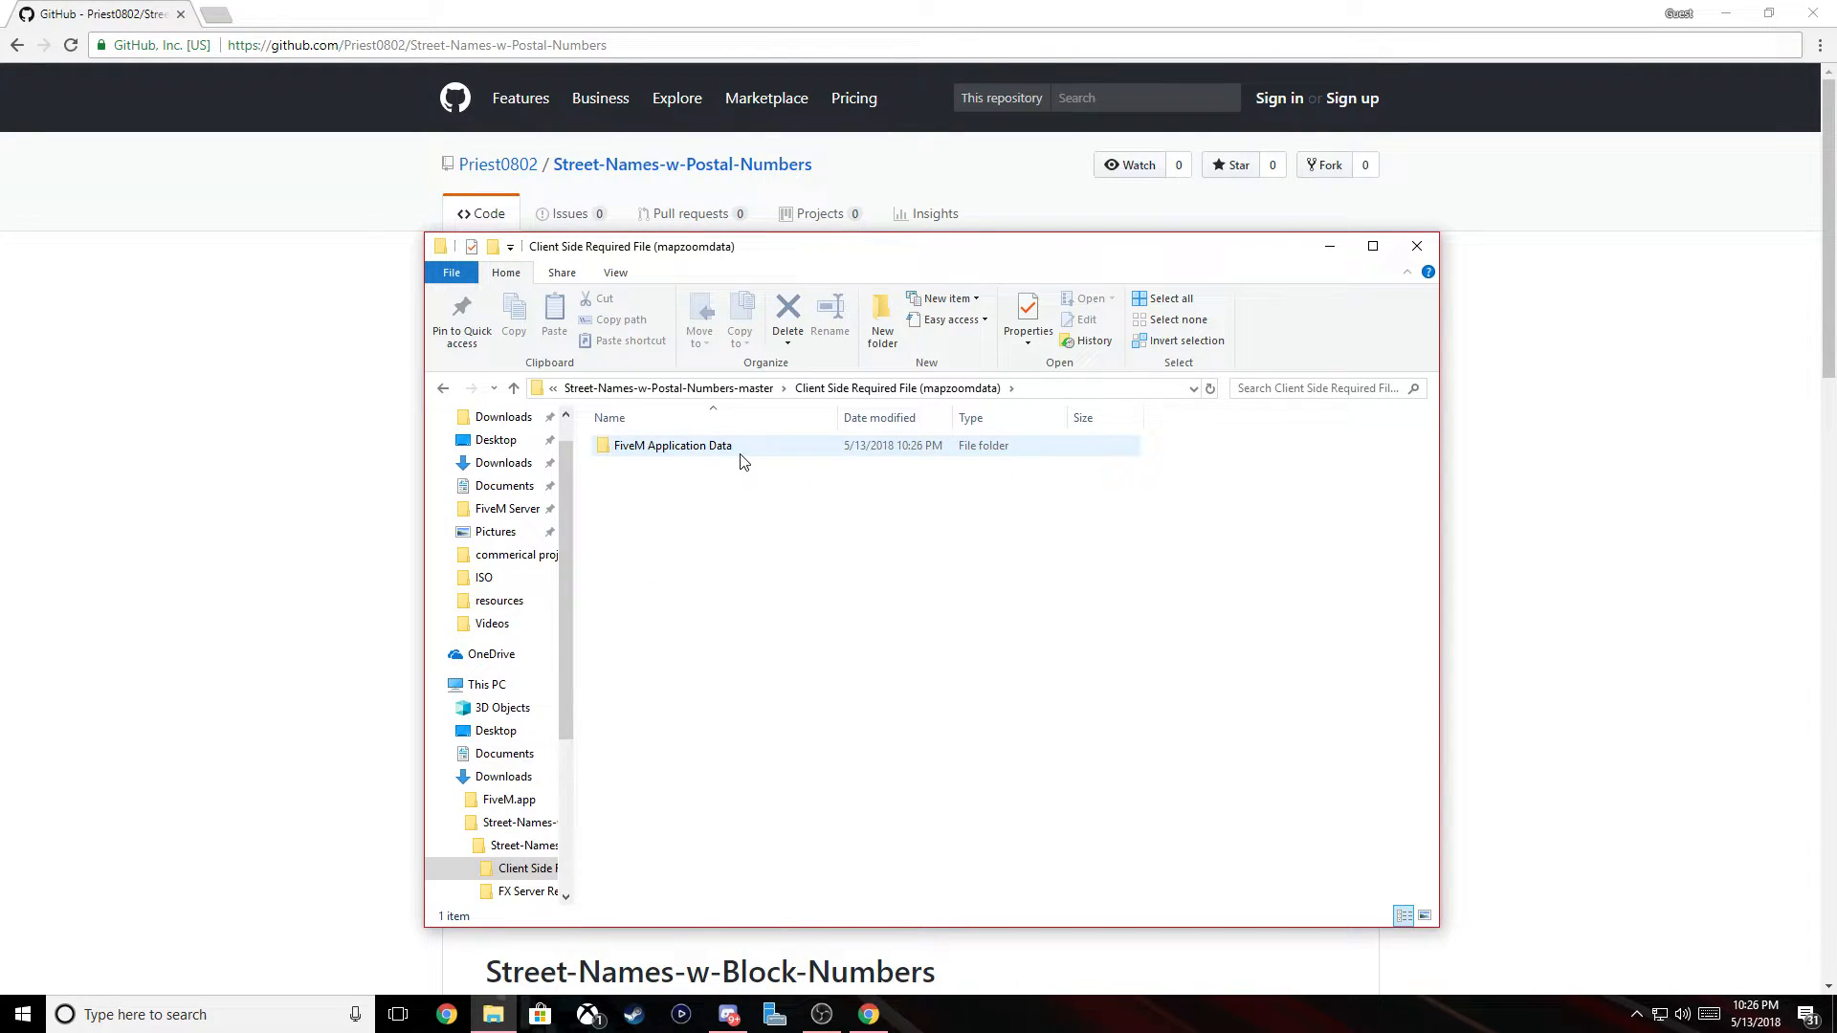
pyautogui.click(671, 446)
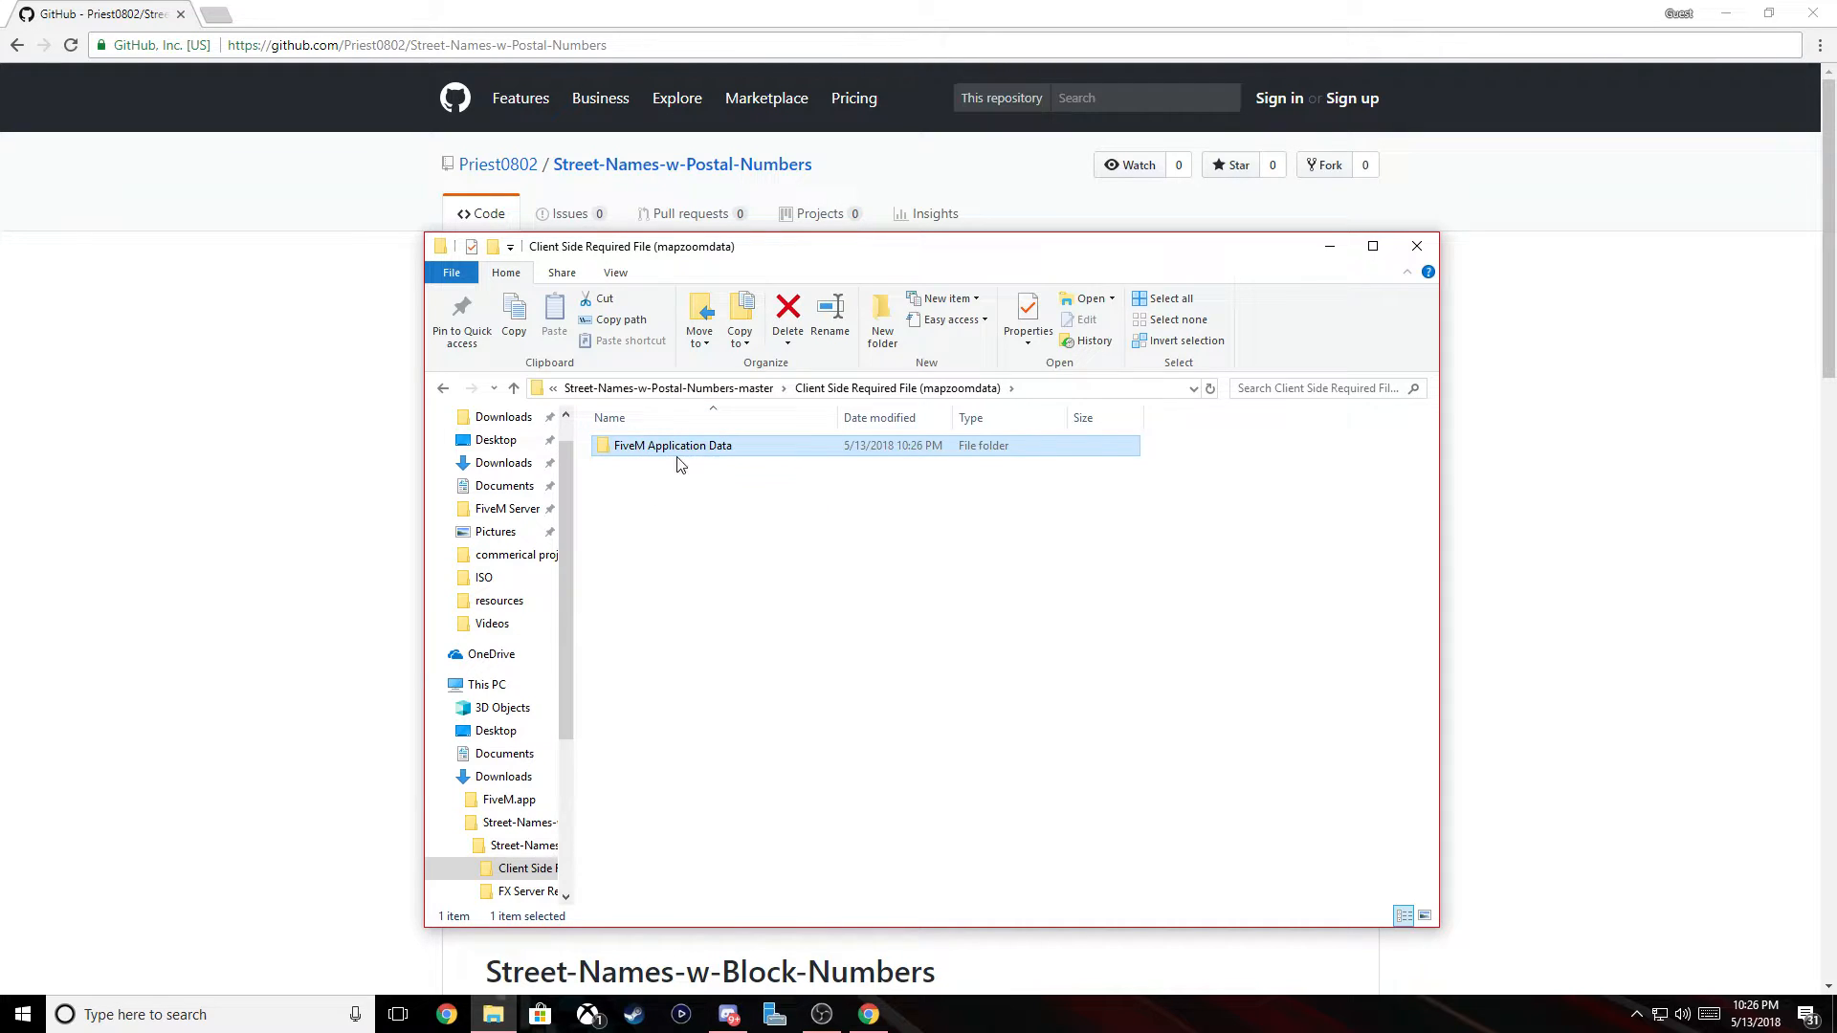
pyautogui.doubleClick(671, 446)
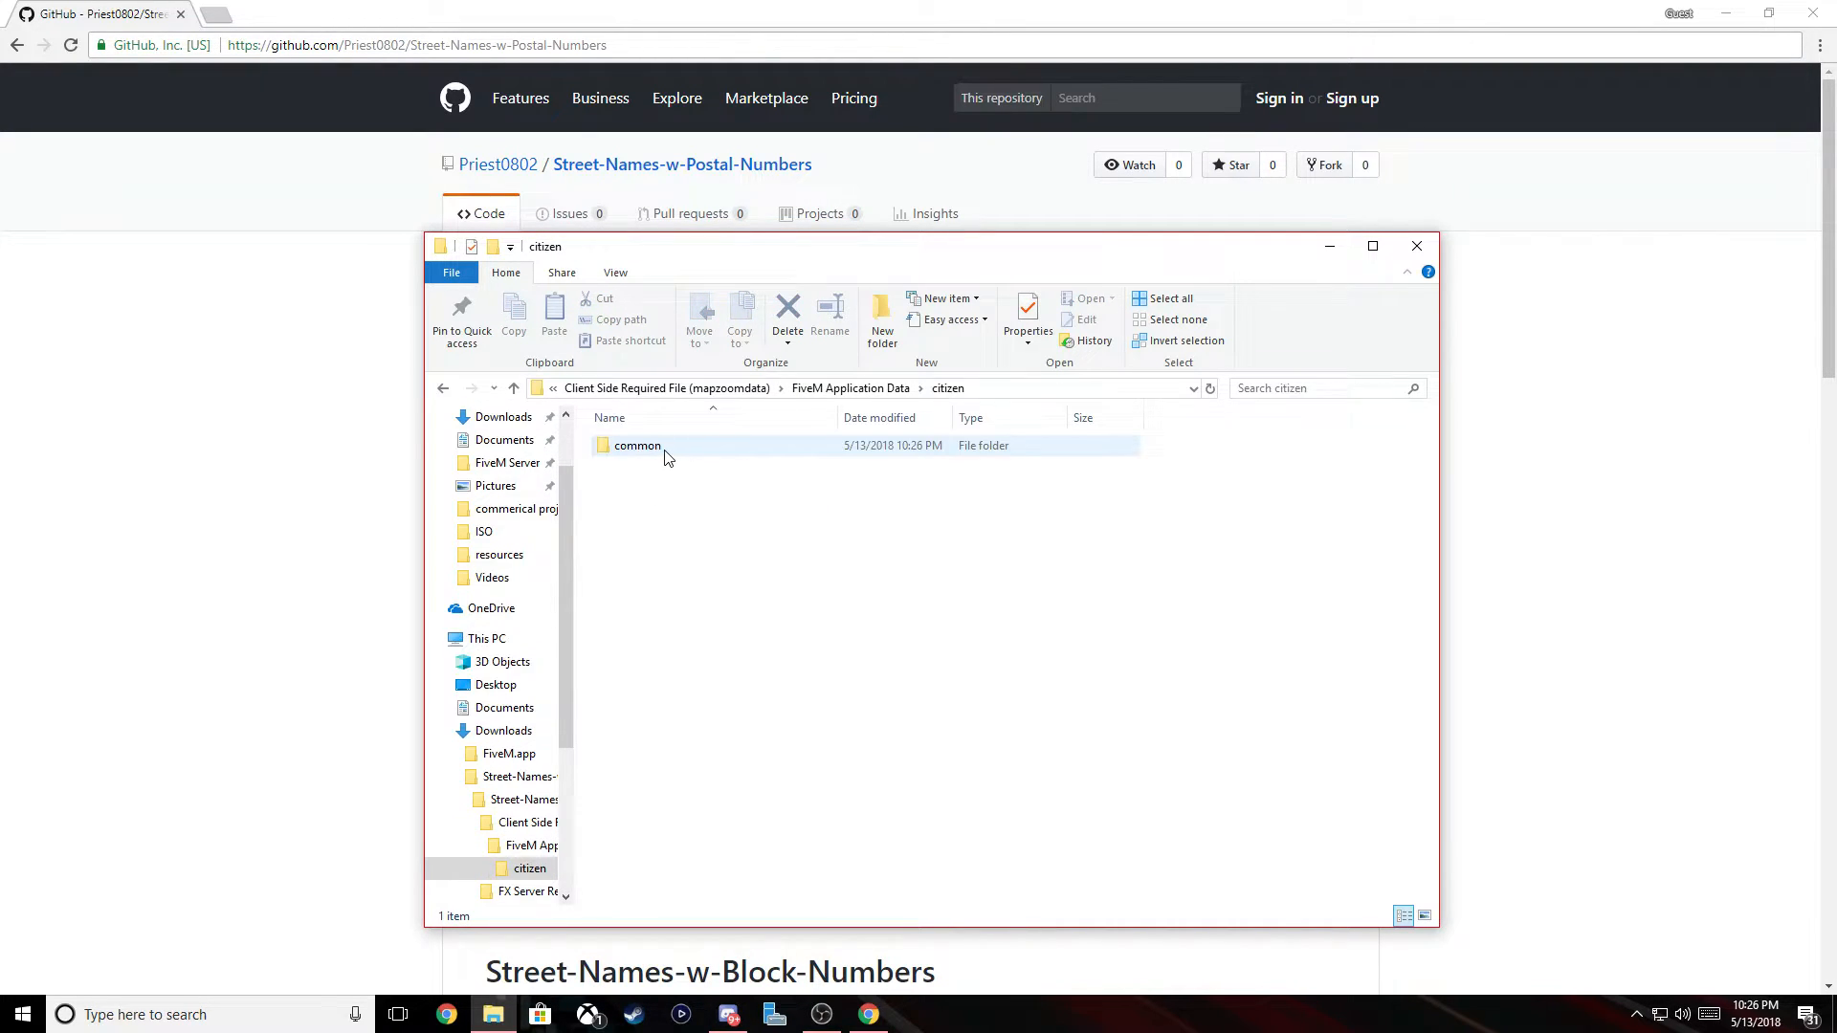
pyautogui.doubleClick(638, 446)
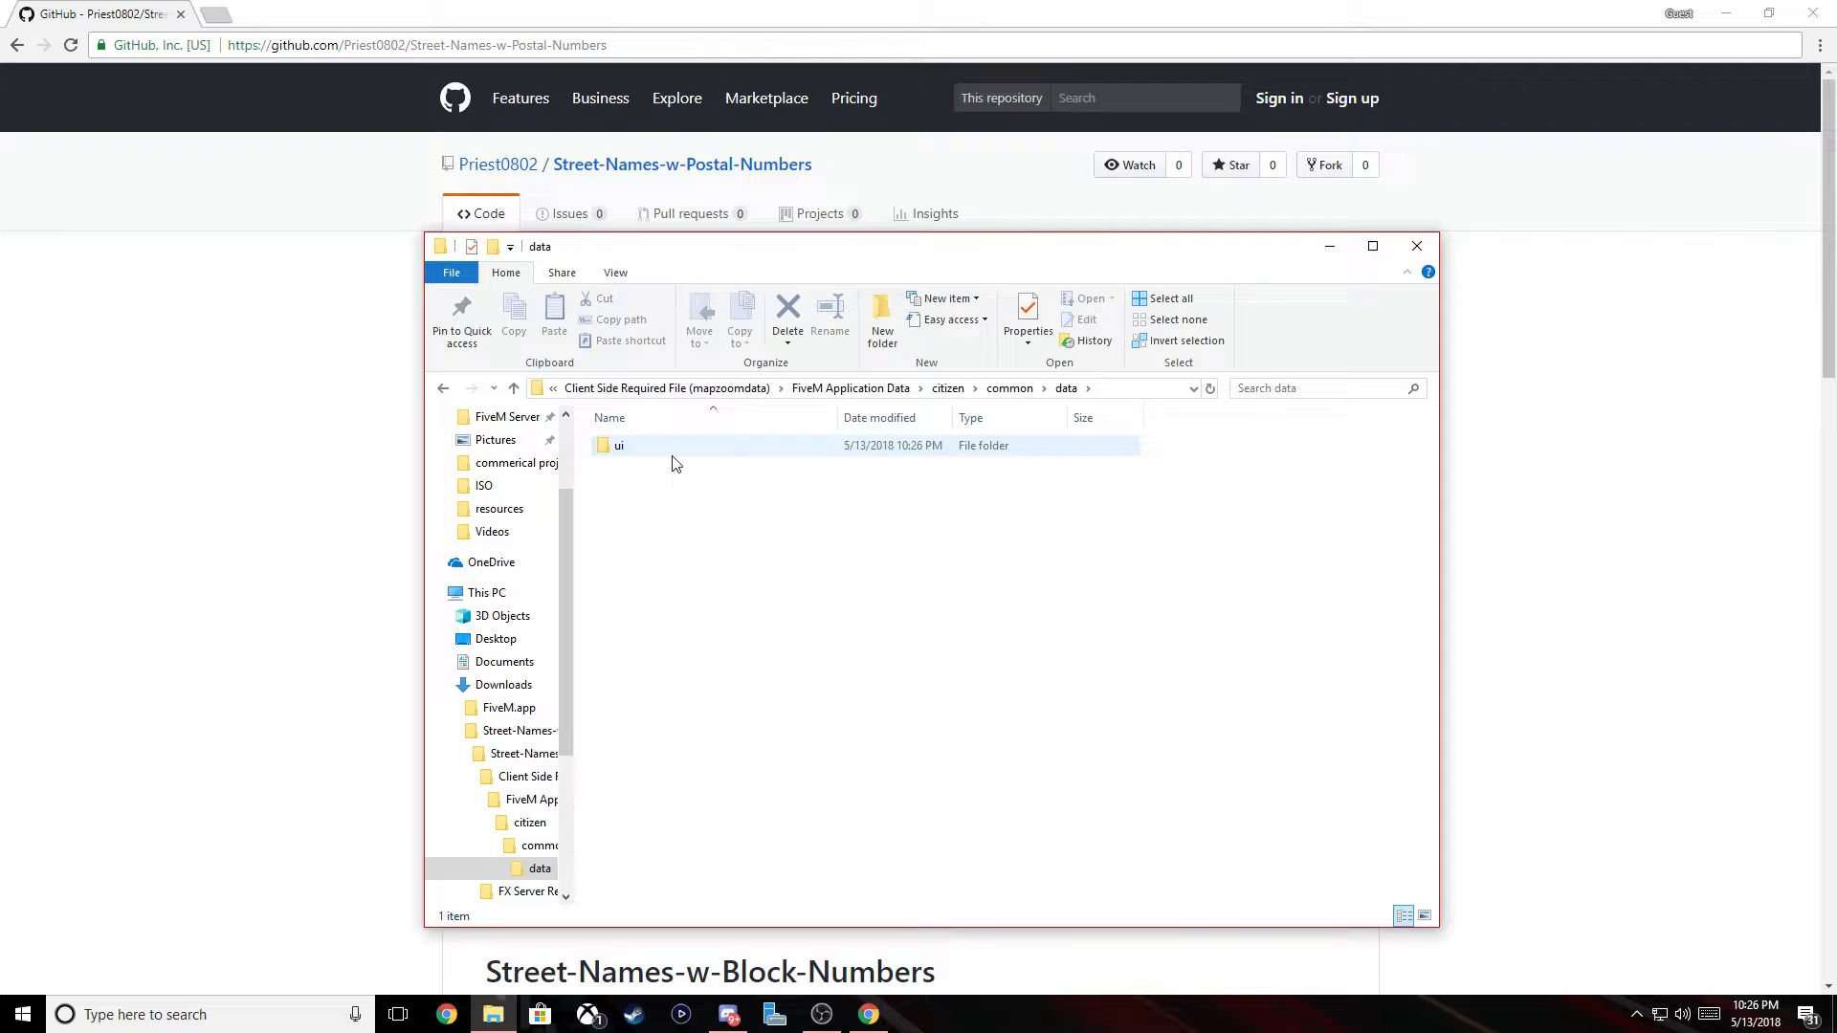
pyautogui.doubleClick(618, 446)
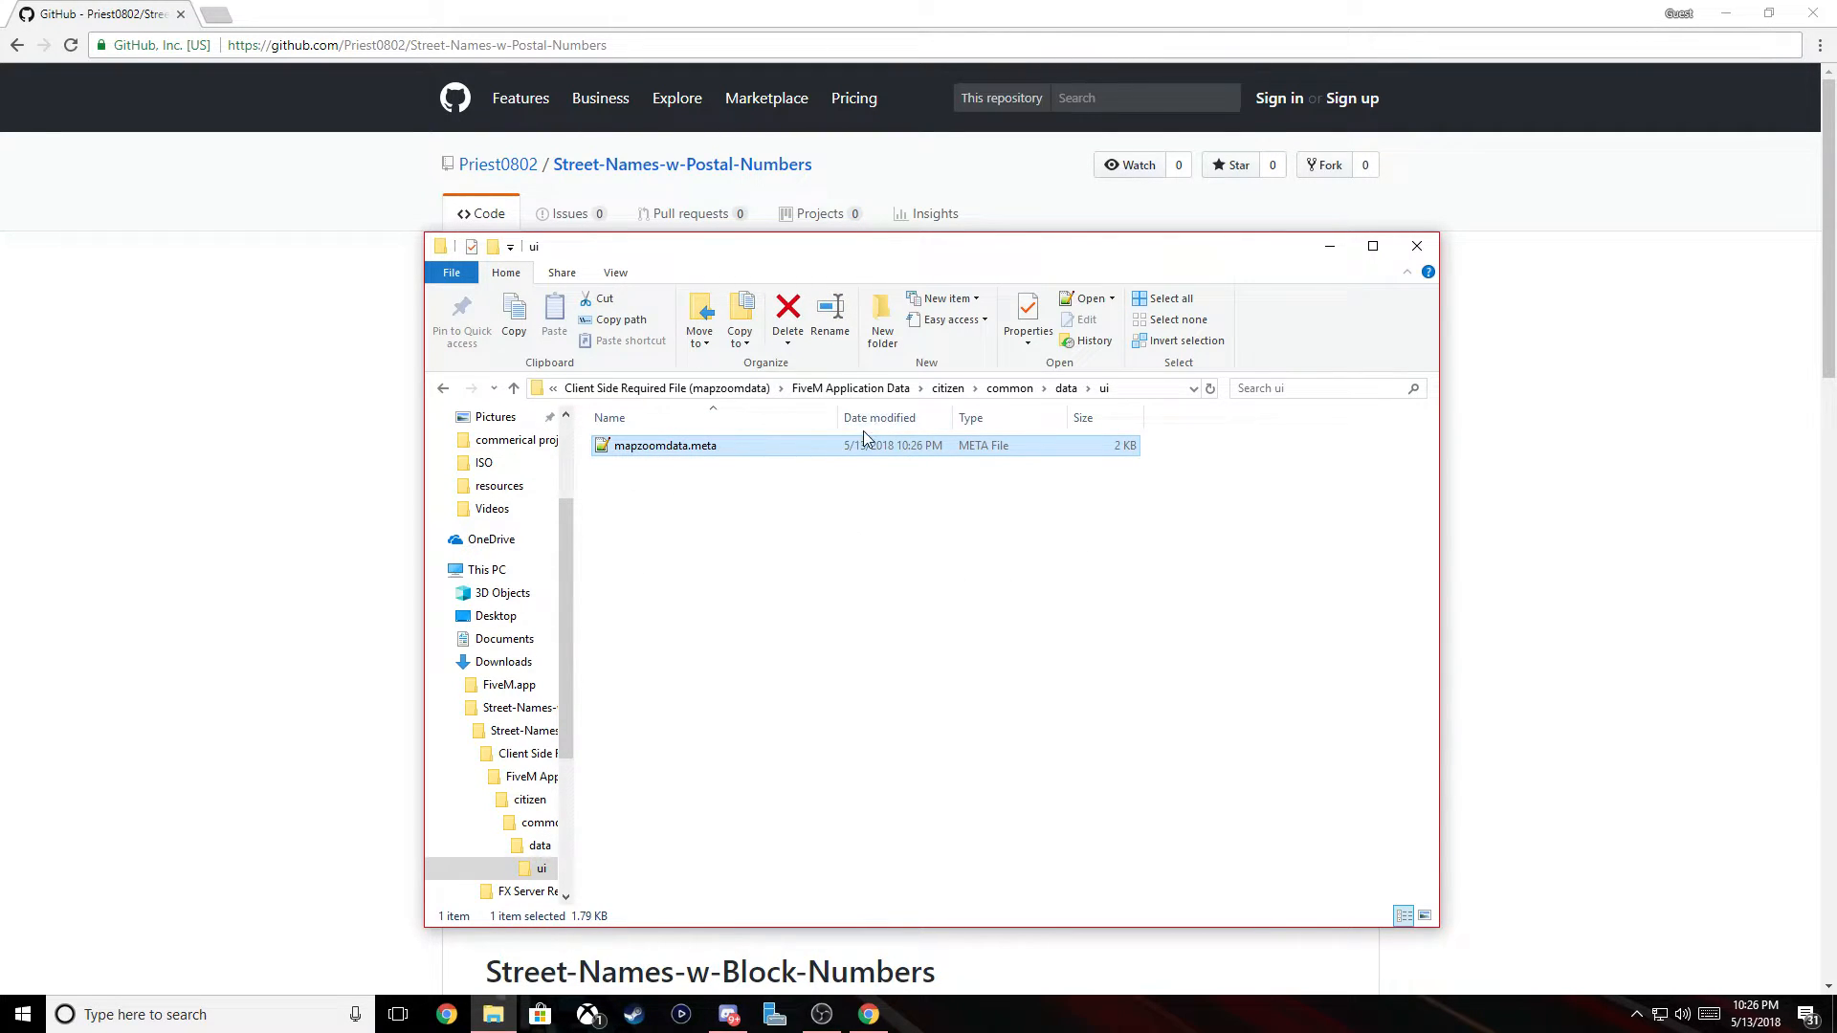
pyautogui.click(850, 389)
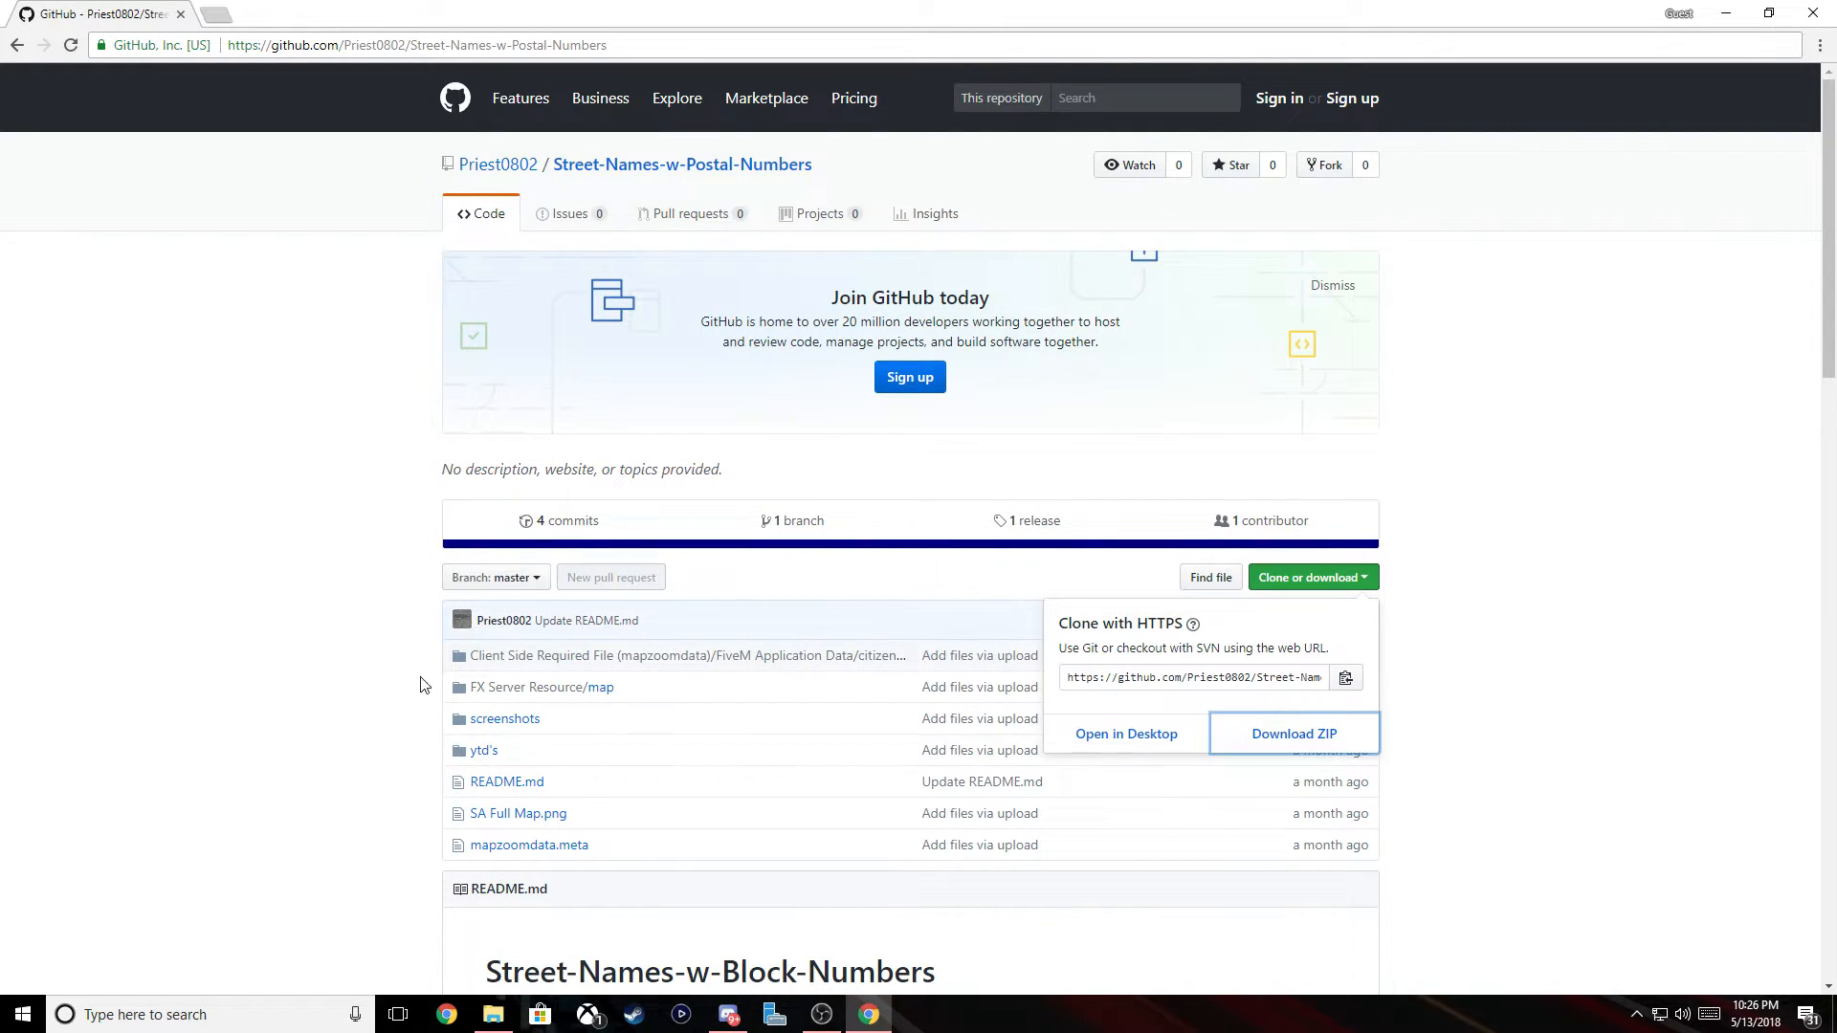
pyautogui.click(21, 1014)
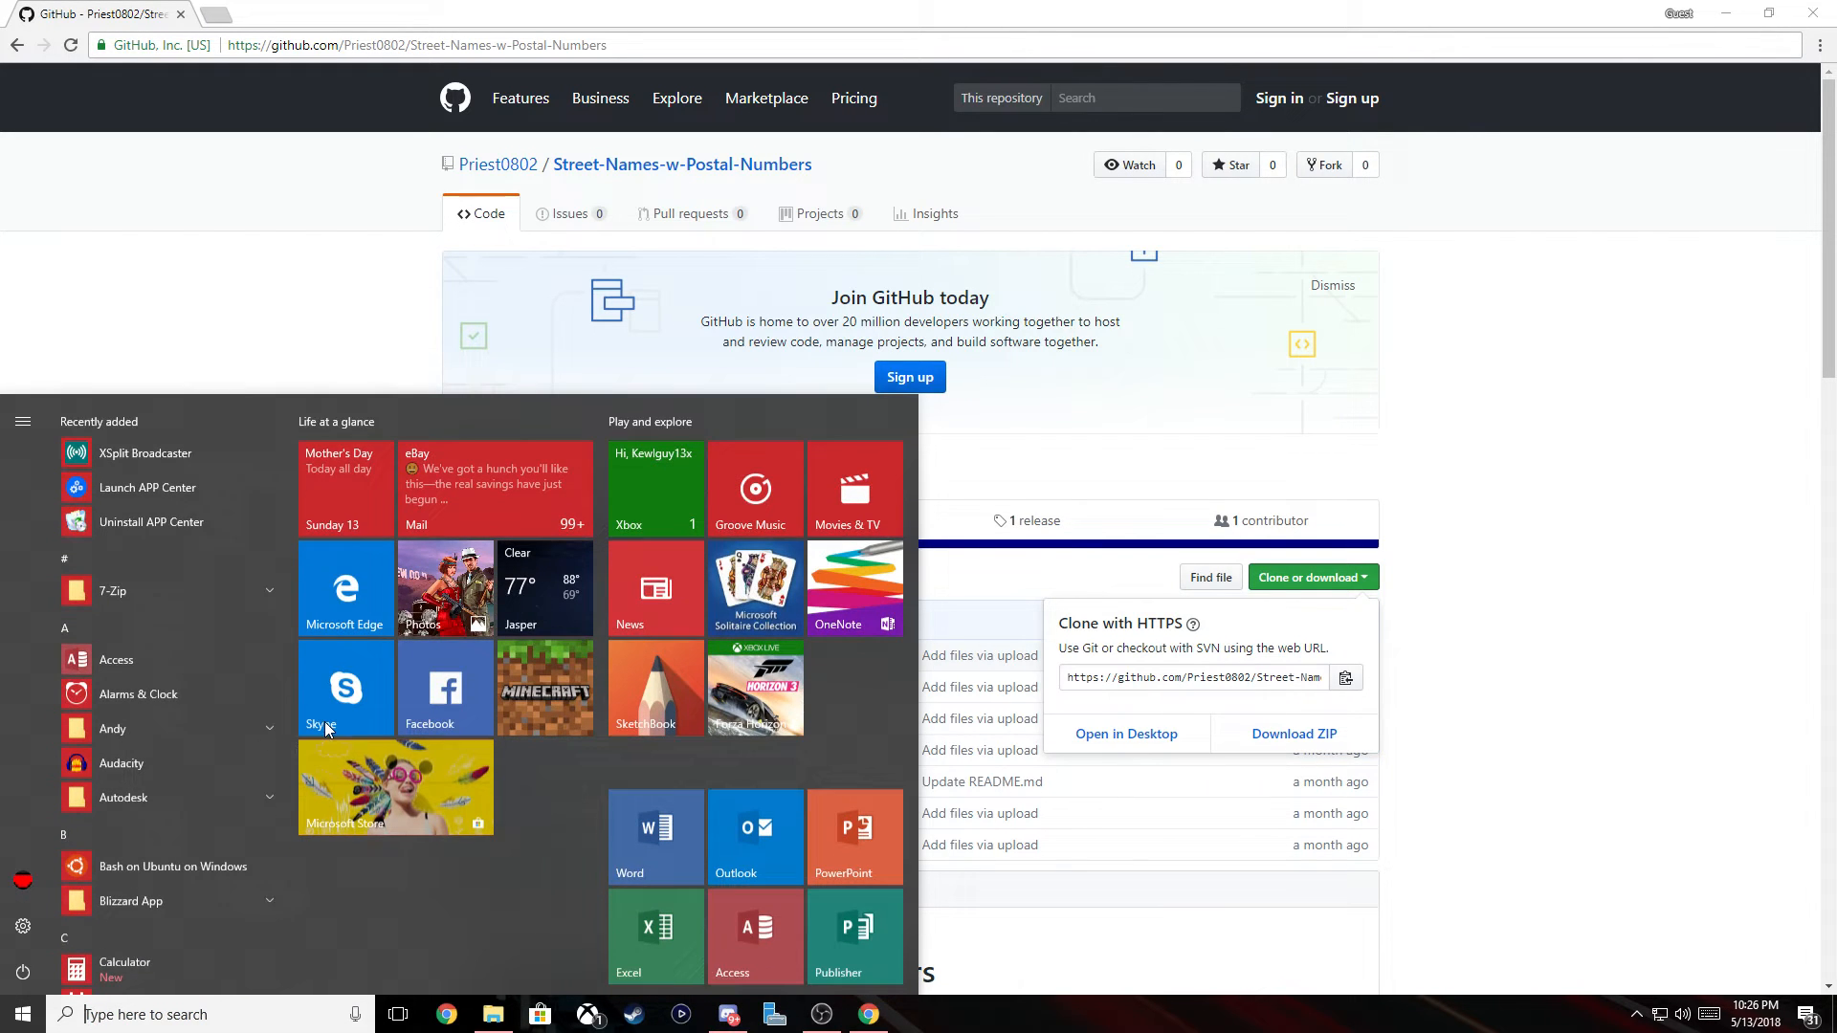
pyautogui.click(492, 1014)
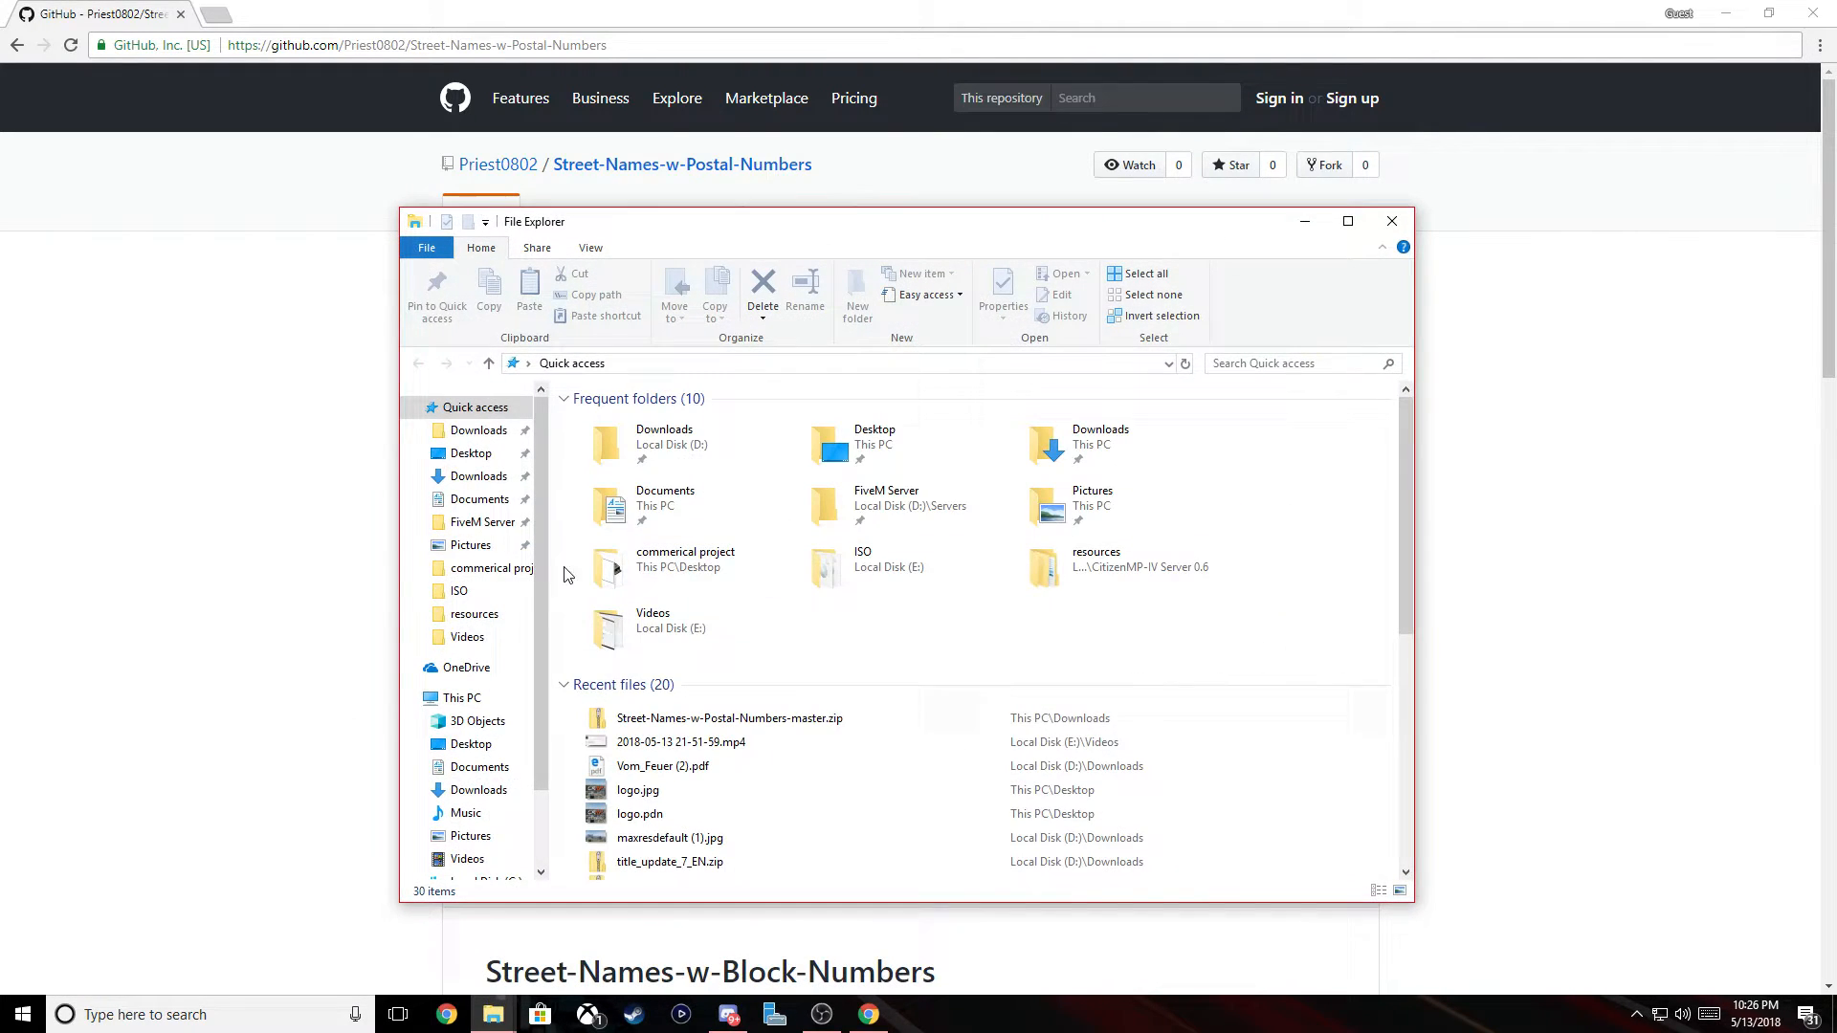
pyautogui.click(461, 697)
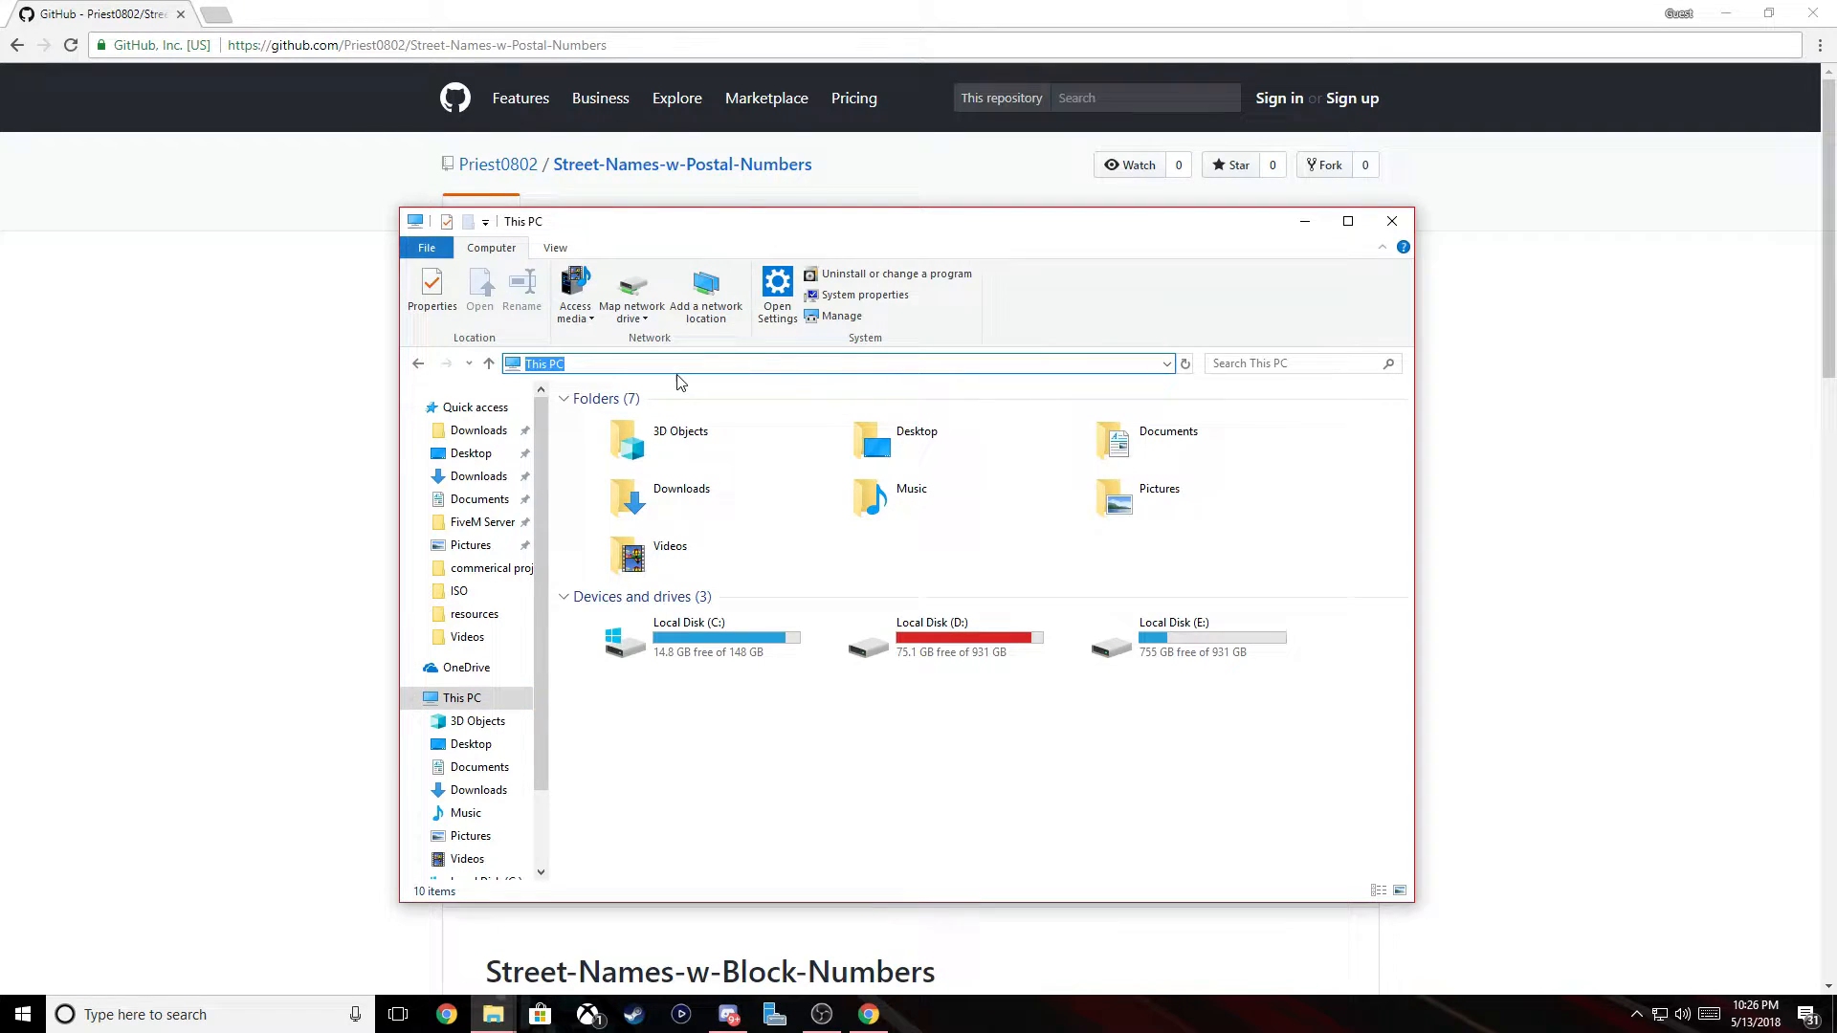
pyautogui.write('%a')
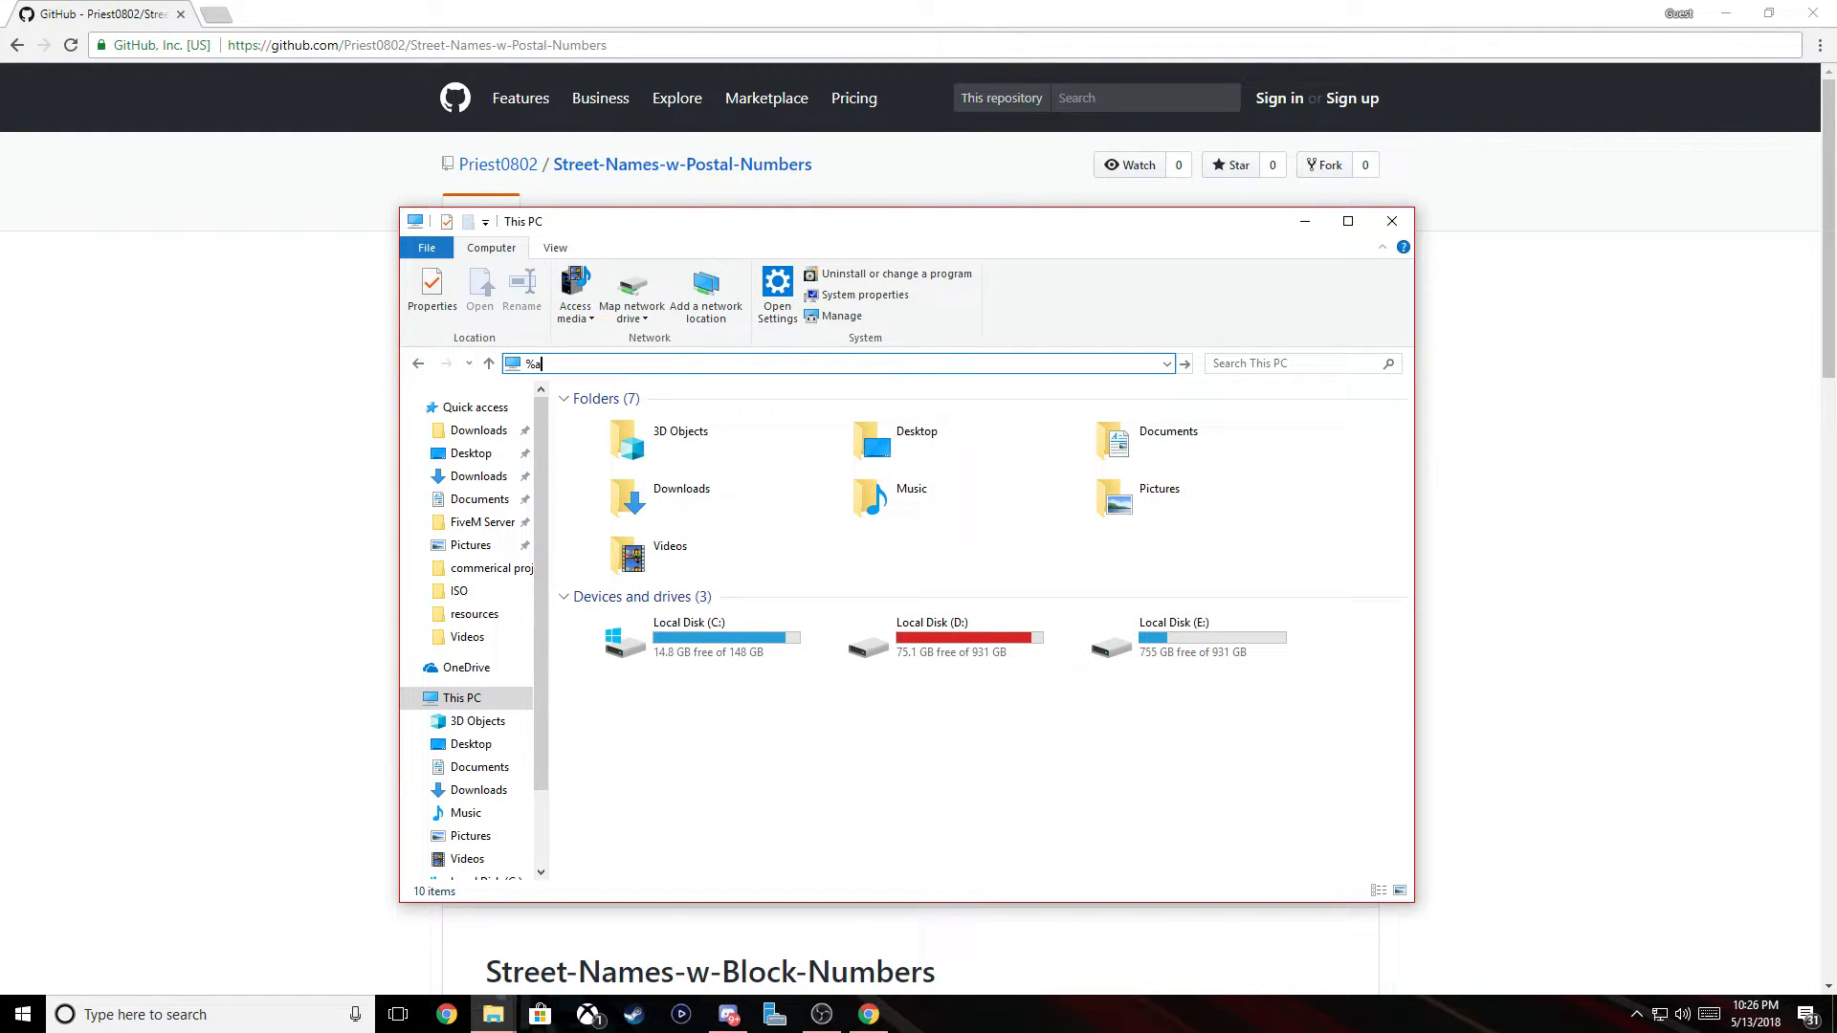
pyautogui.write('pp')
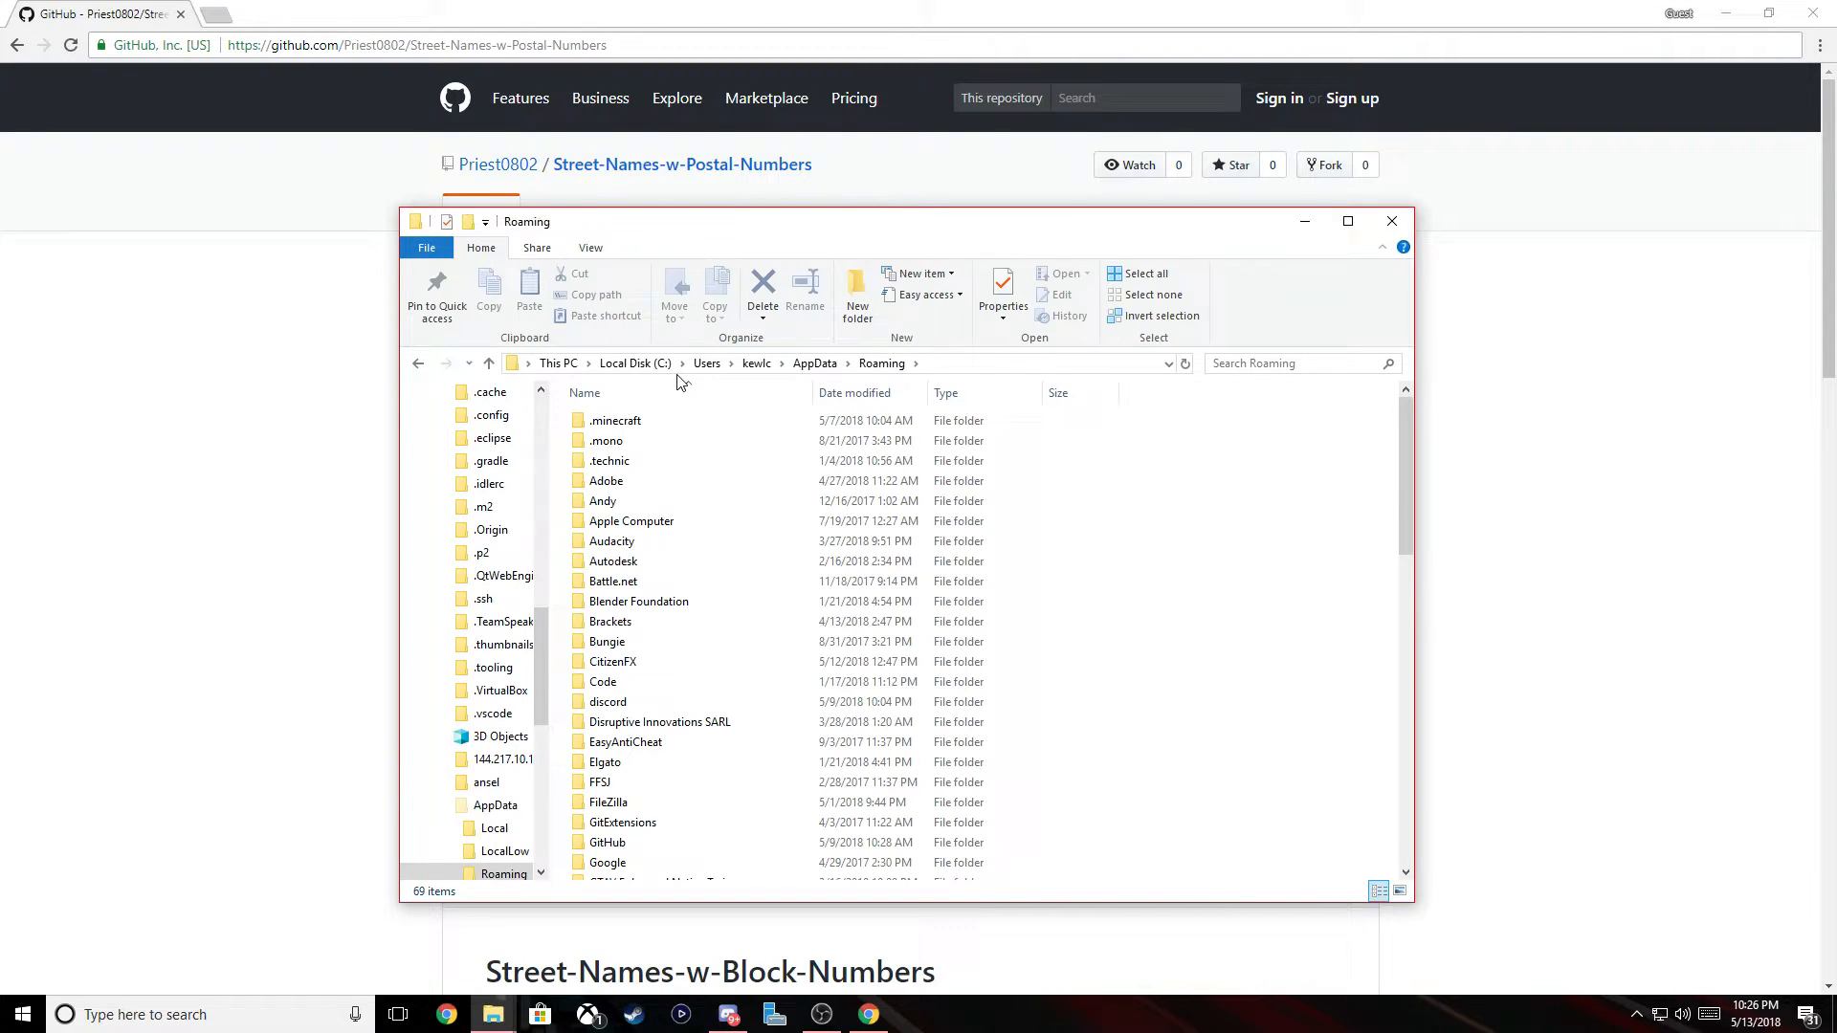
pyautogui.click(813, 363)
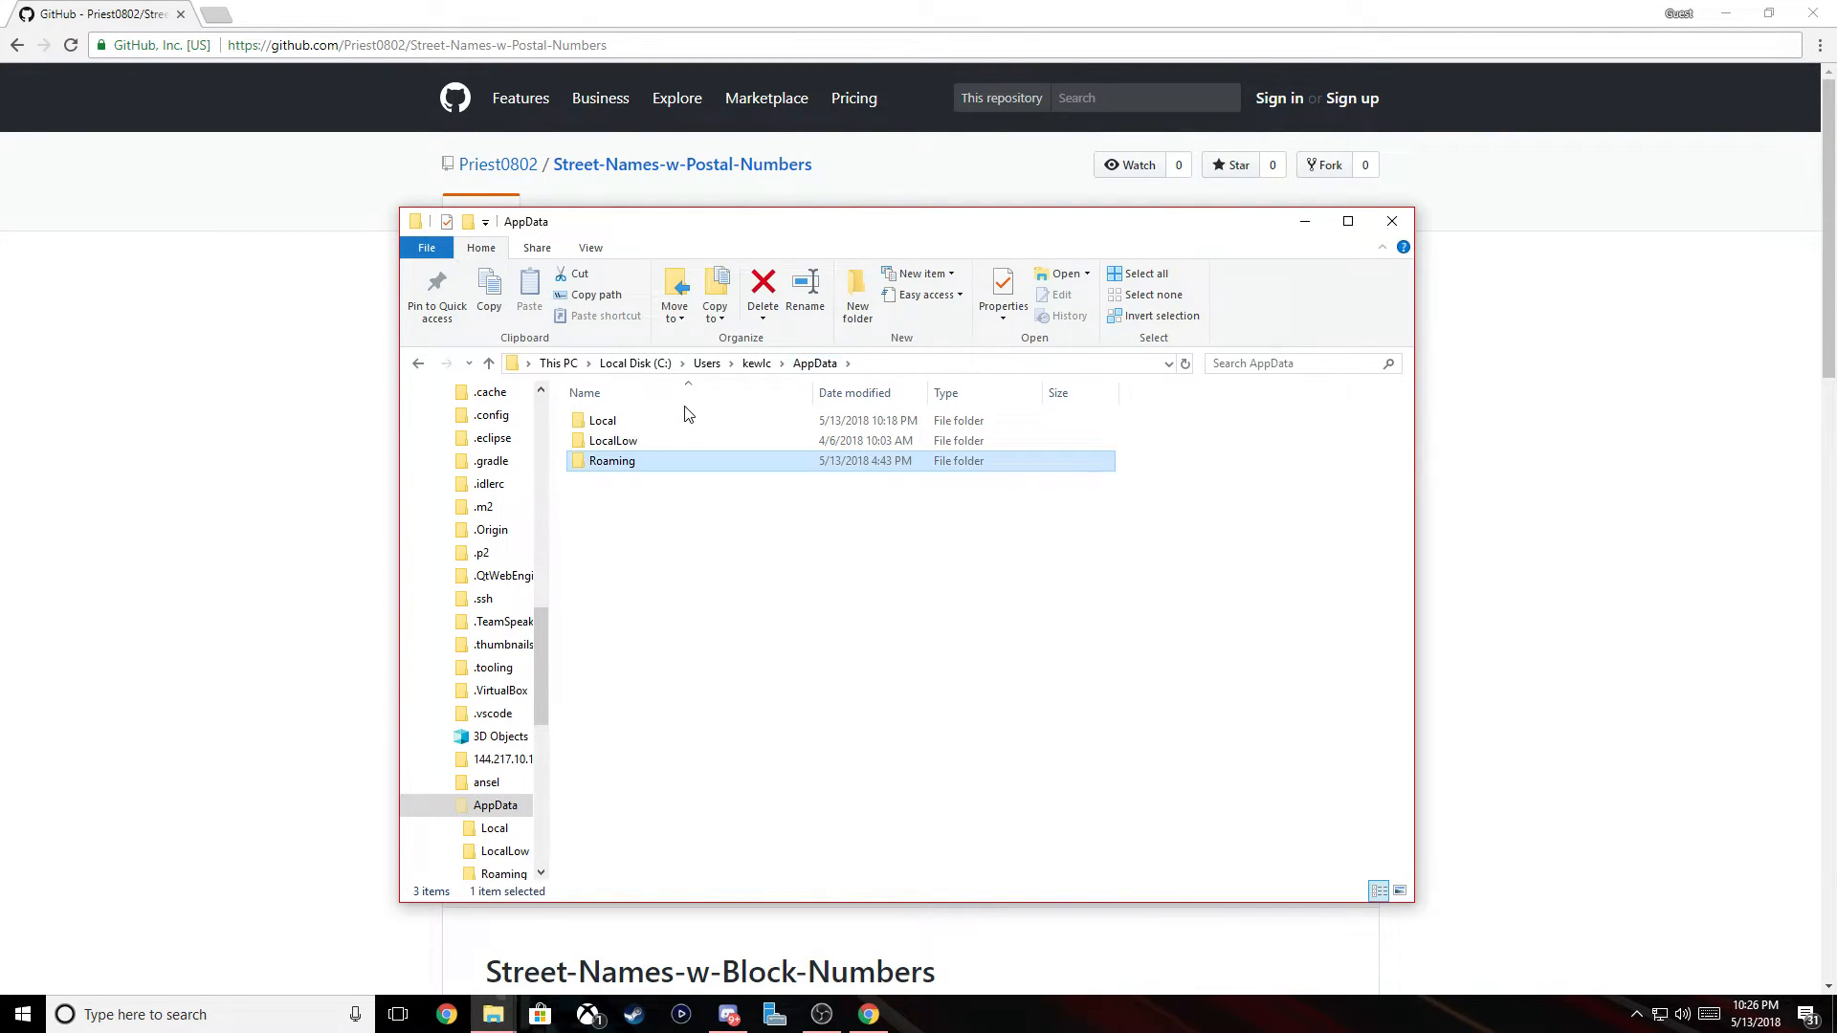
pyautogui.doubleClick(603, 419)
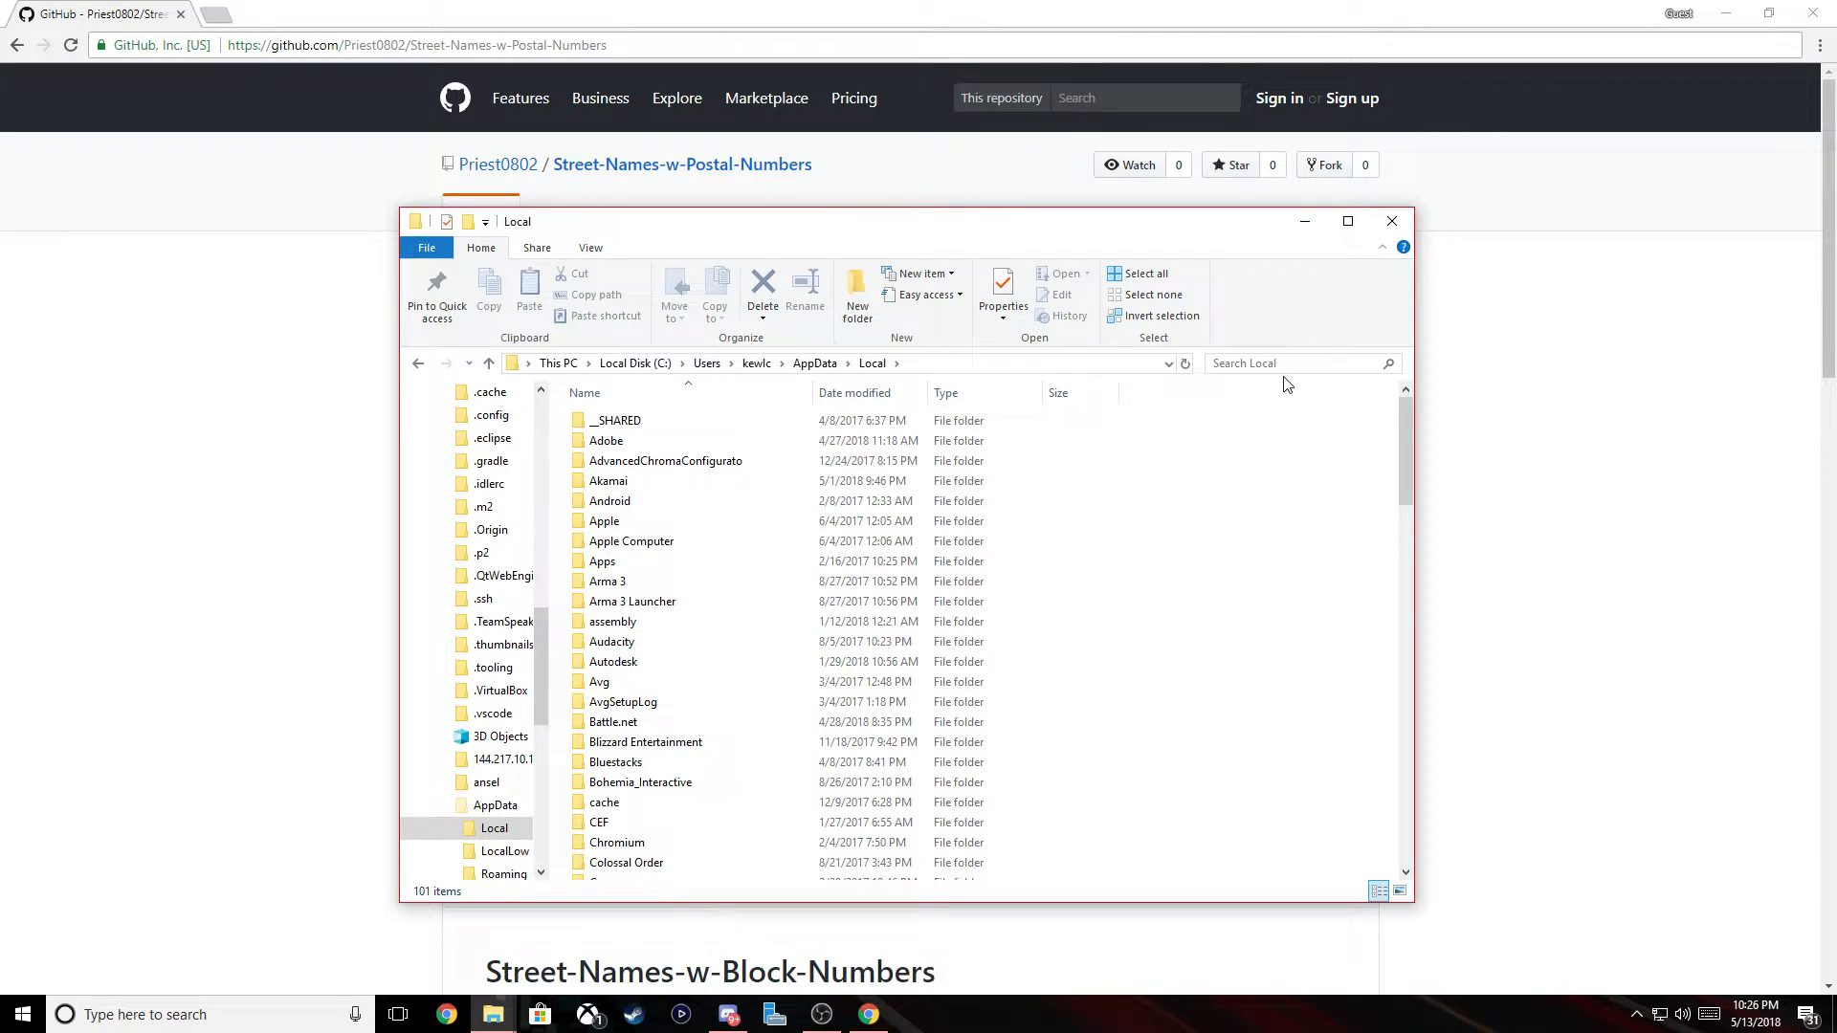
pyautogui.write('f')
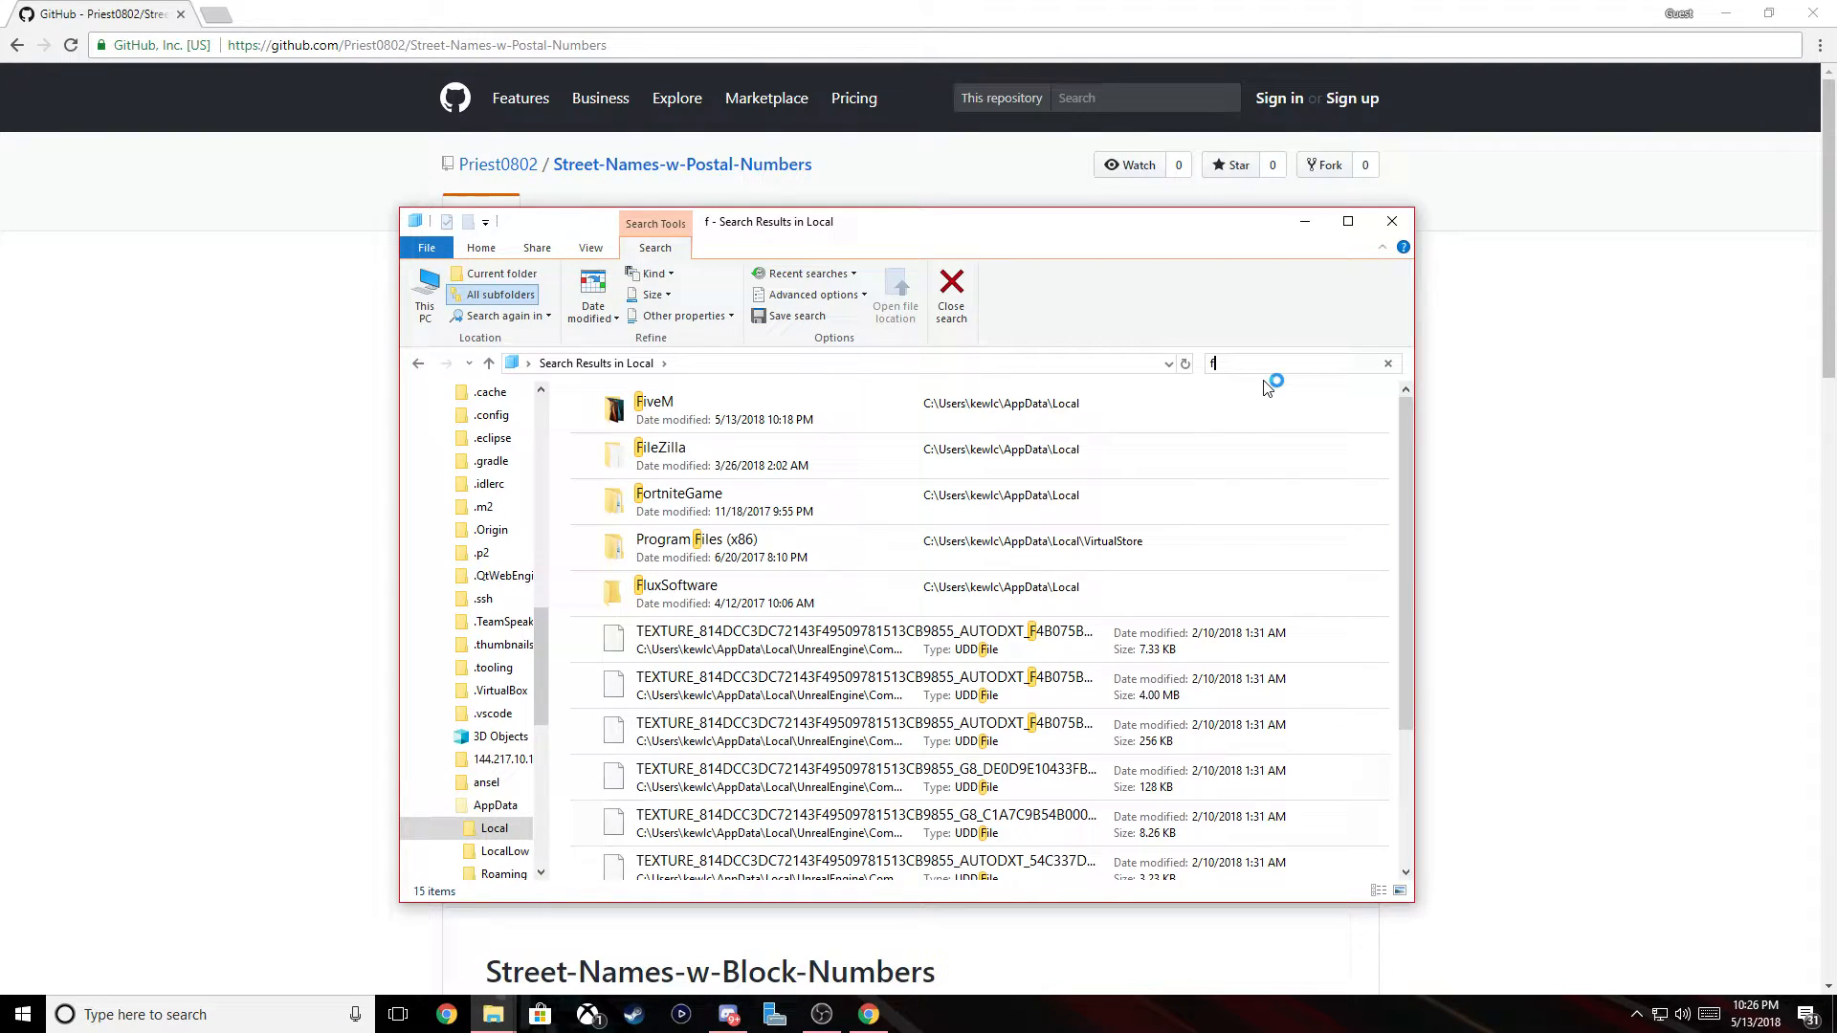
pyautogui.write('ivem')
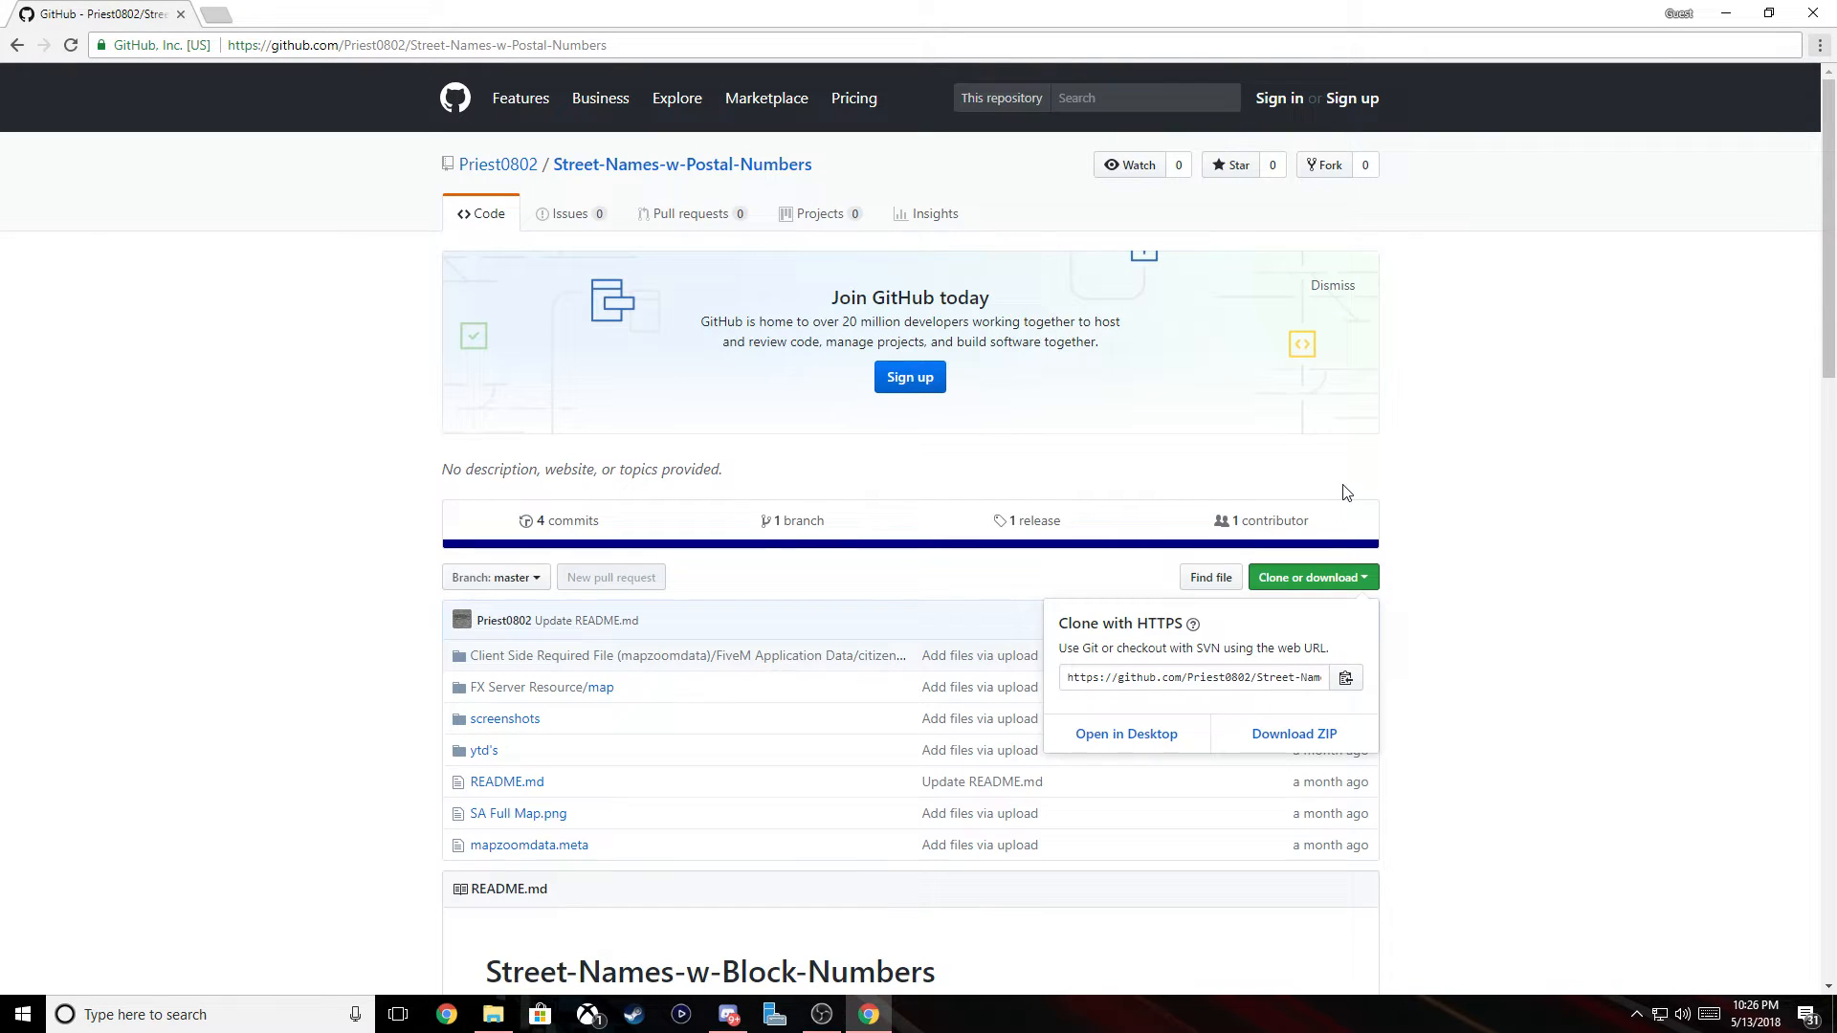
# Reach the FiveM folder under AppData\Local via the Run prompt with %appdata
pyautogui.press('Win+r')
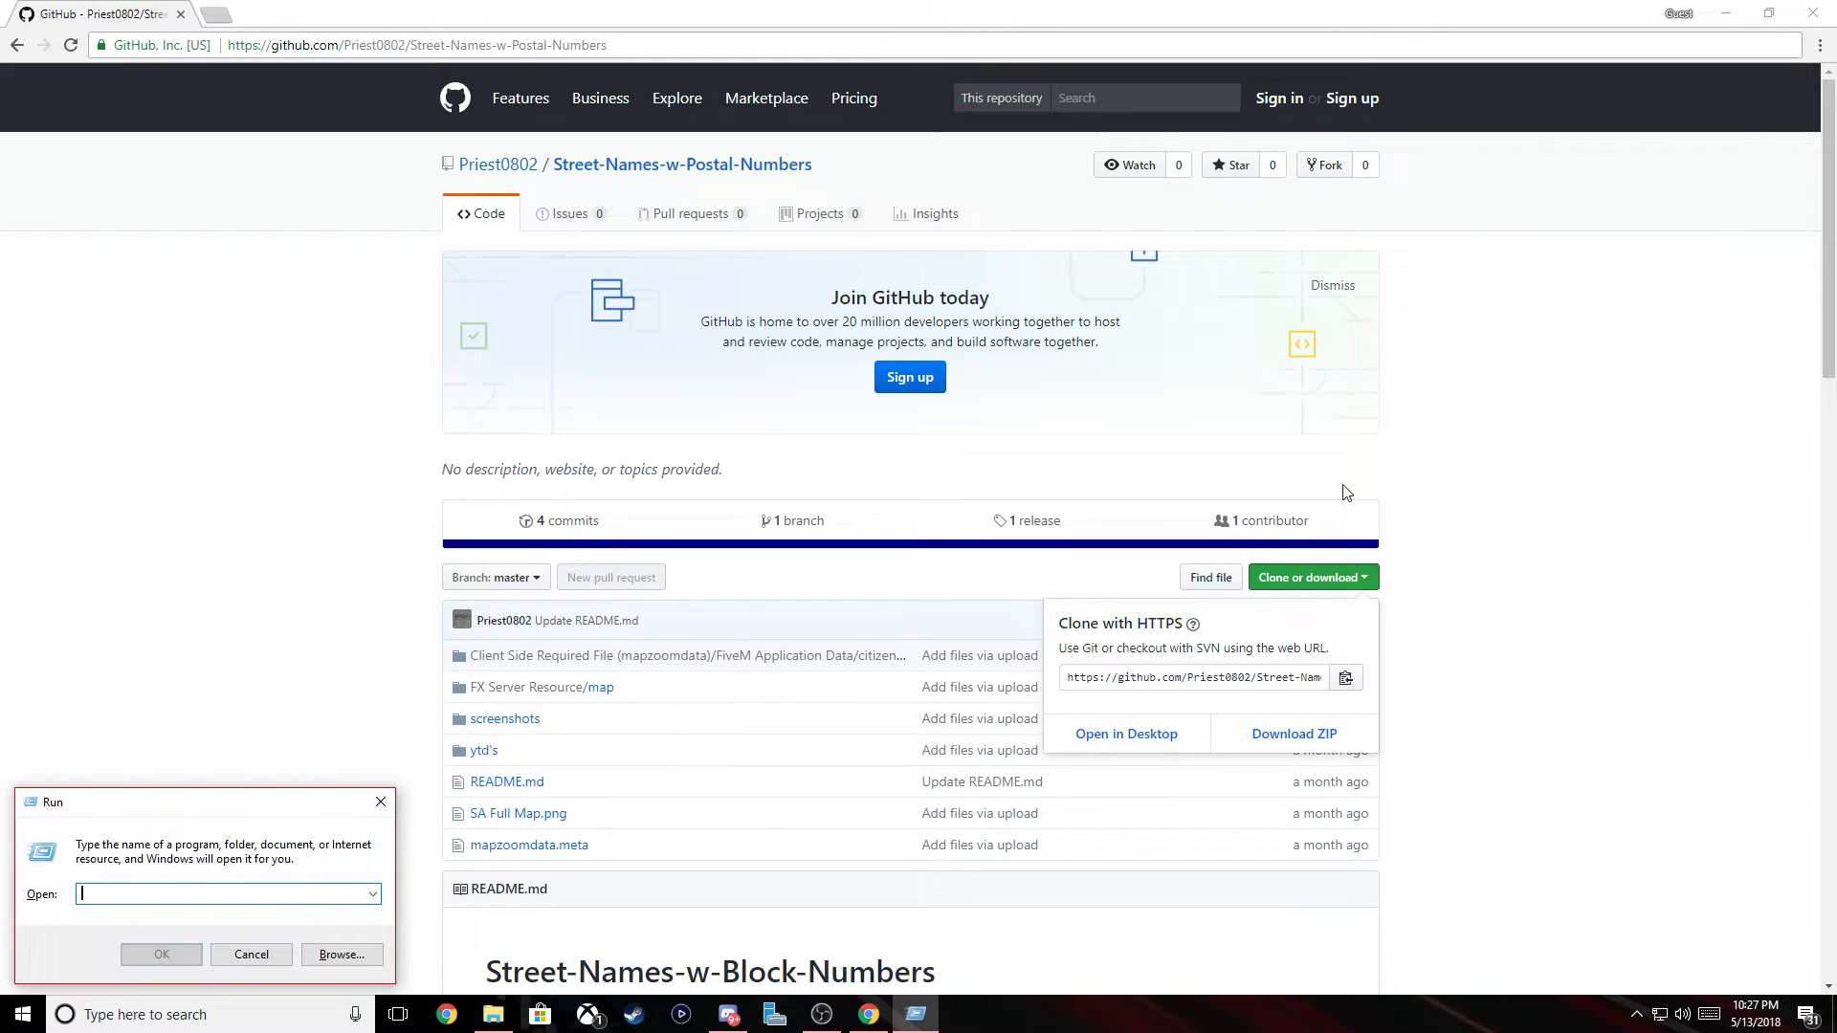
pyautogui.write('%appdata')
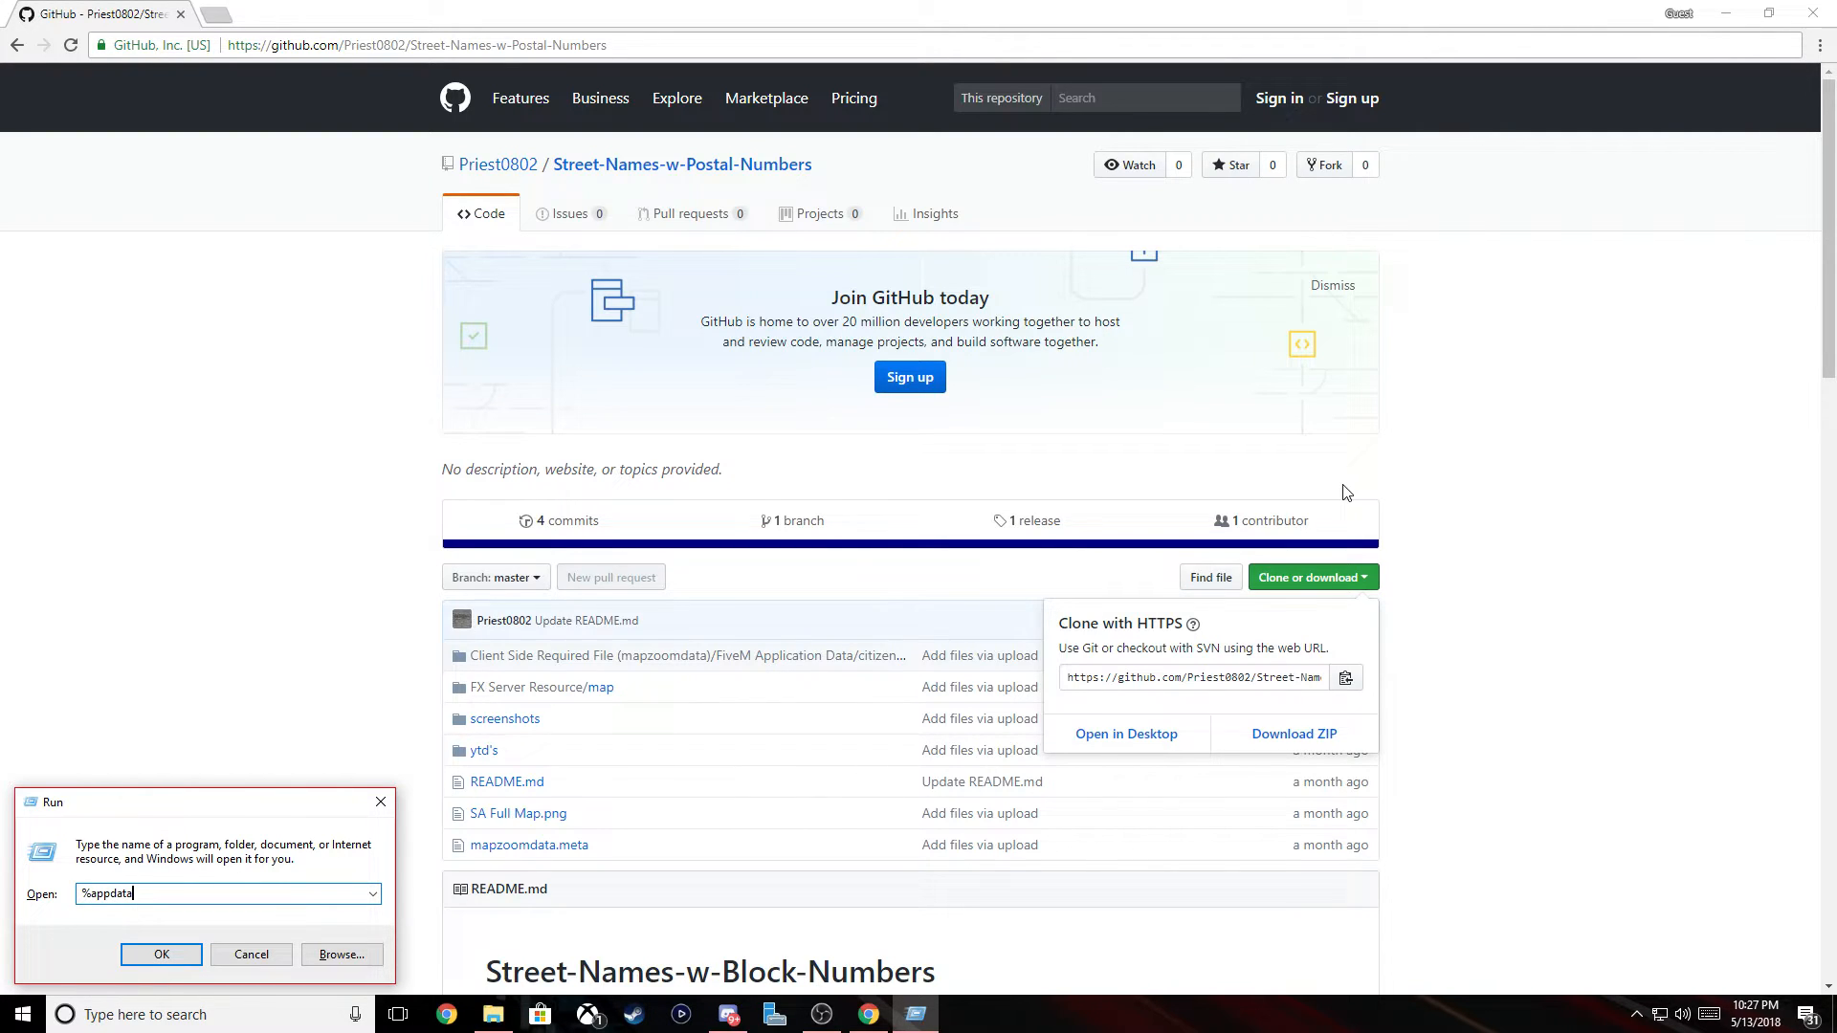
pyautogui.click(161, 954)
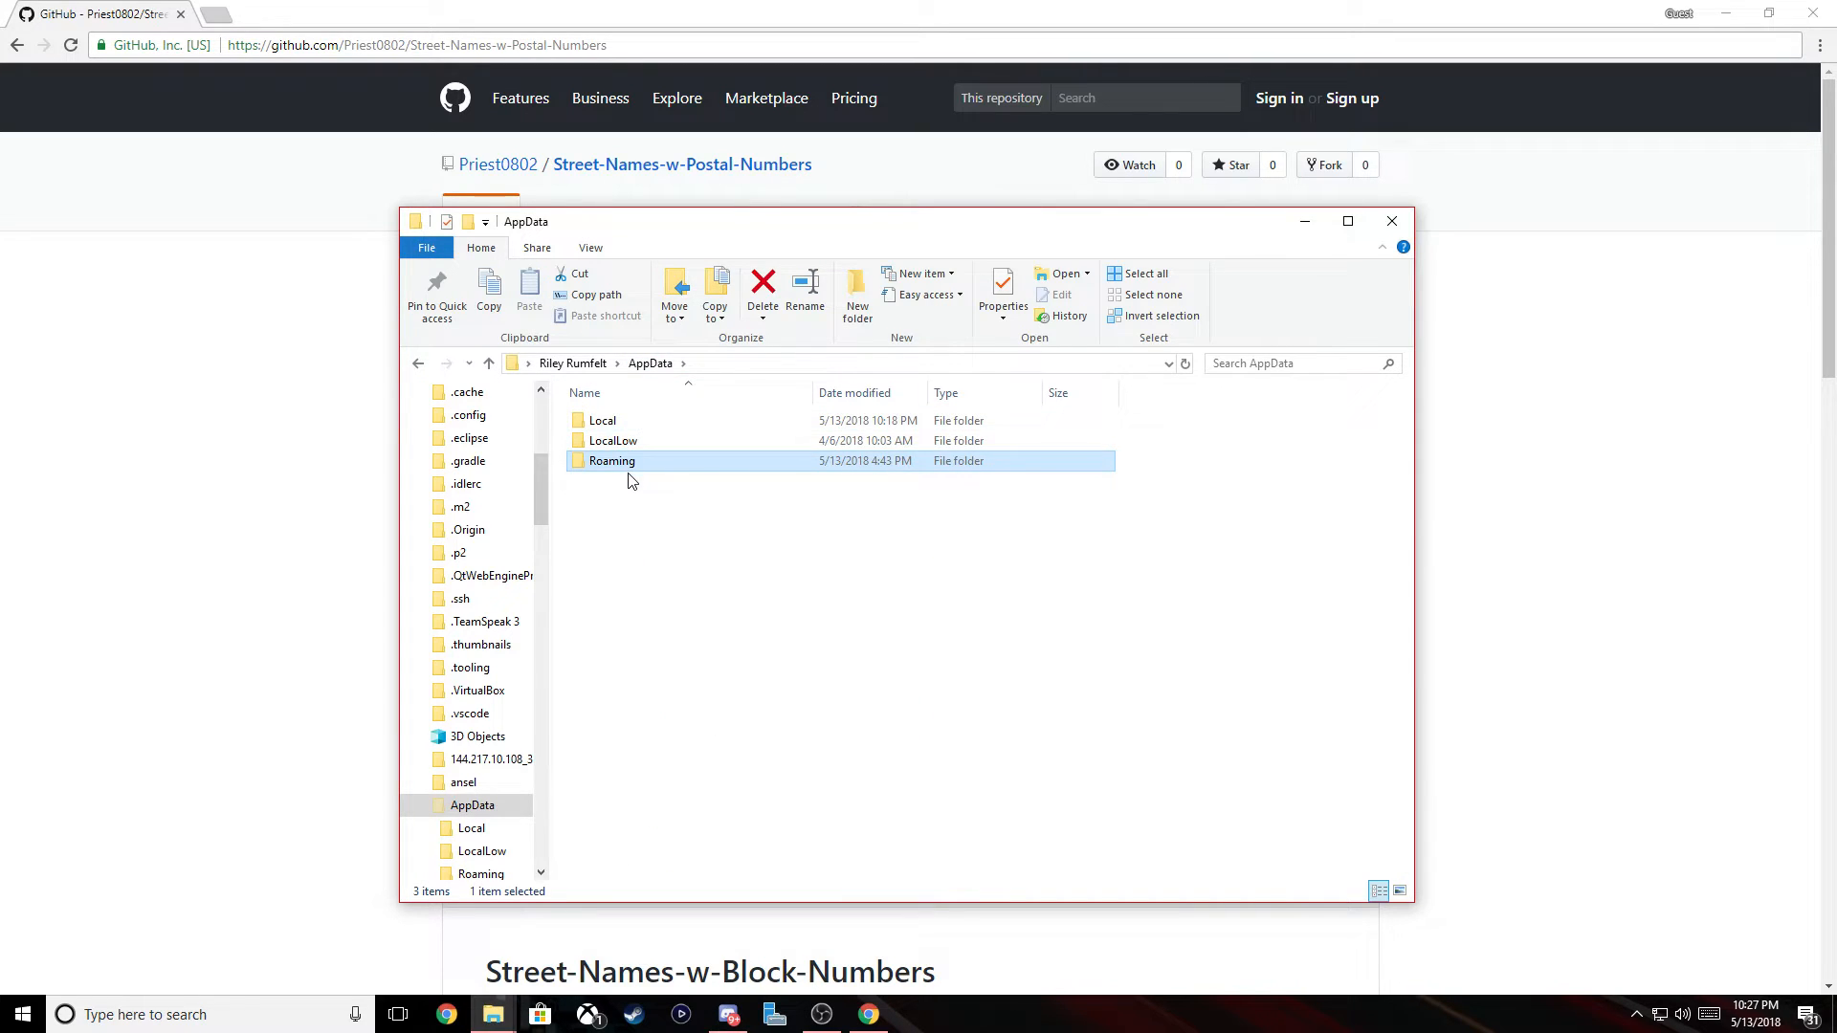
pyautogui.doubleClick(601, 419)
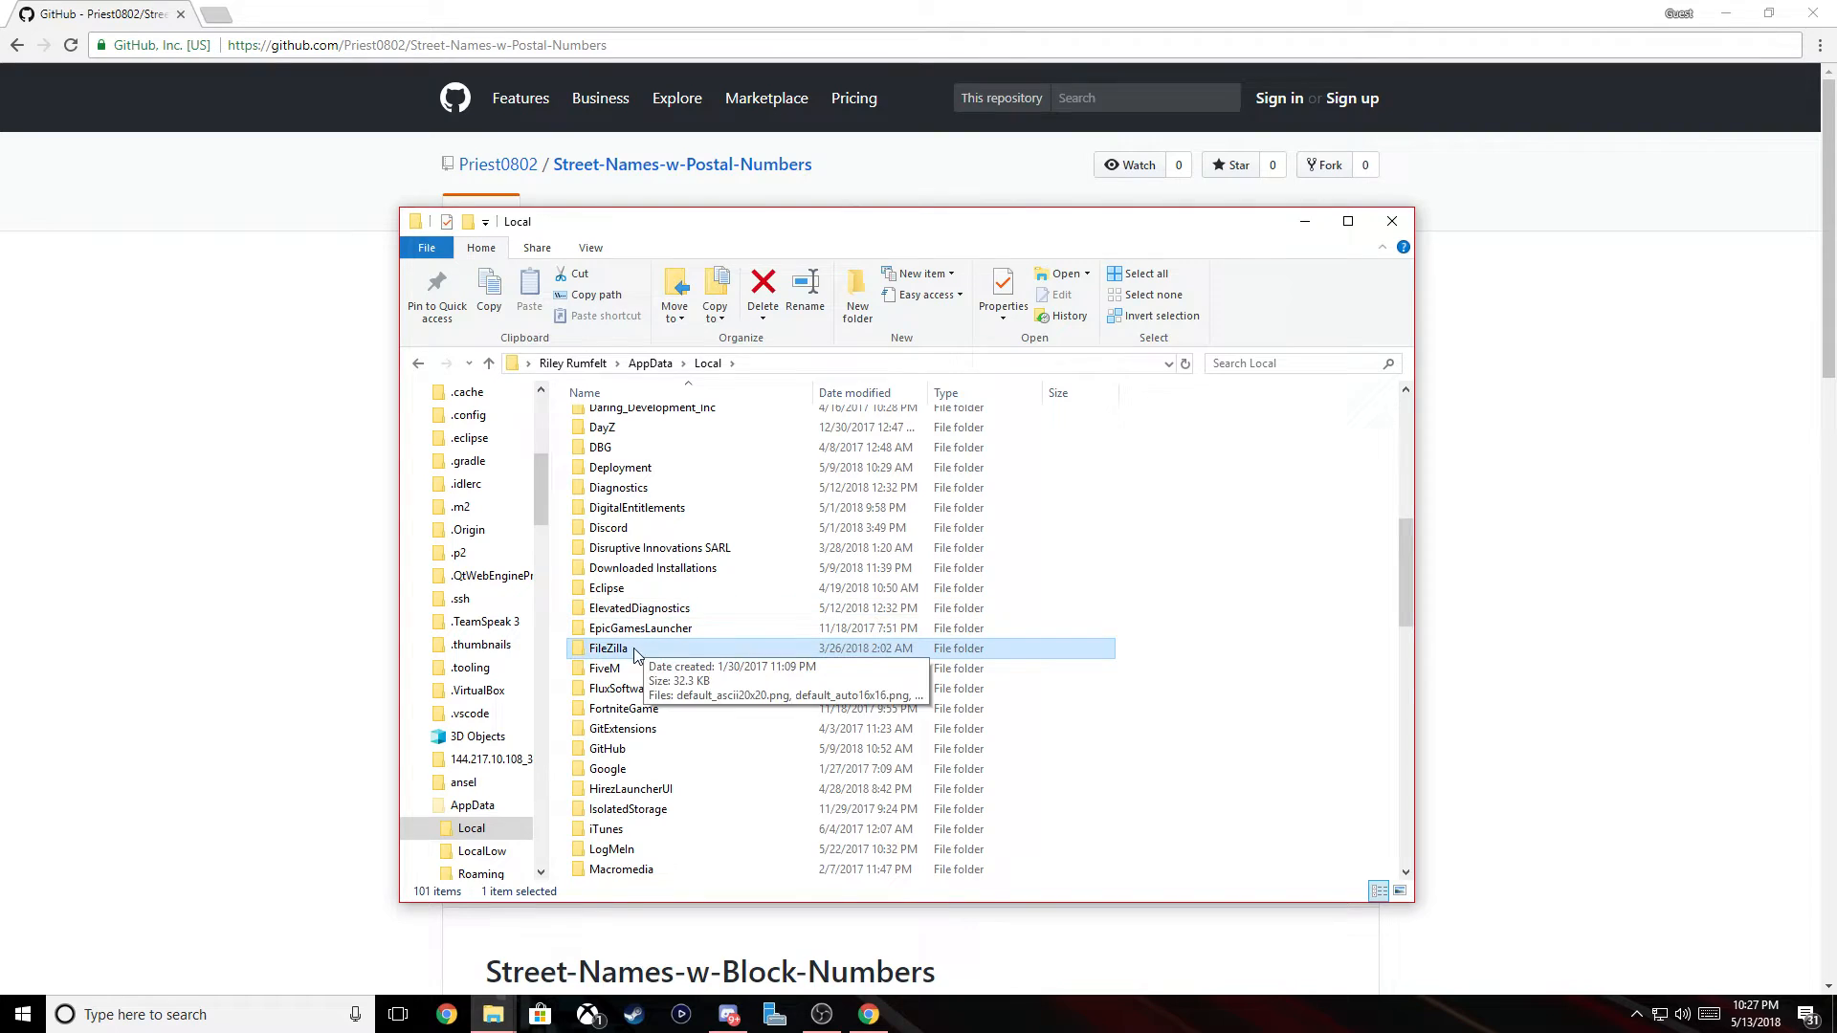
pyautogui.doubleClick(605, 668)
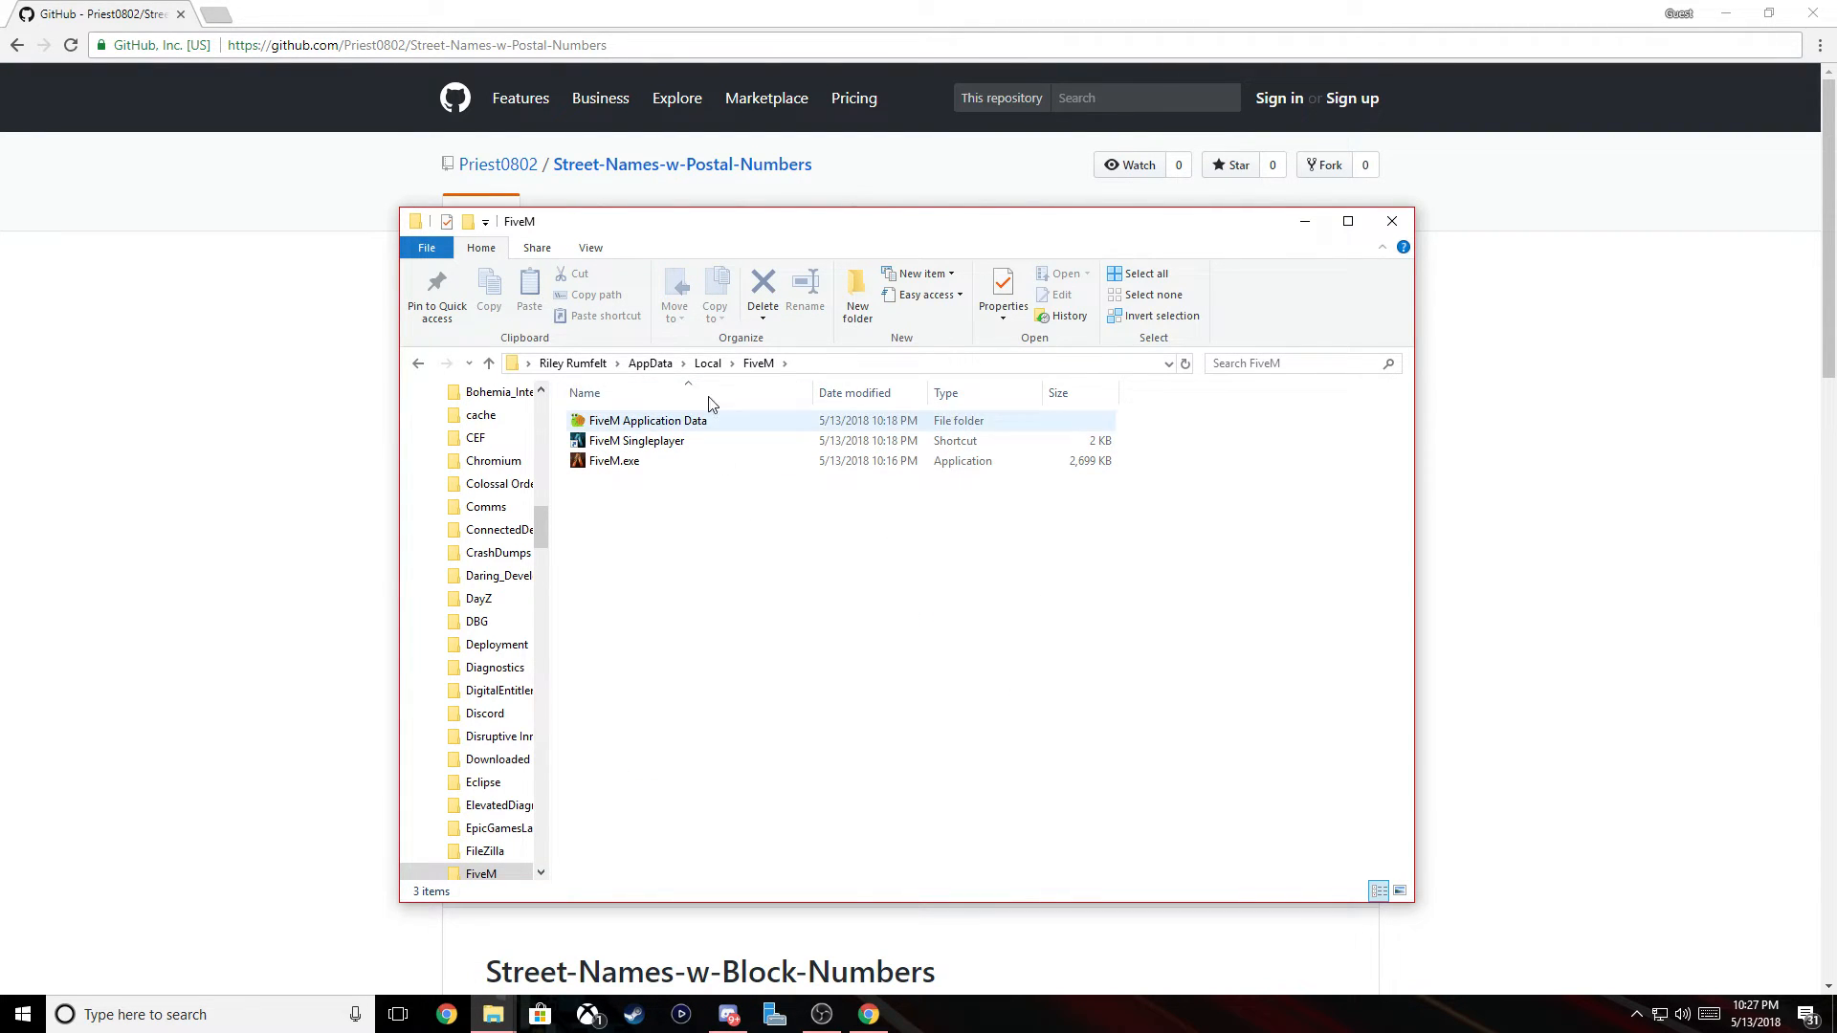
# Merge the downloaded citizen folder into the installed FiveM Application Data folder
pyautogui.click(647, 421)
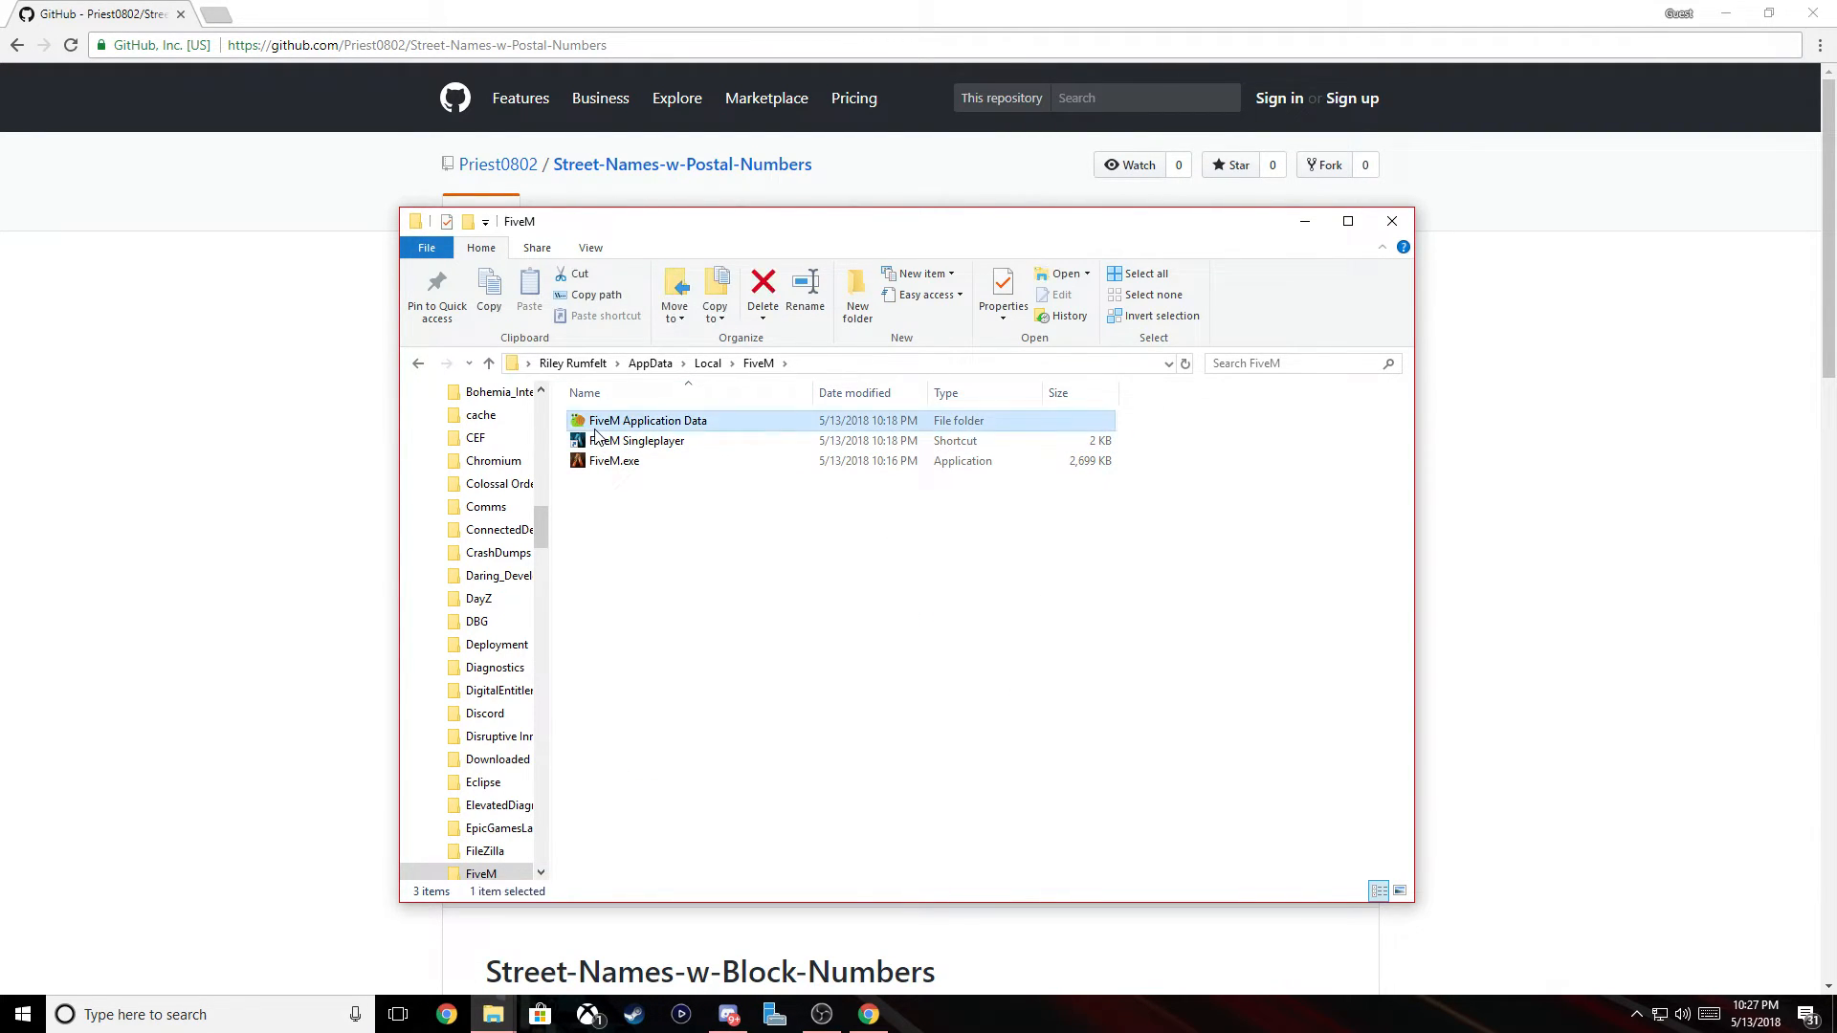
pyautogui.doubleClick(647, 419)
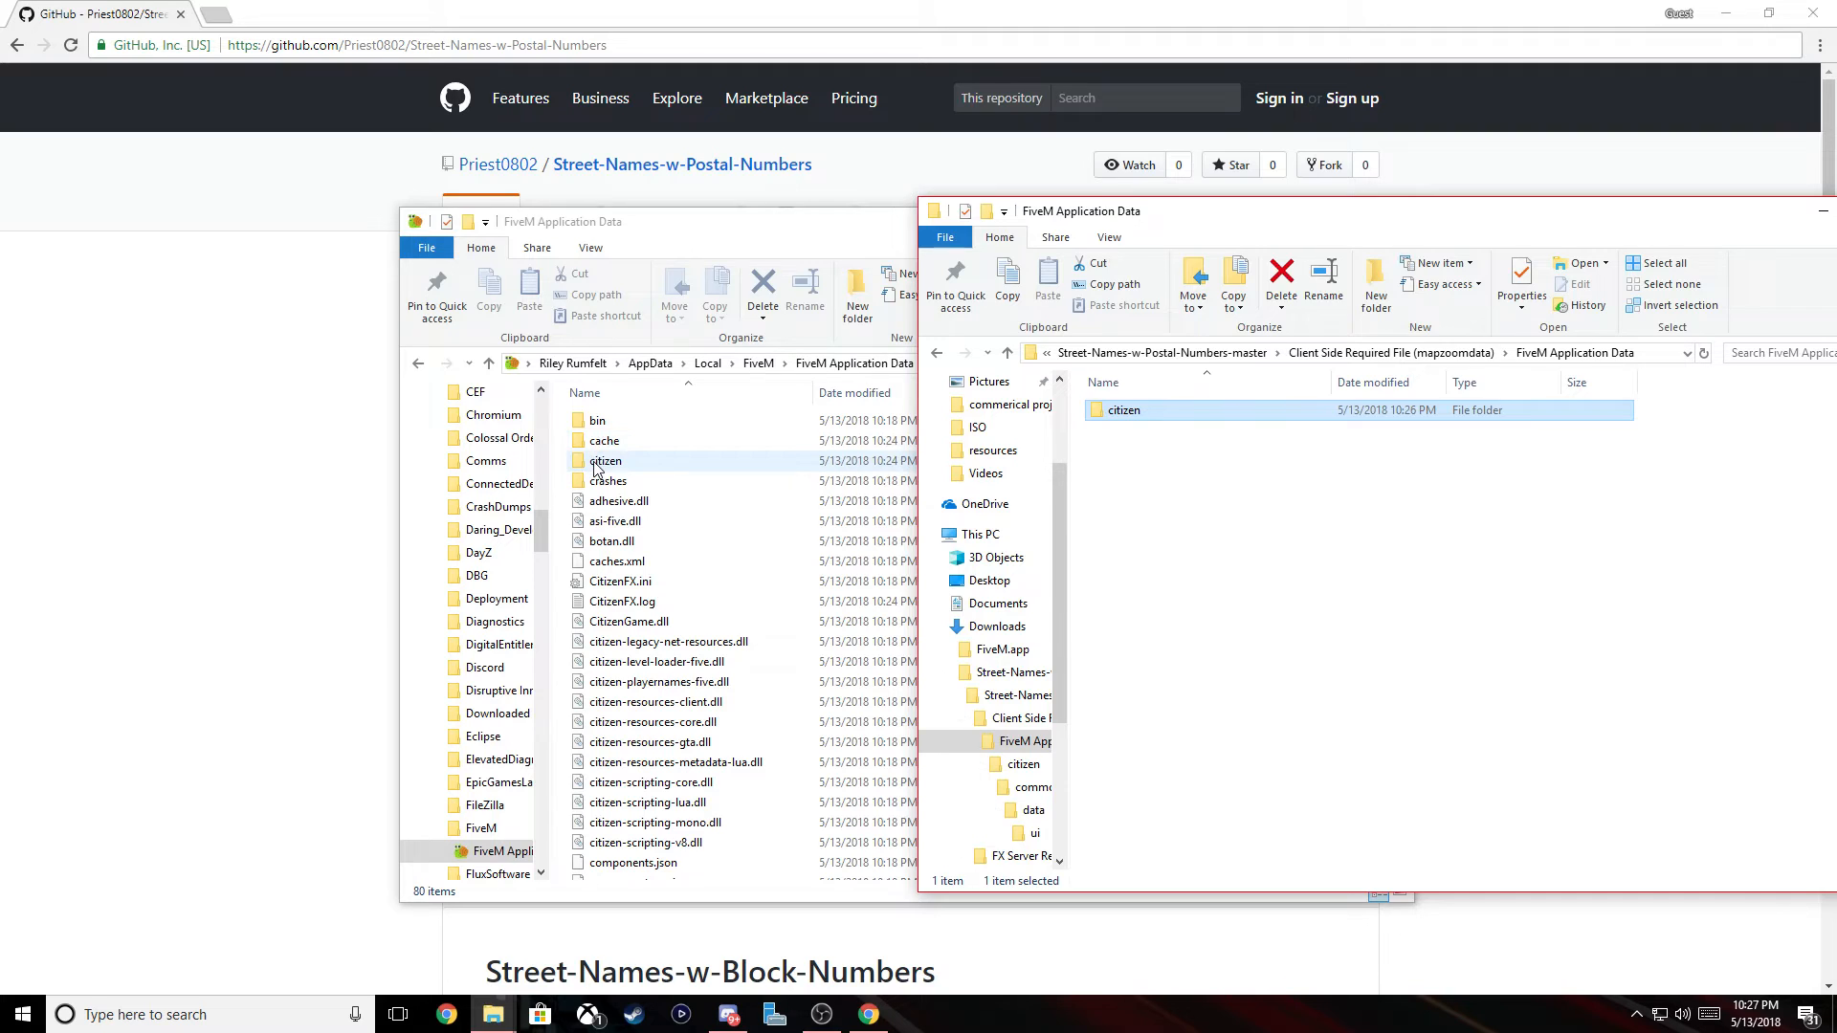
pyautogui.click(607, 461)
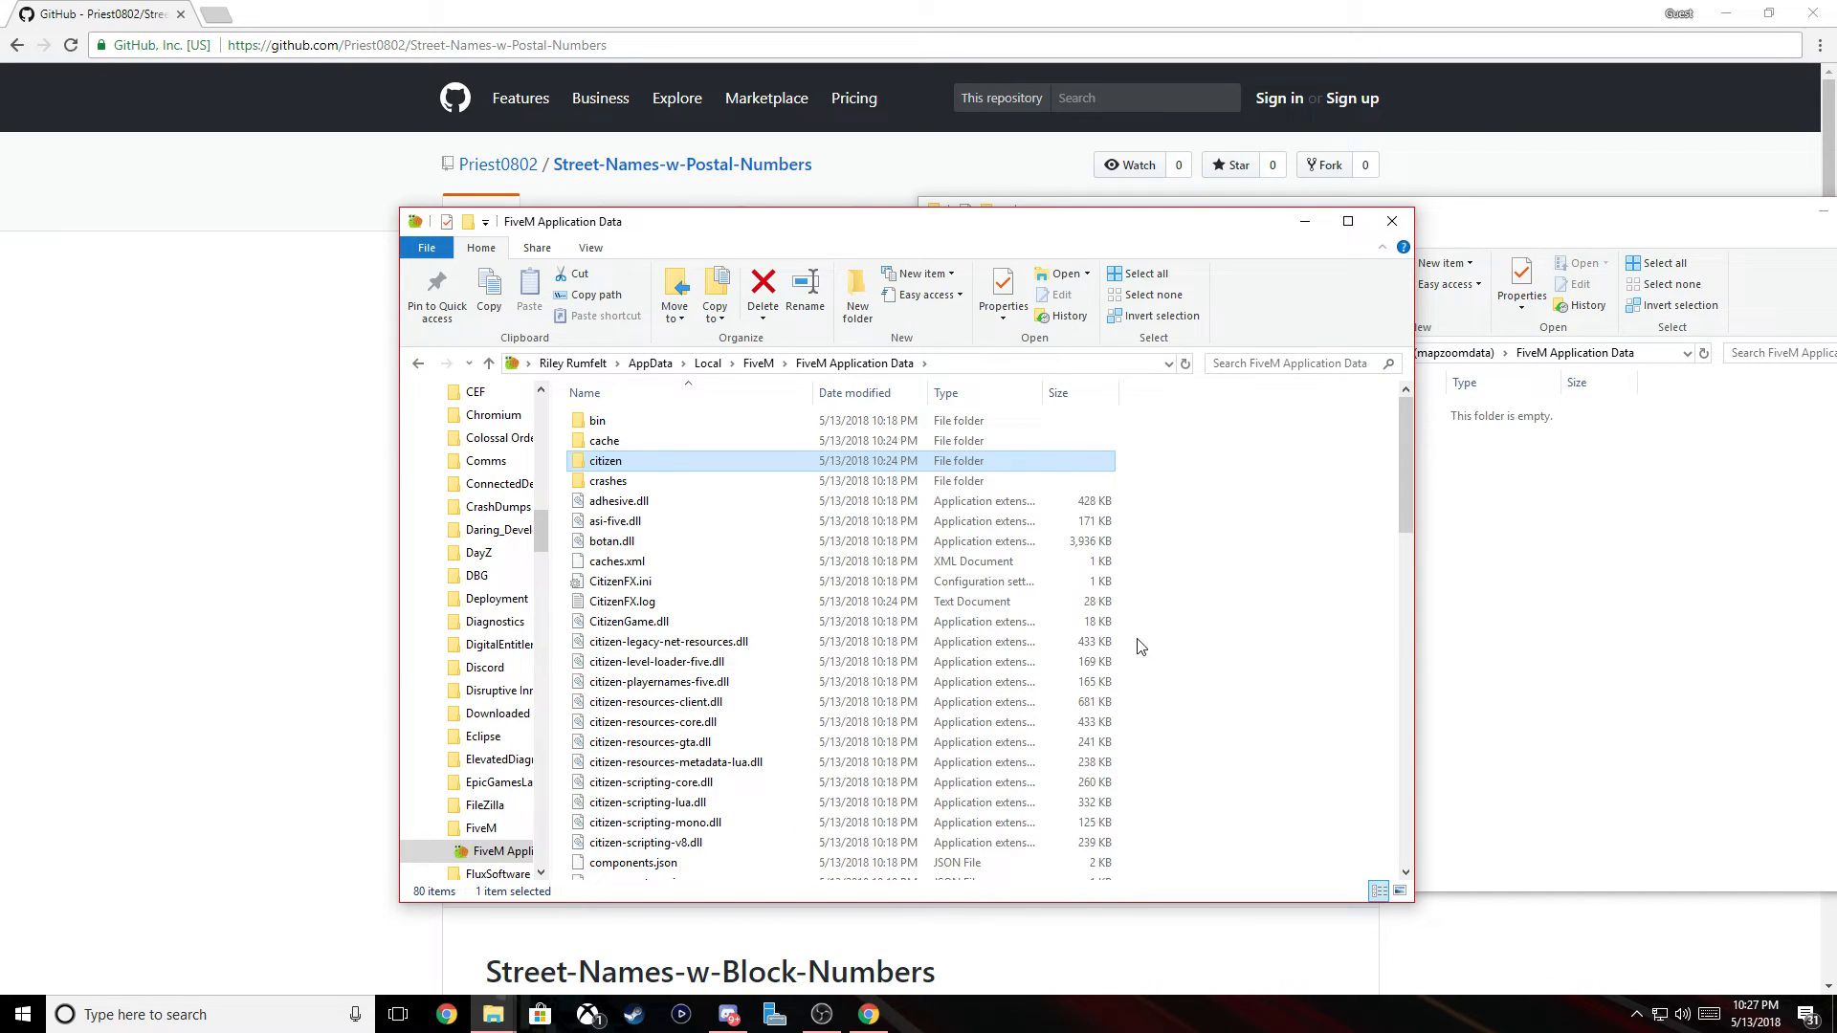
# Descend into citizen > common > data toward the ui folder holding mapzoomdata.meta
pyautogui.doubleClick(607, 462)
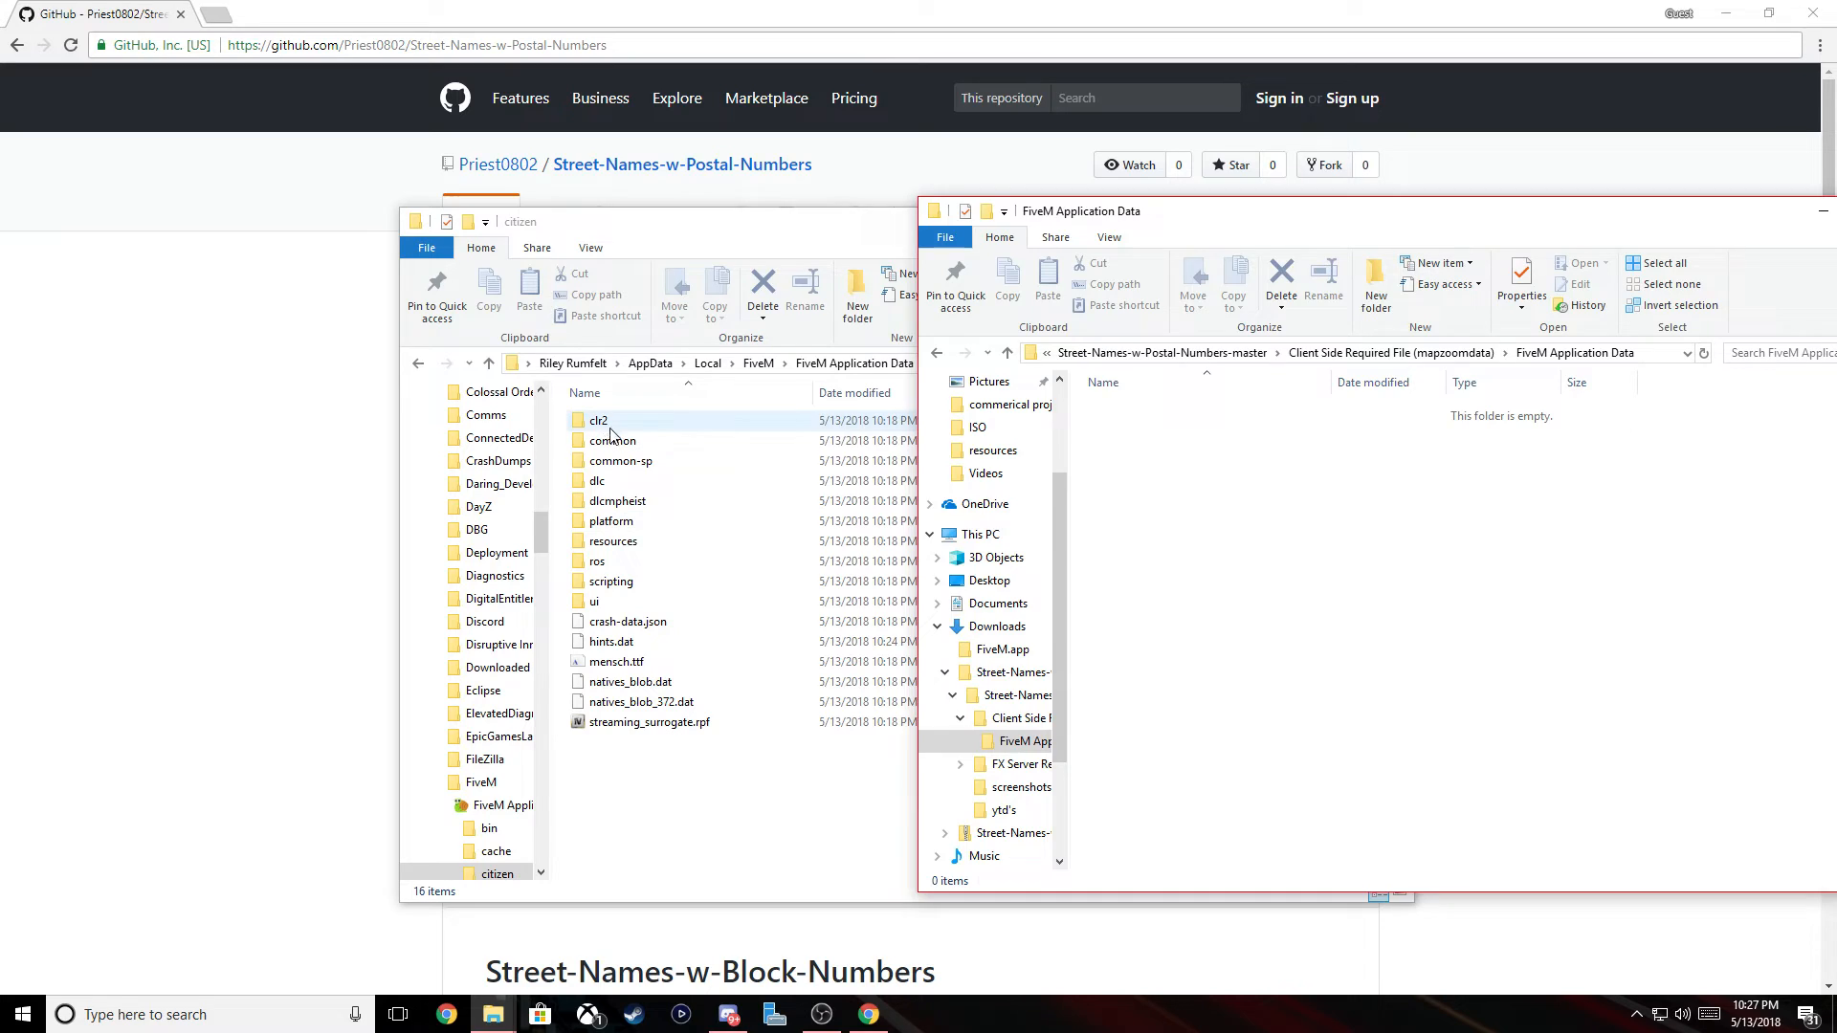
pyautogui.click(597, 601)
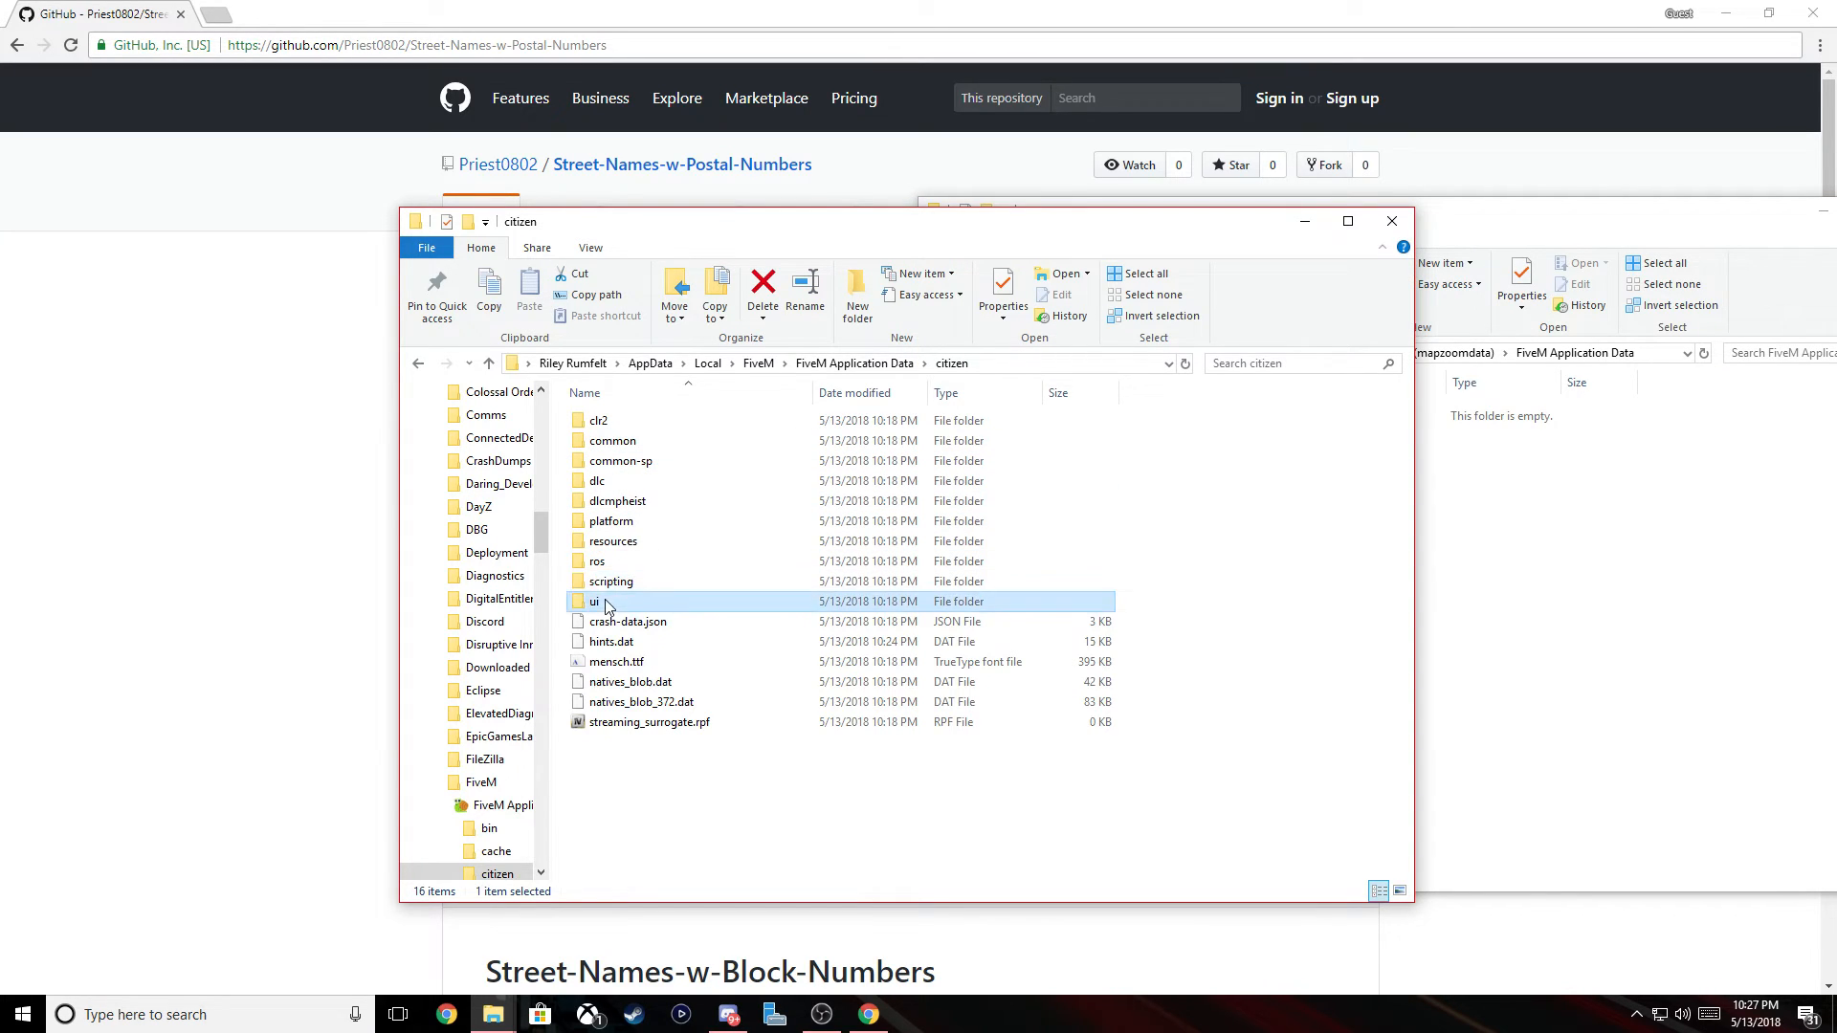
pyautogui.doubleClick(613, 440)
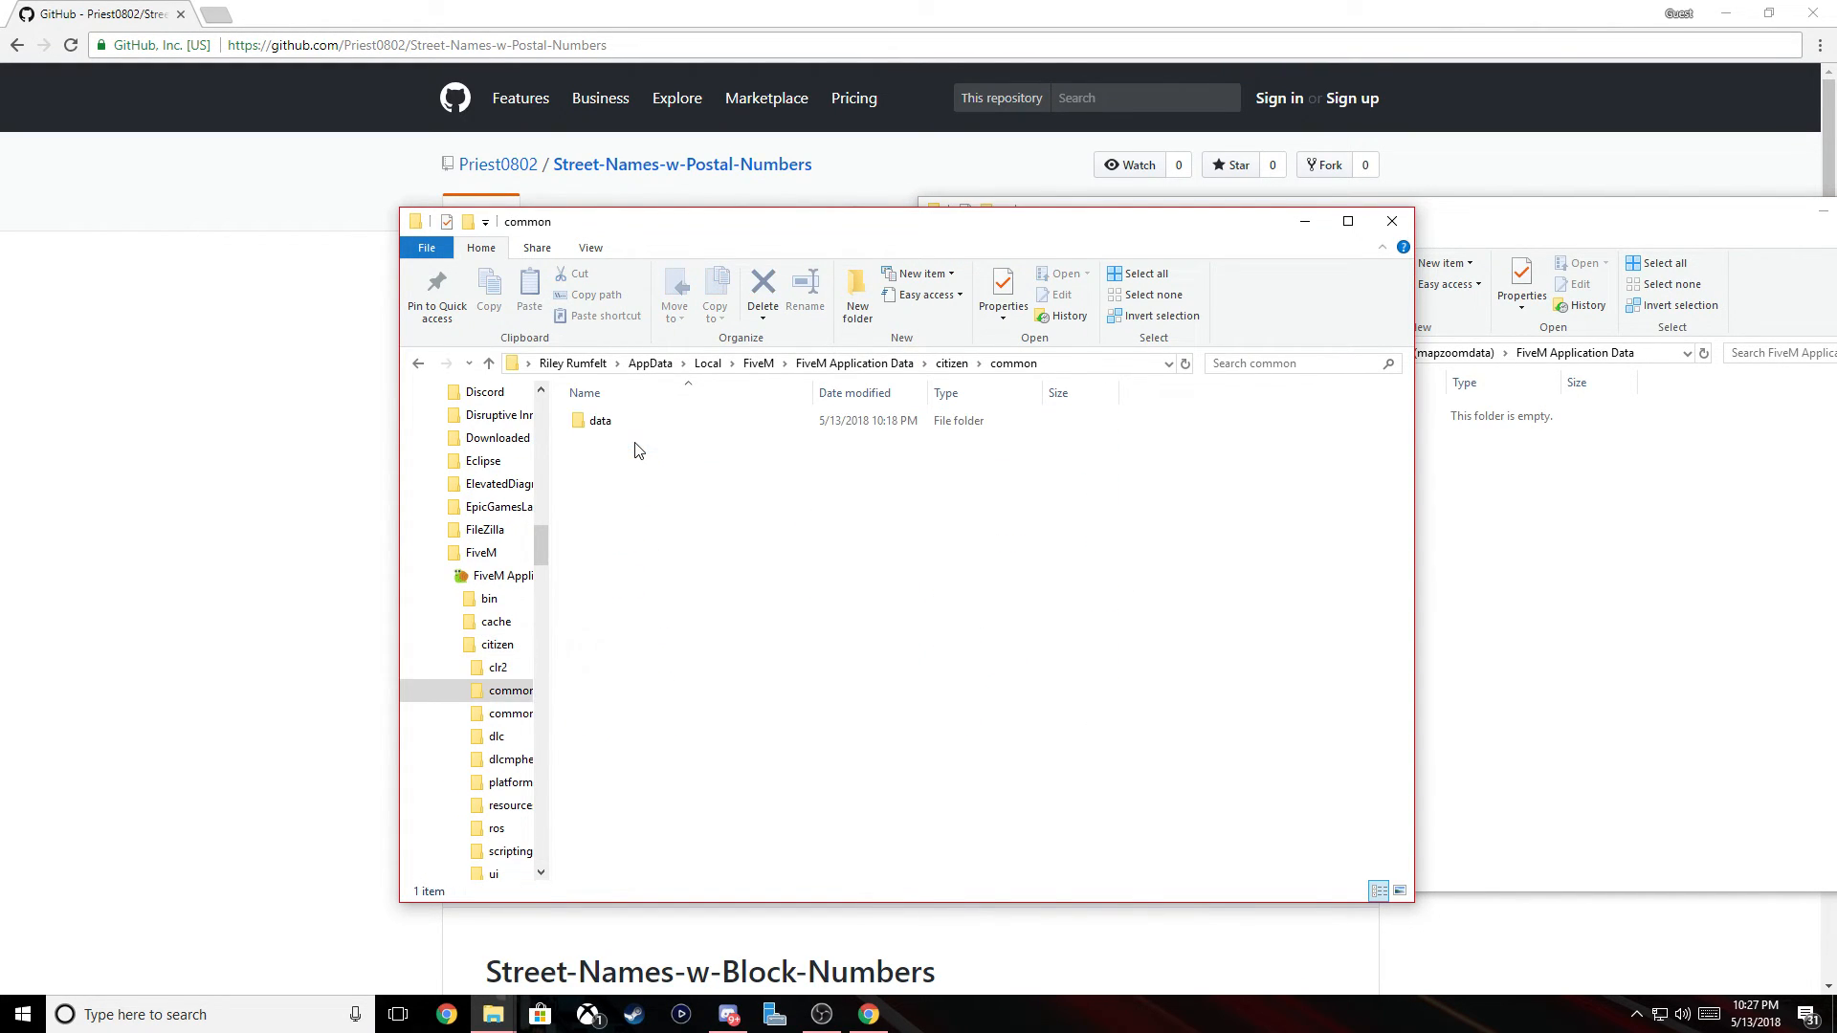
pyautogui.doubleClick(599, 421)
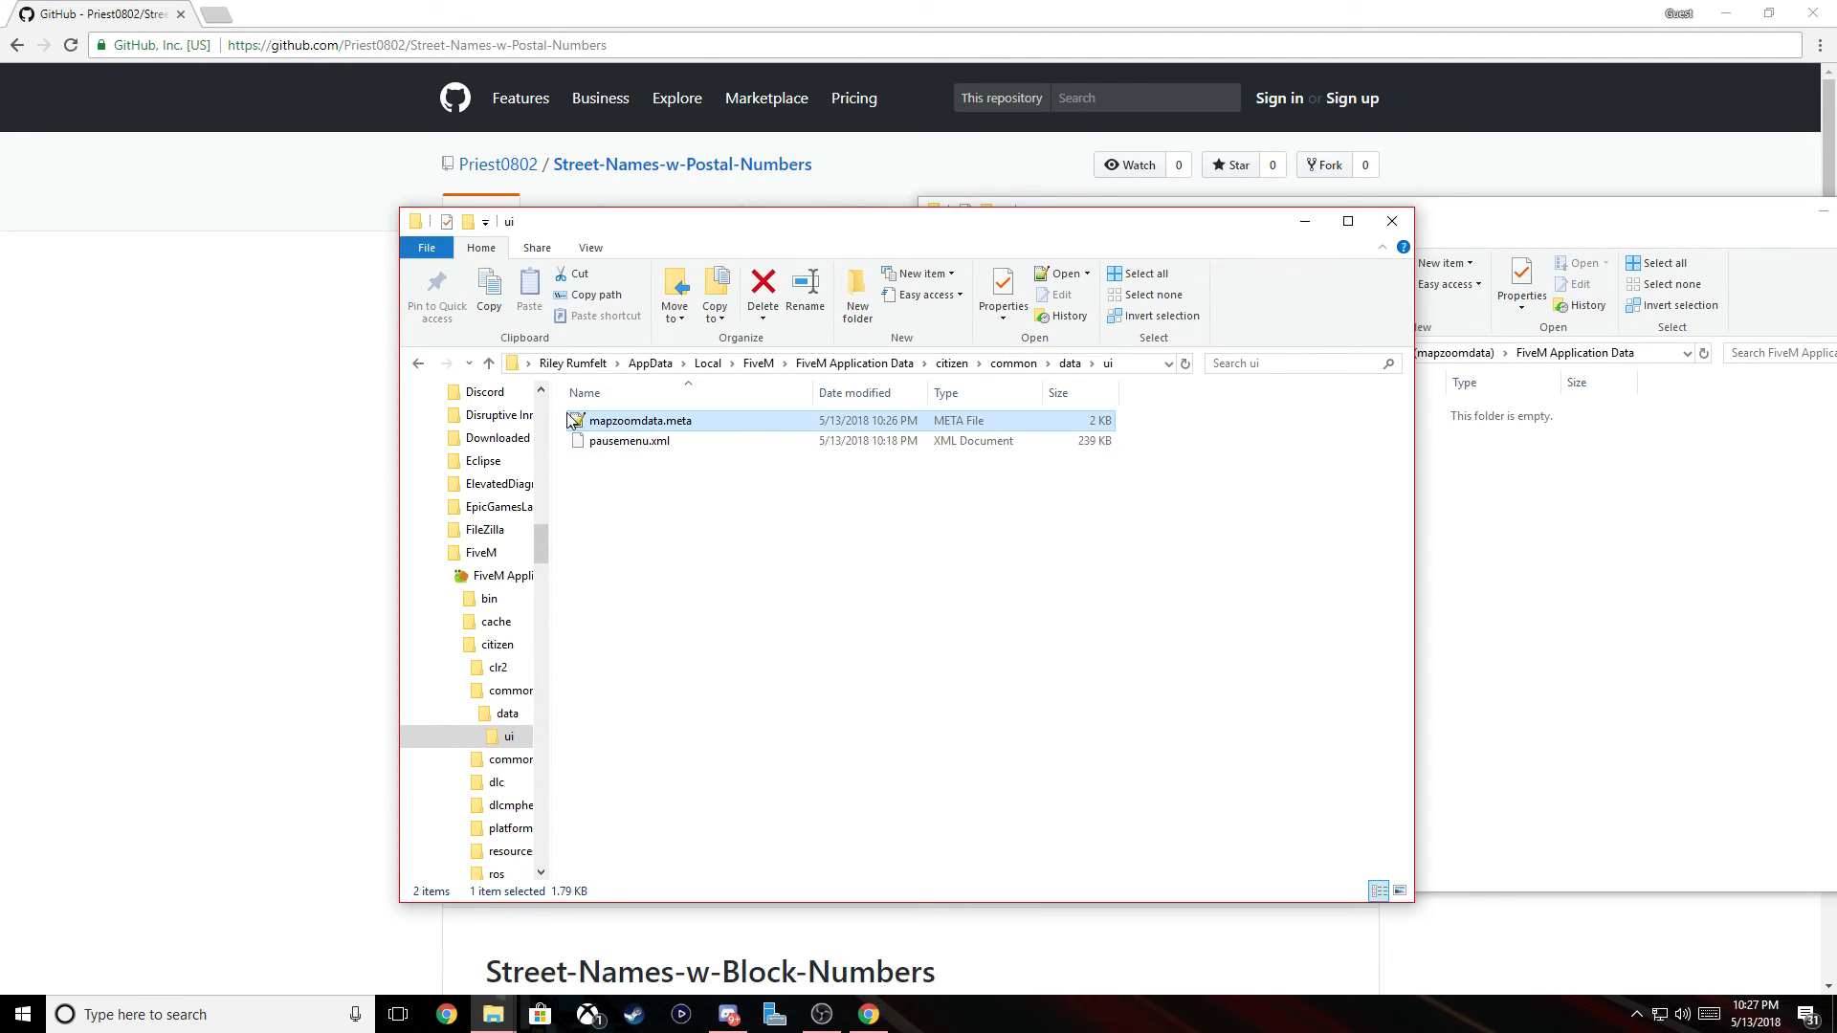
pyautogui.moveTo(928, 789)
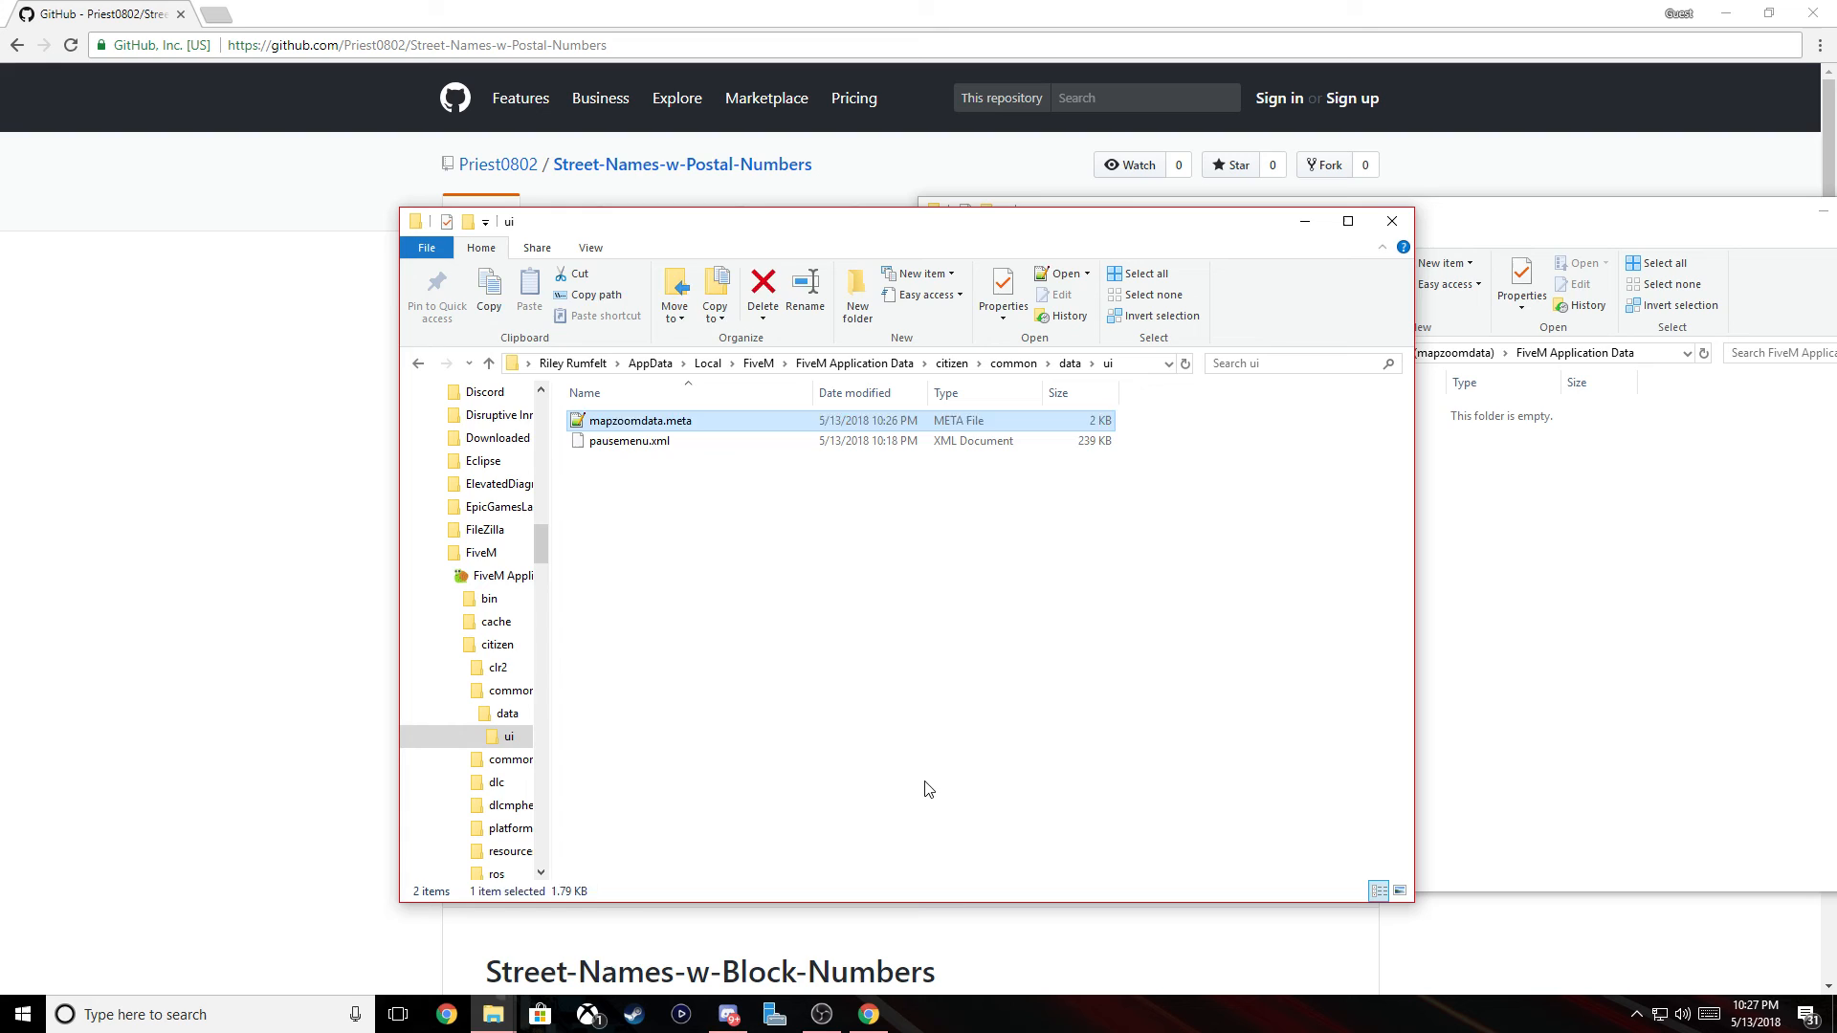